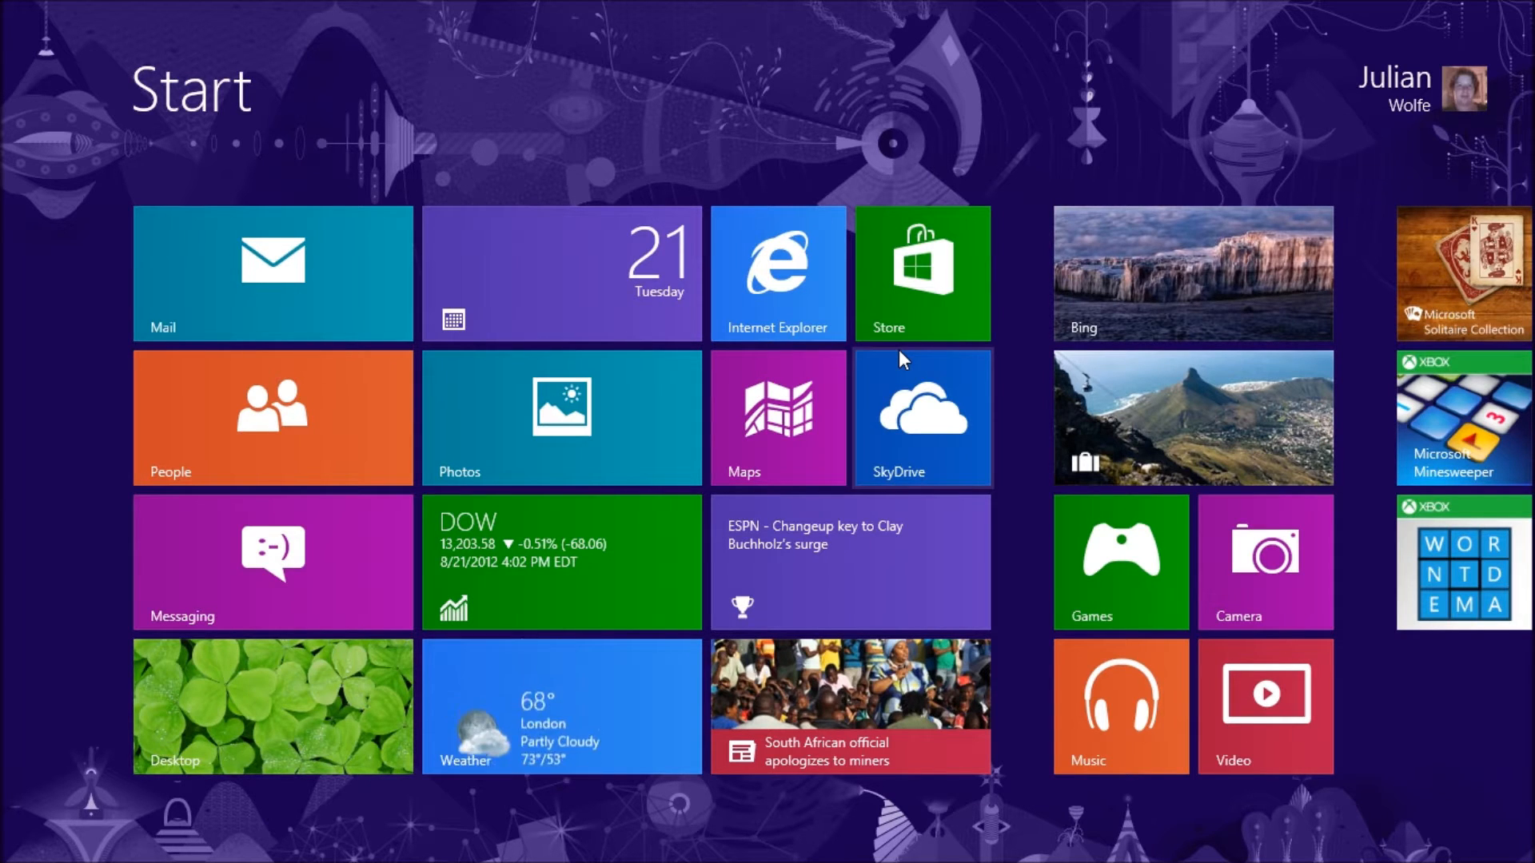
Step: In Internet Explorer, open the Bing result 'Chrome Browser - Google' for a chrome search
{"action": "left_click", "coordinate": [778, 274]}
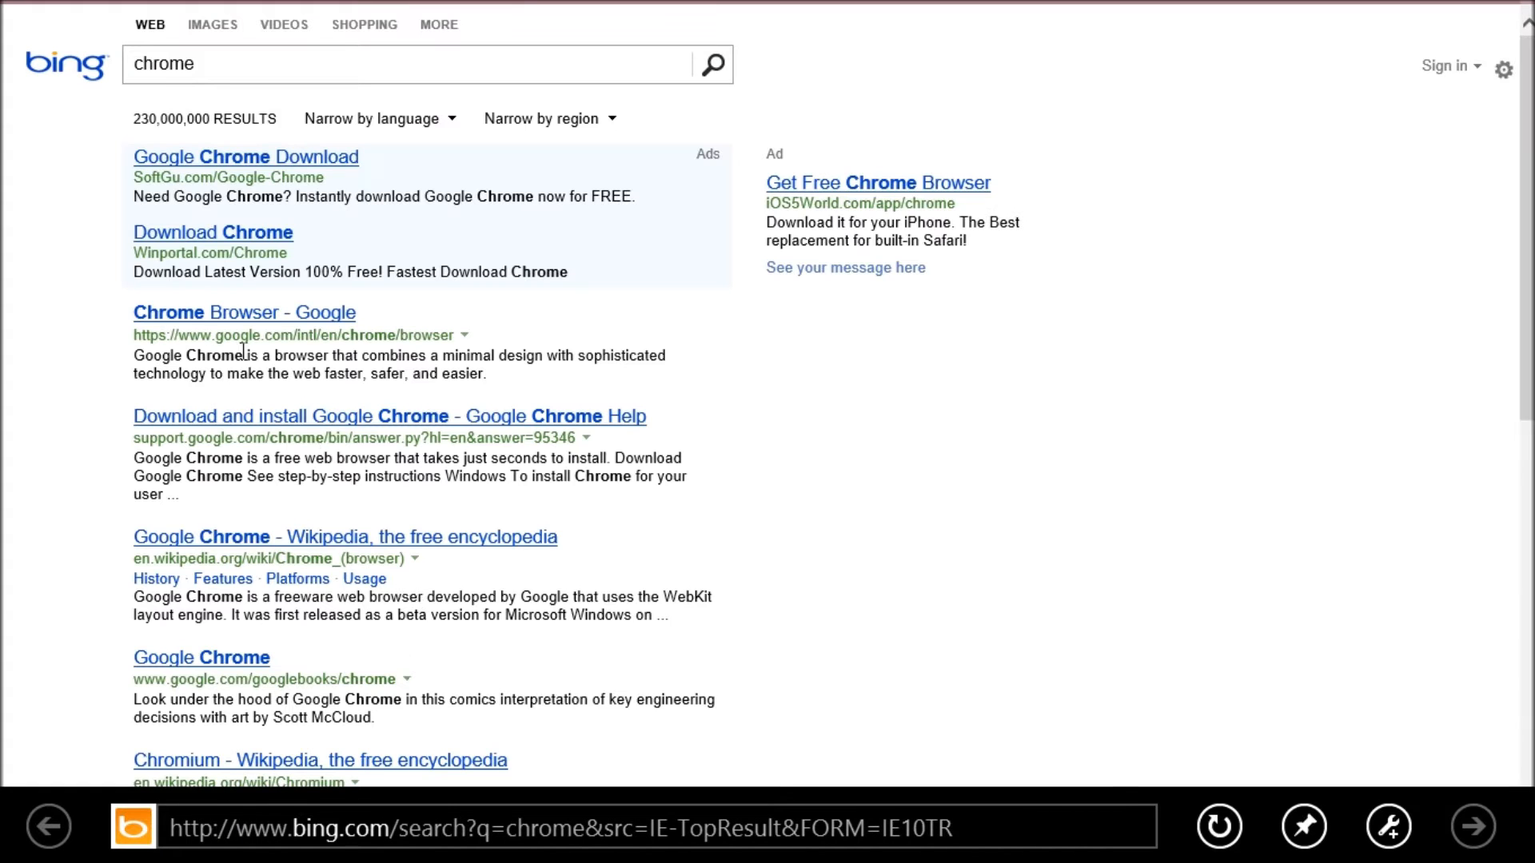
{"action": "left_click", "coordinate": [244, 313]}
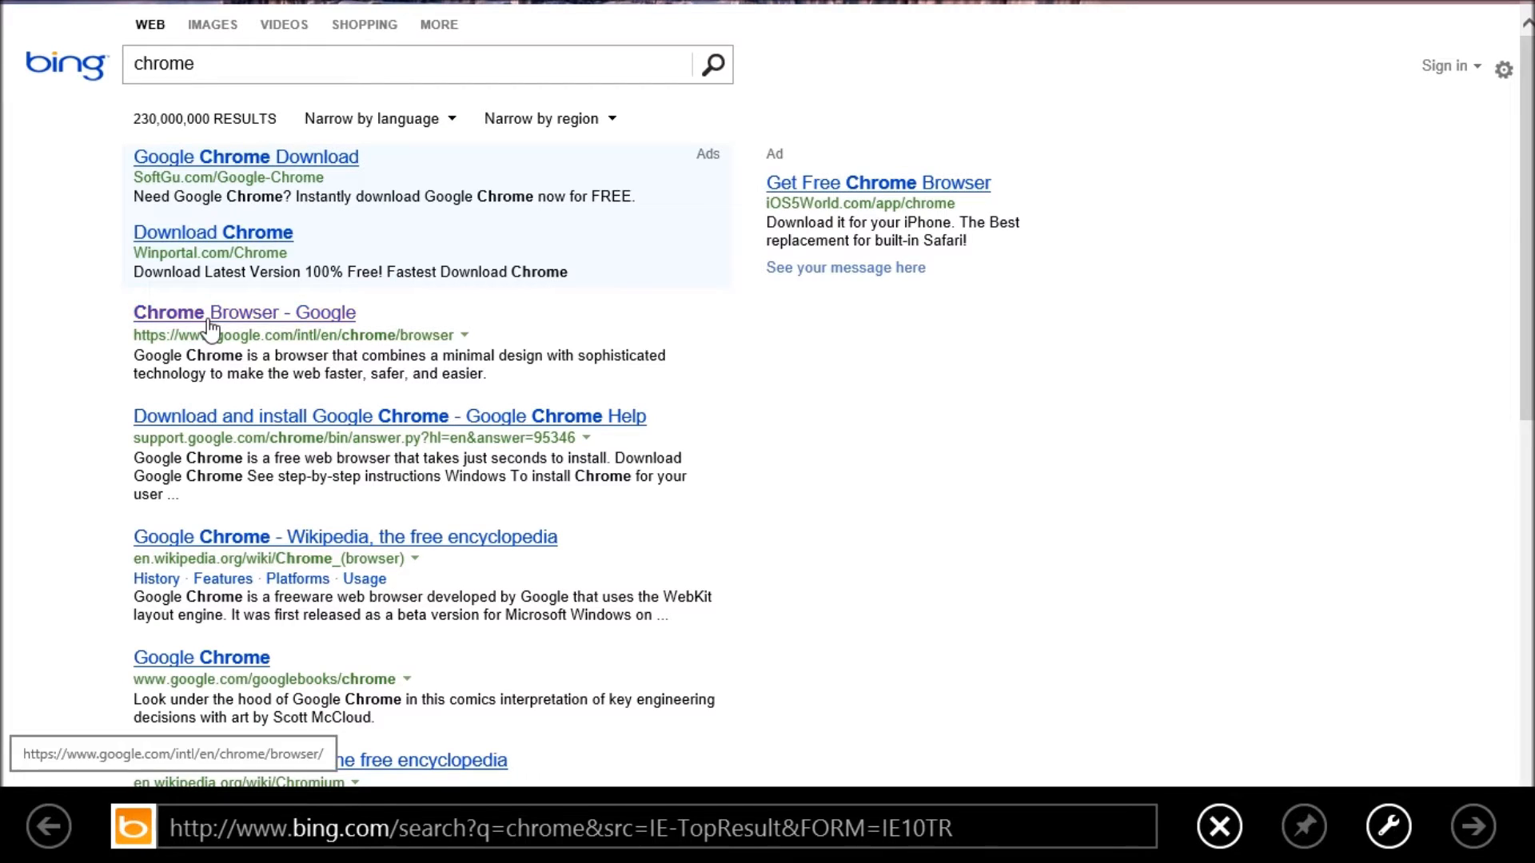
{"action": "left_click", "coordinate": [244, 313]}
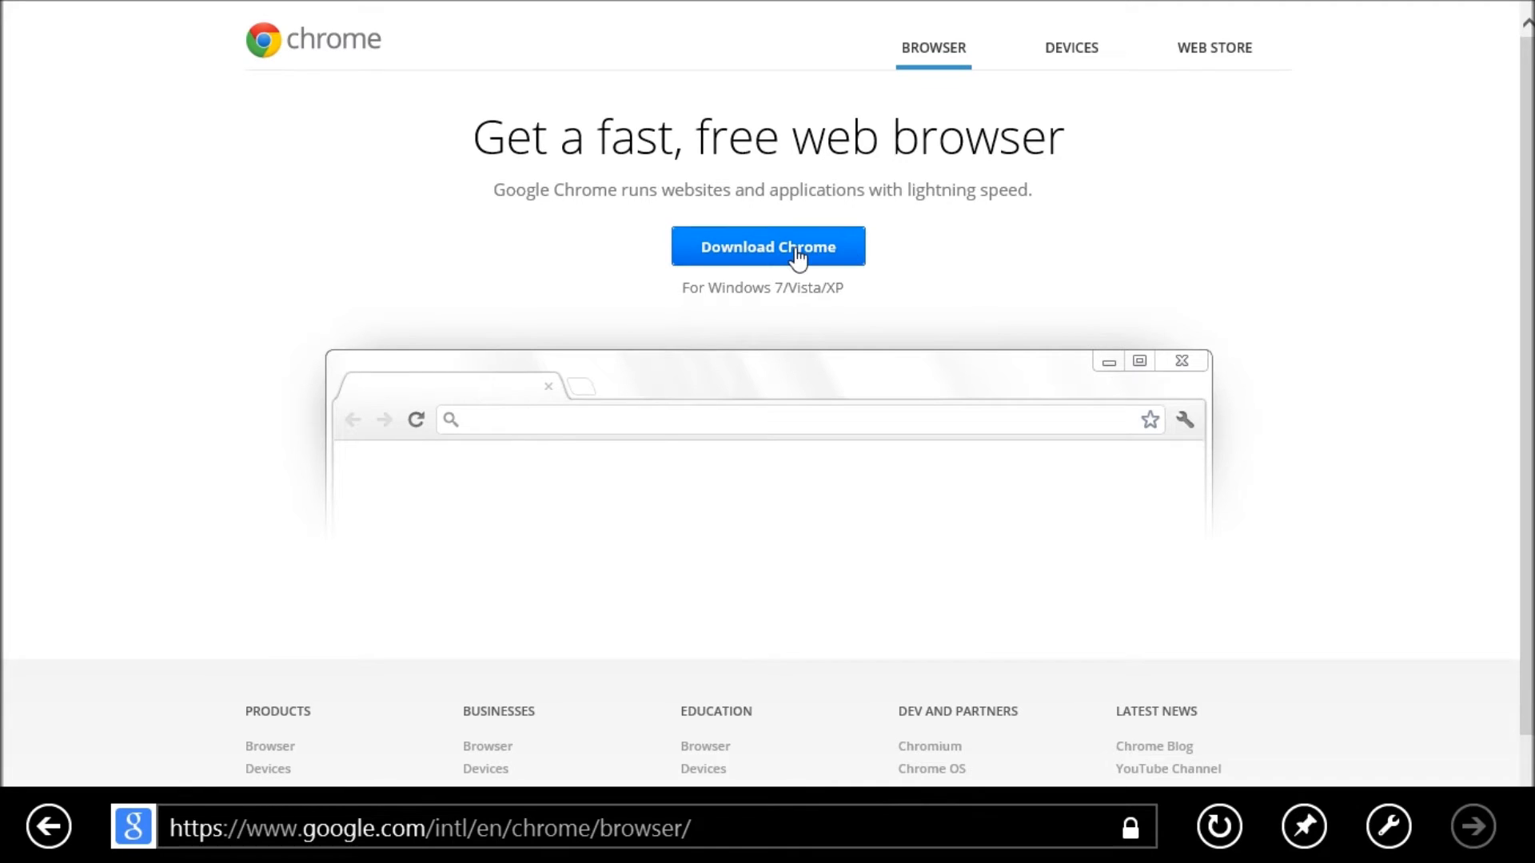
{"action": "mouse_move", "coordinate": [143, 725]}
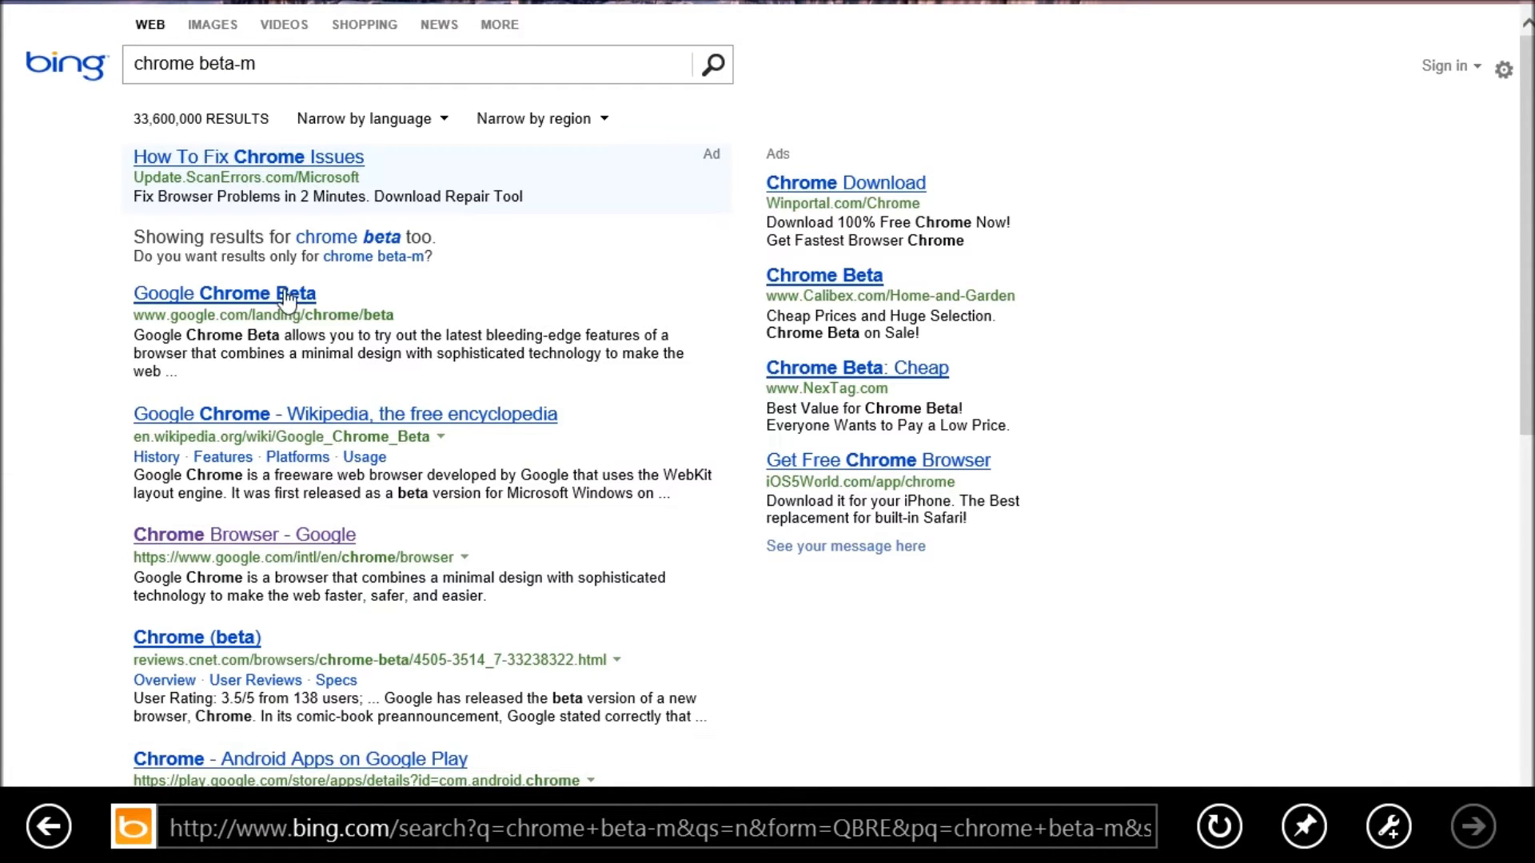
Step: Download Google Chrome Beta, accept its terms, and run ChromeSetup.exe
{"action": "left_click", "coordinate": [223, 292]}
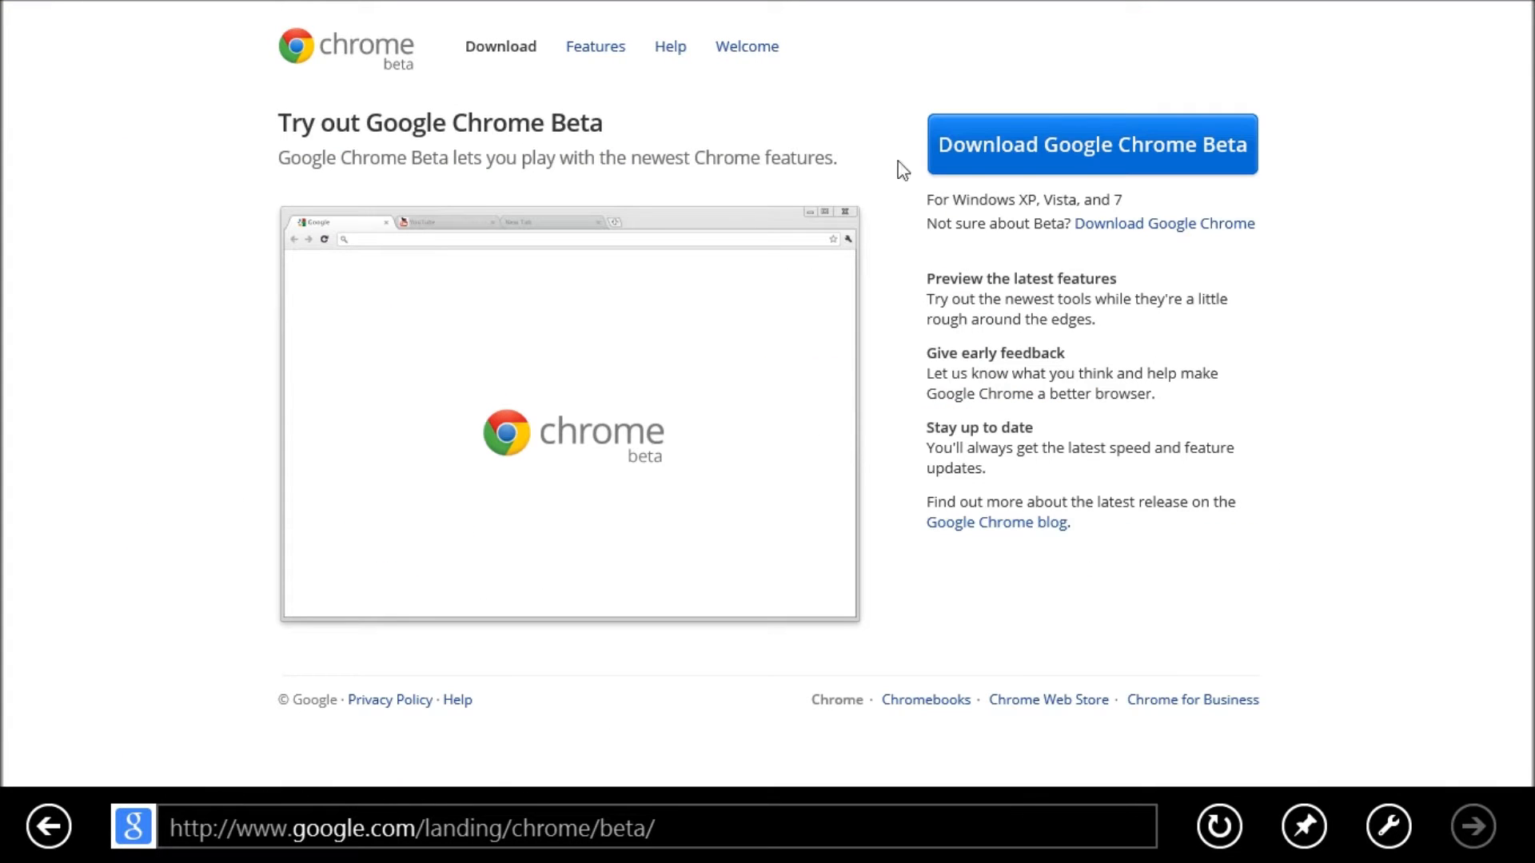
{"action": "left_click", "coordinate": [1090, 144]}
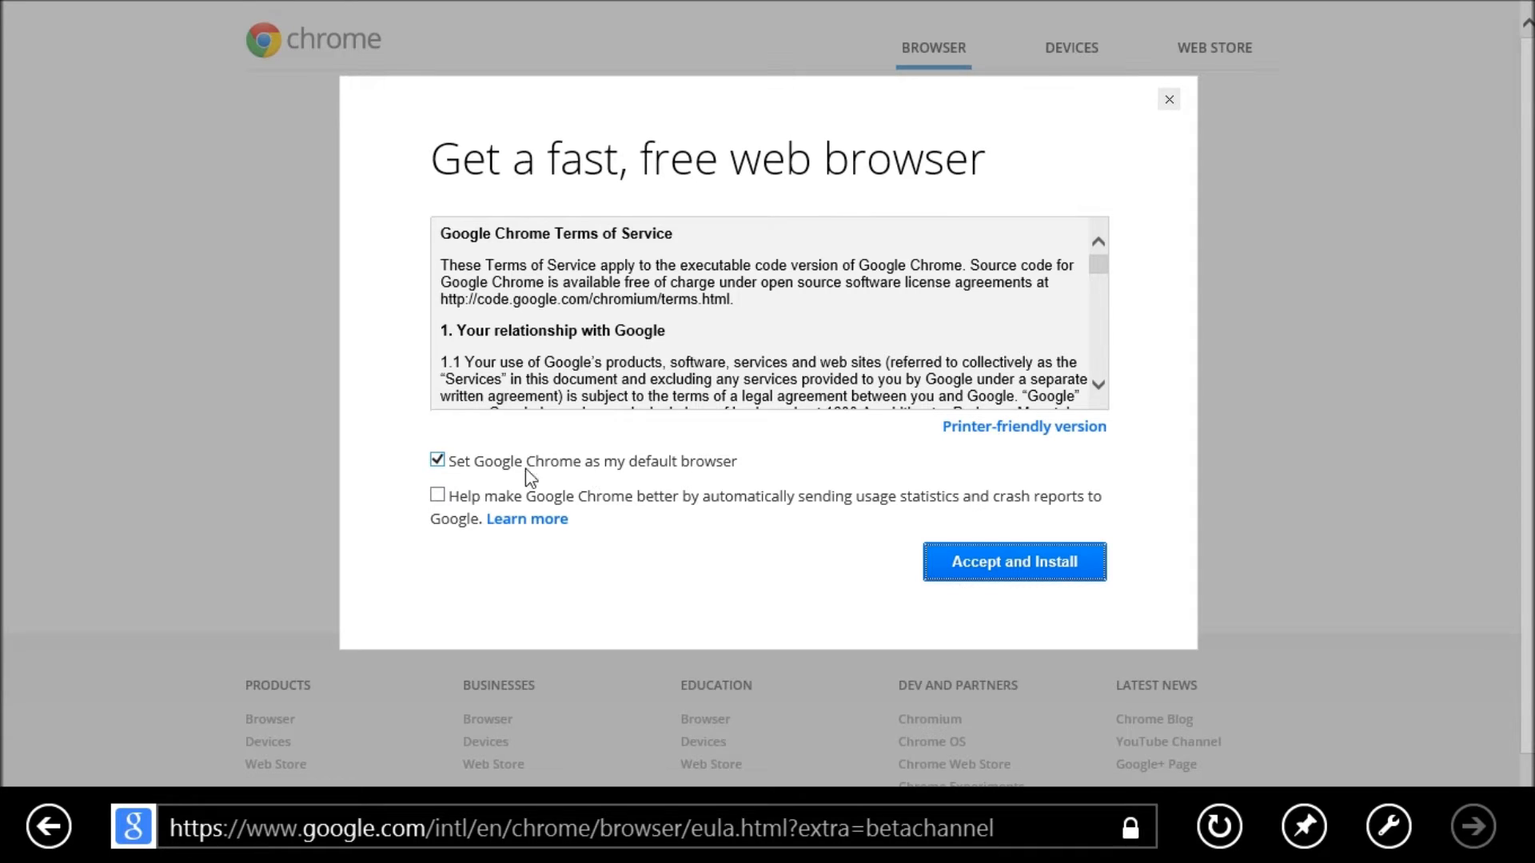
{"action": "left_click", "coordinate": [1013, 561]}
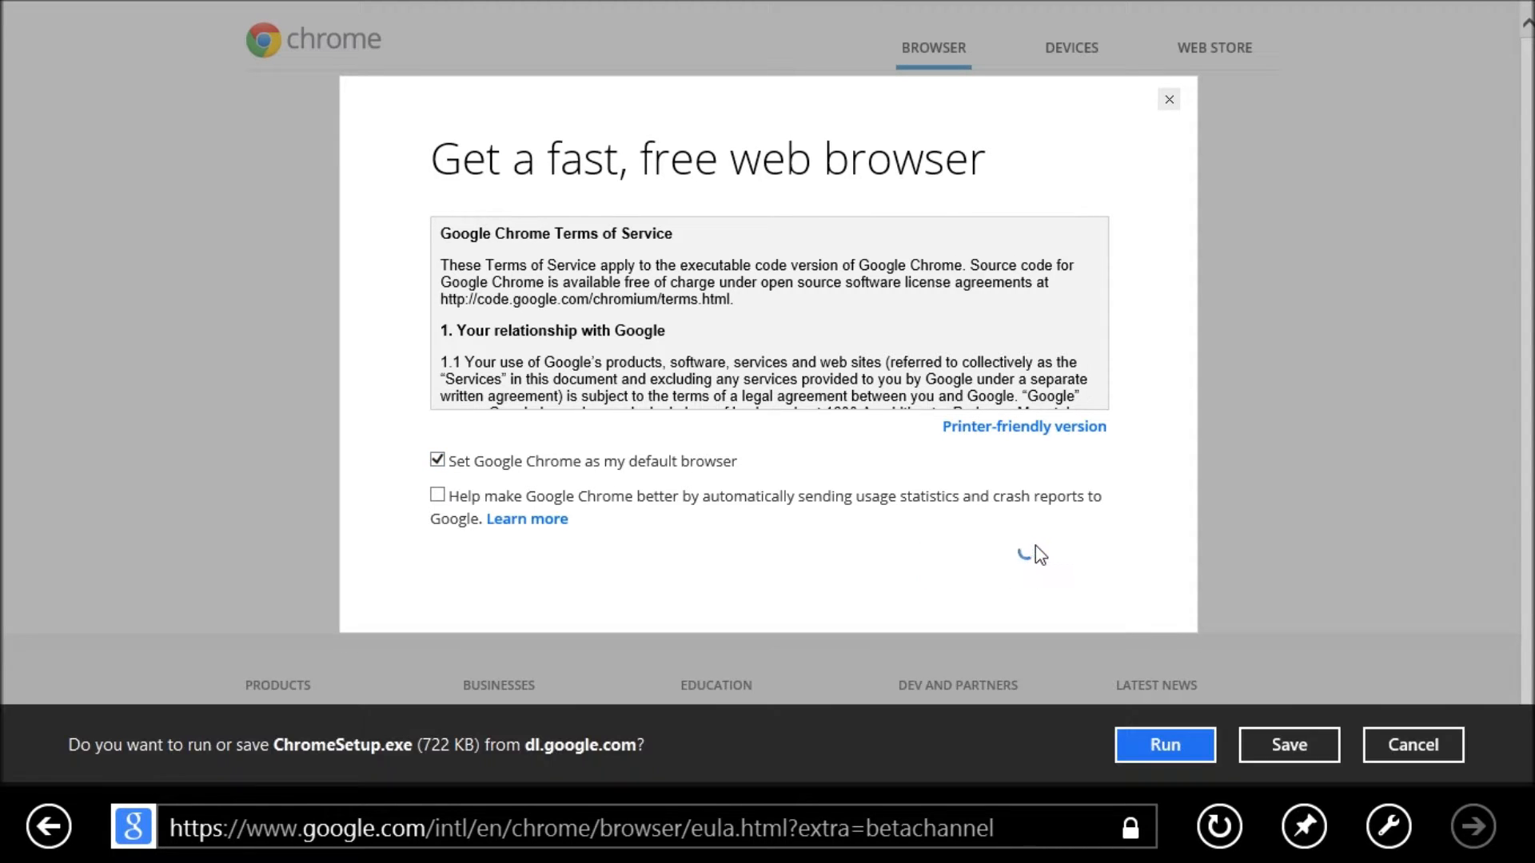
{"action": "mouse_move", "coordinate": [1164, 746]}
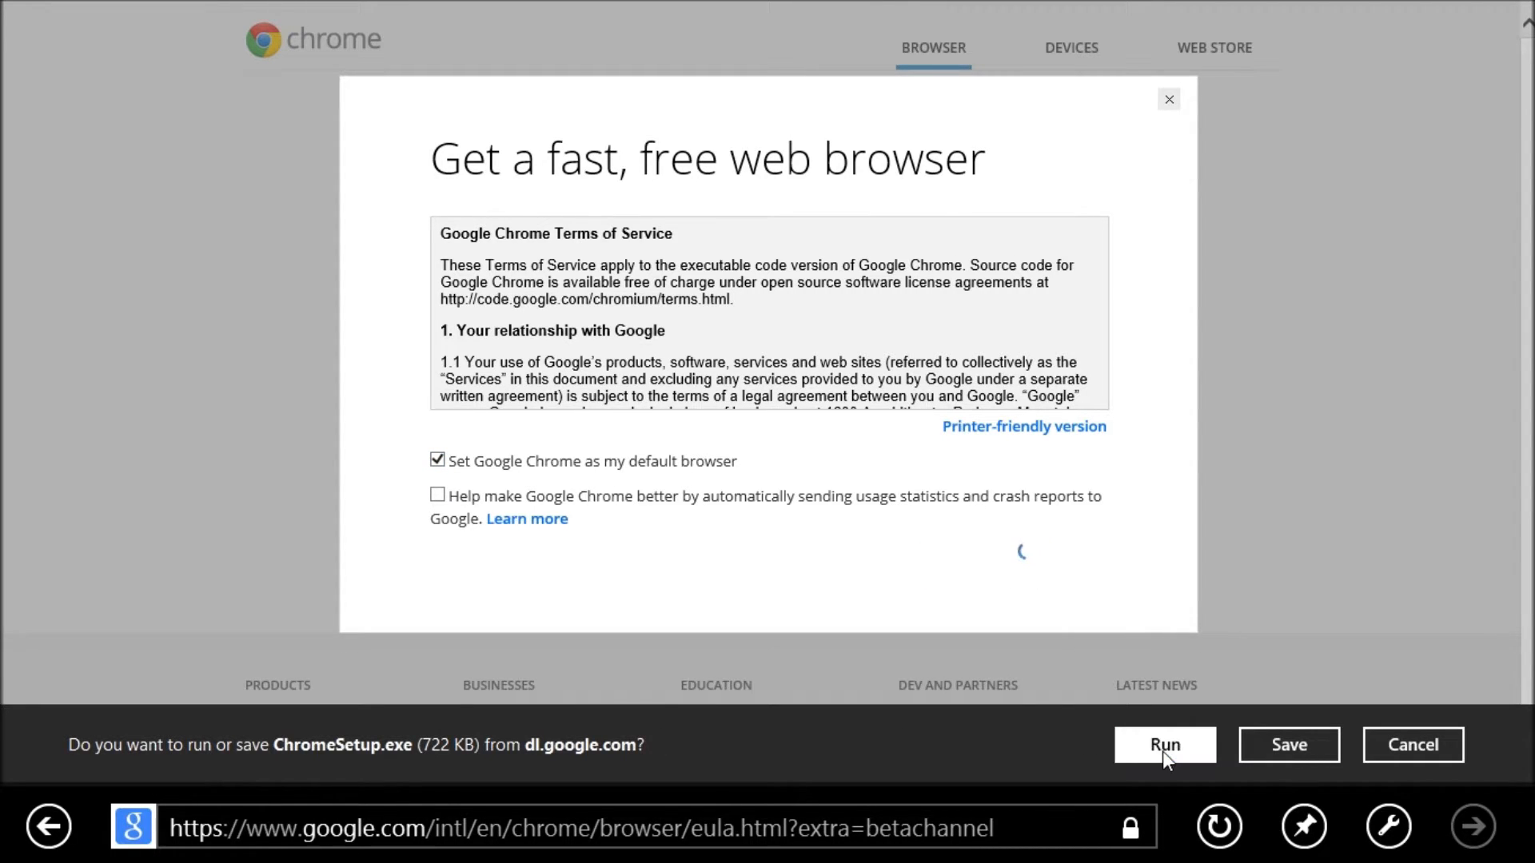
{"action": "left_click", "coordinate": [1164, 746]}
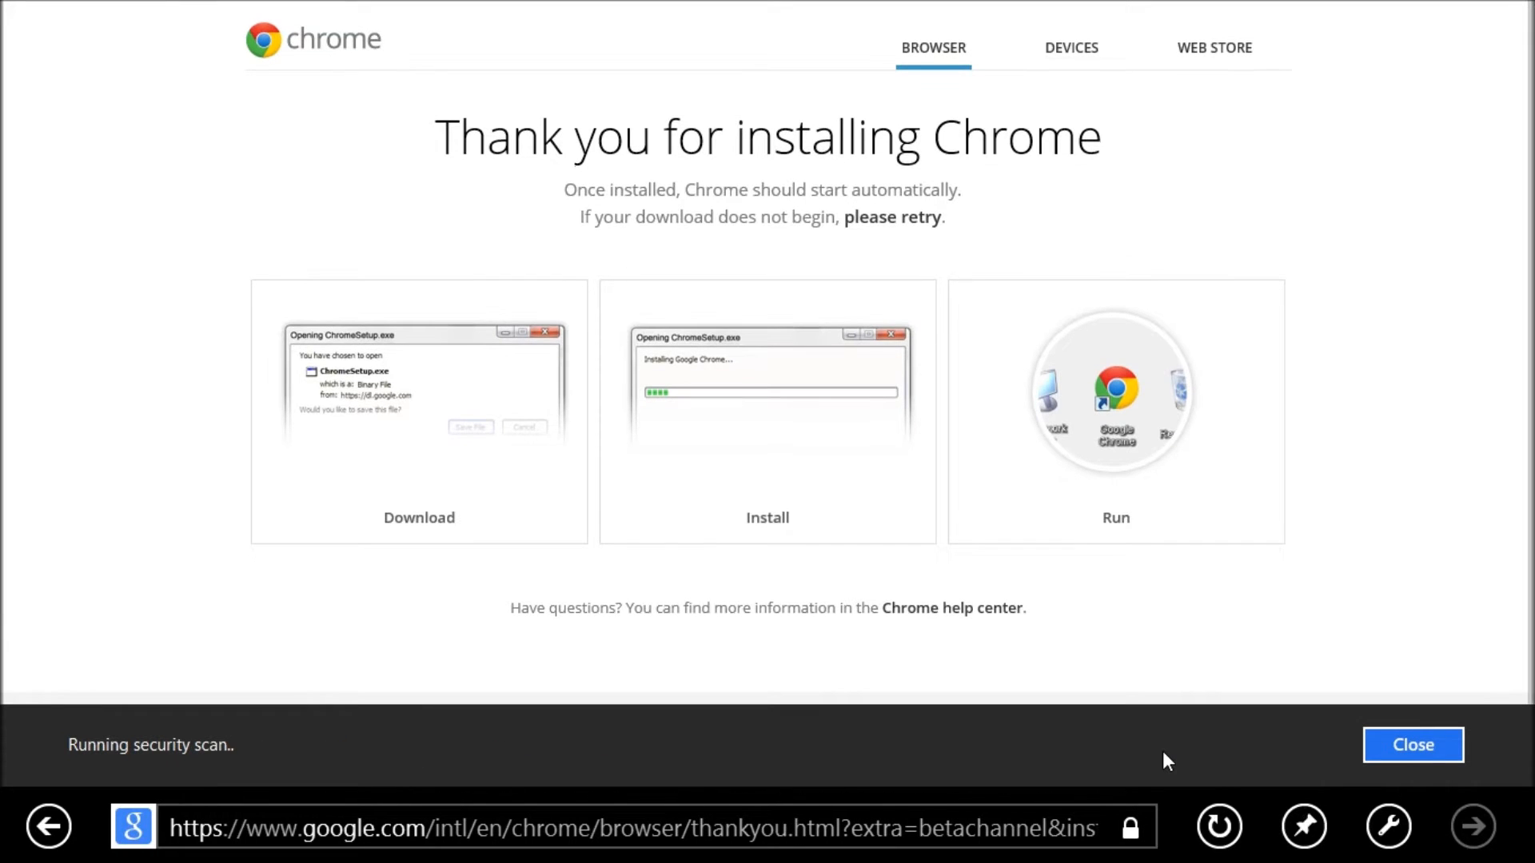
Step: Let the Google Chrome Installer download Chrome while switching to the desktop
{"action": "left_click", "coordinate": [1413, 746]}
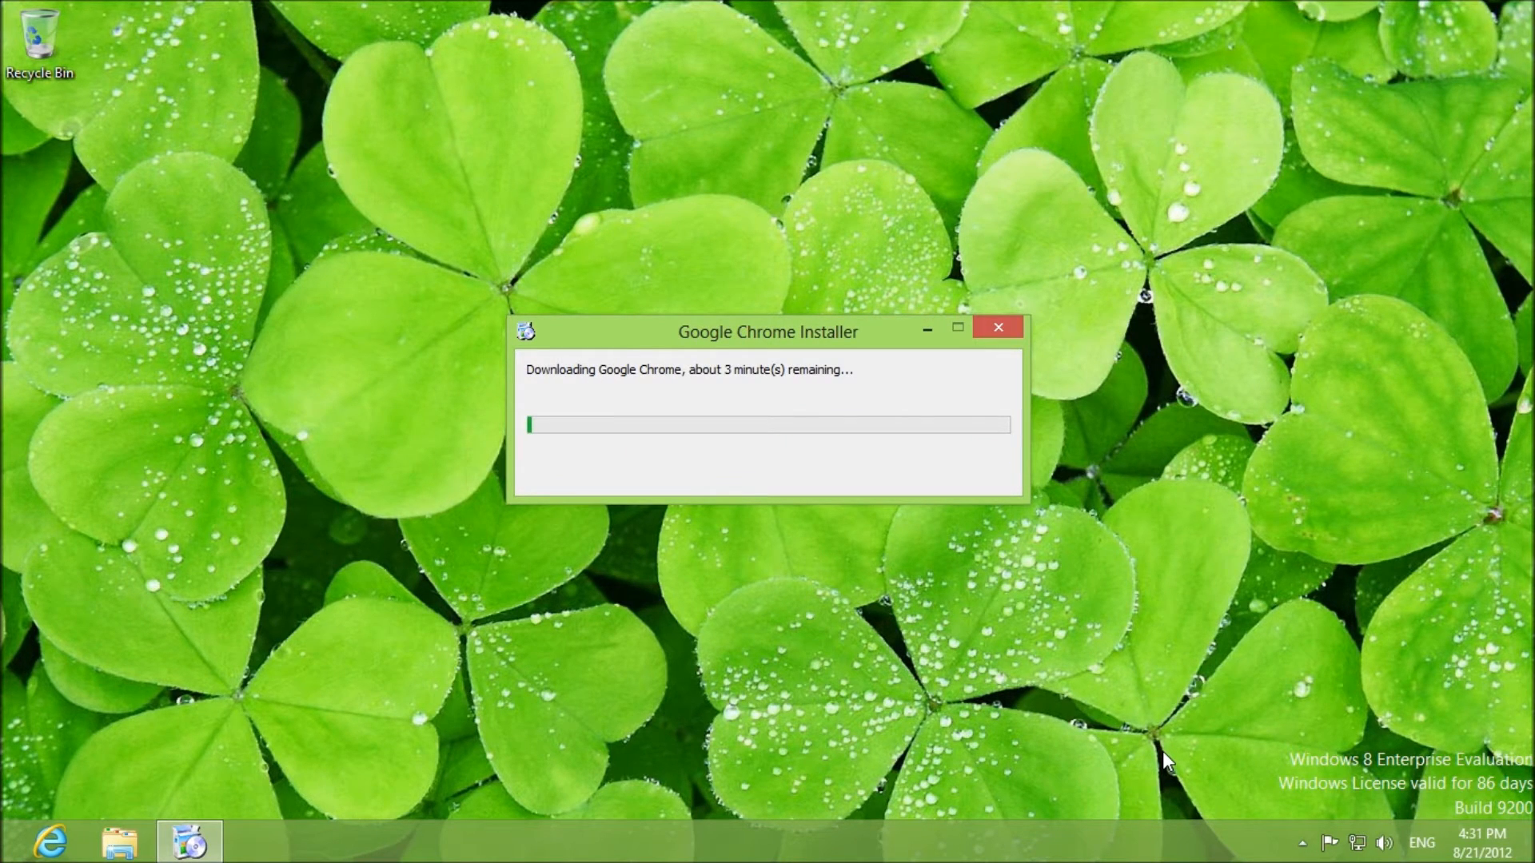
{"action": "mouse_move", "coordinate": [840, 767]}
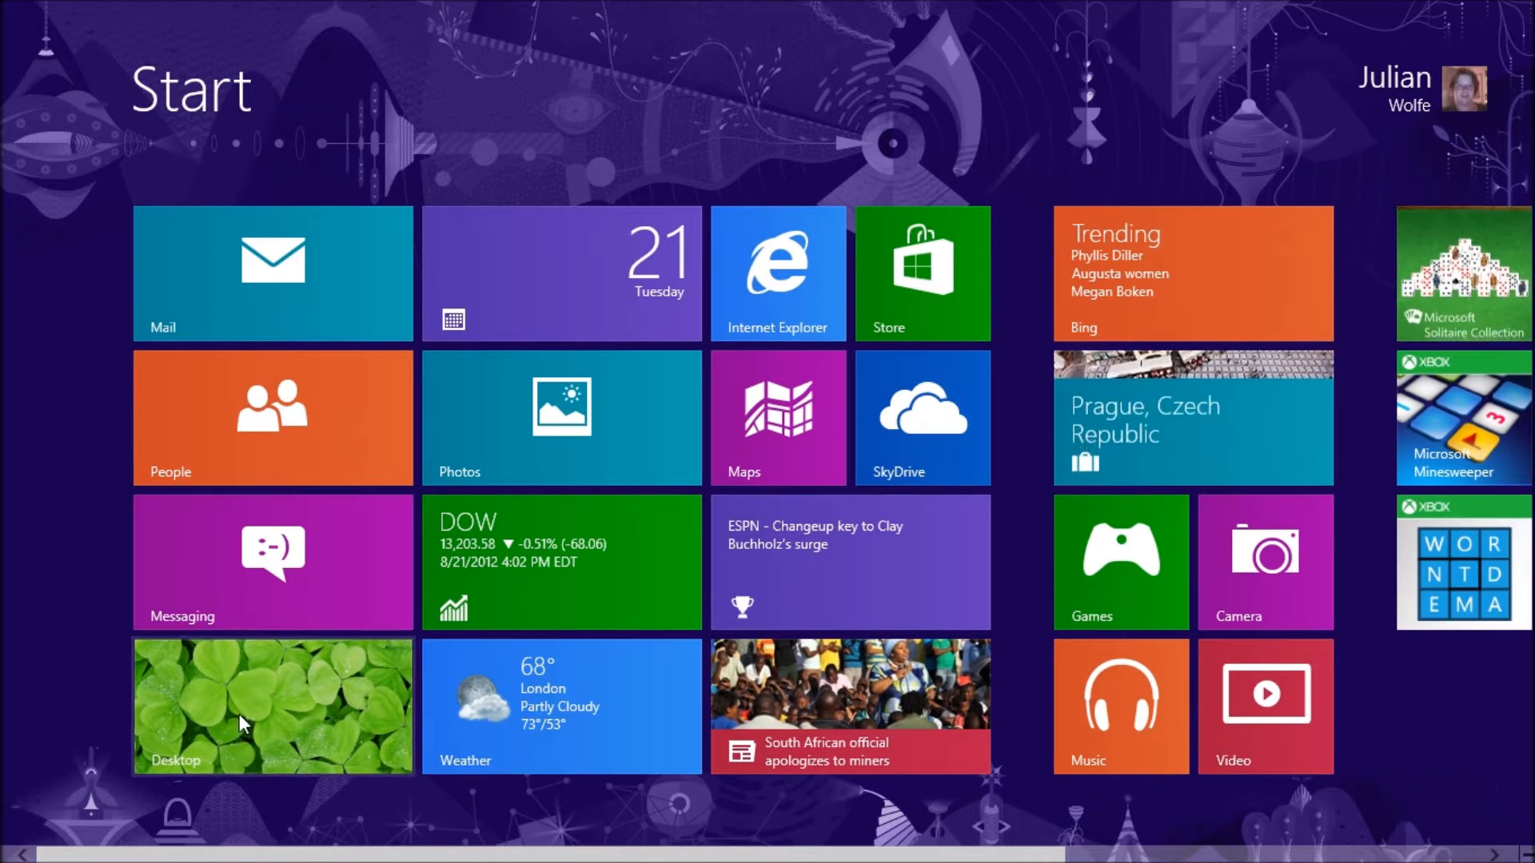
{"action": "left_click", "coordinate": [272, 706]}
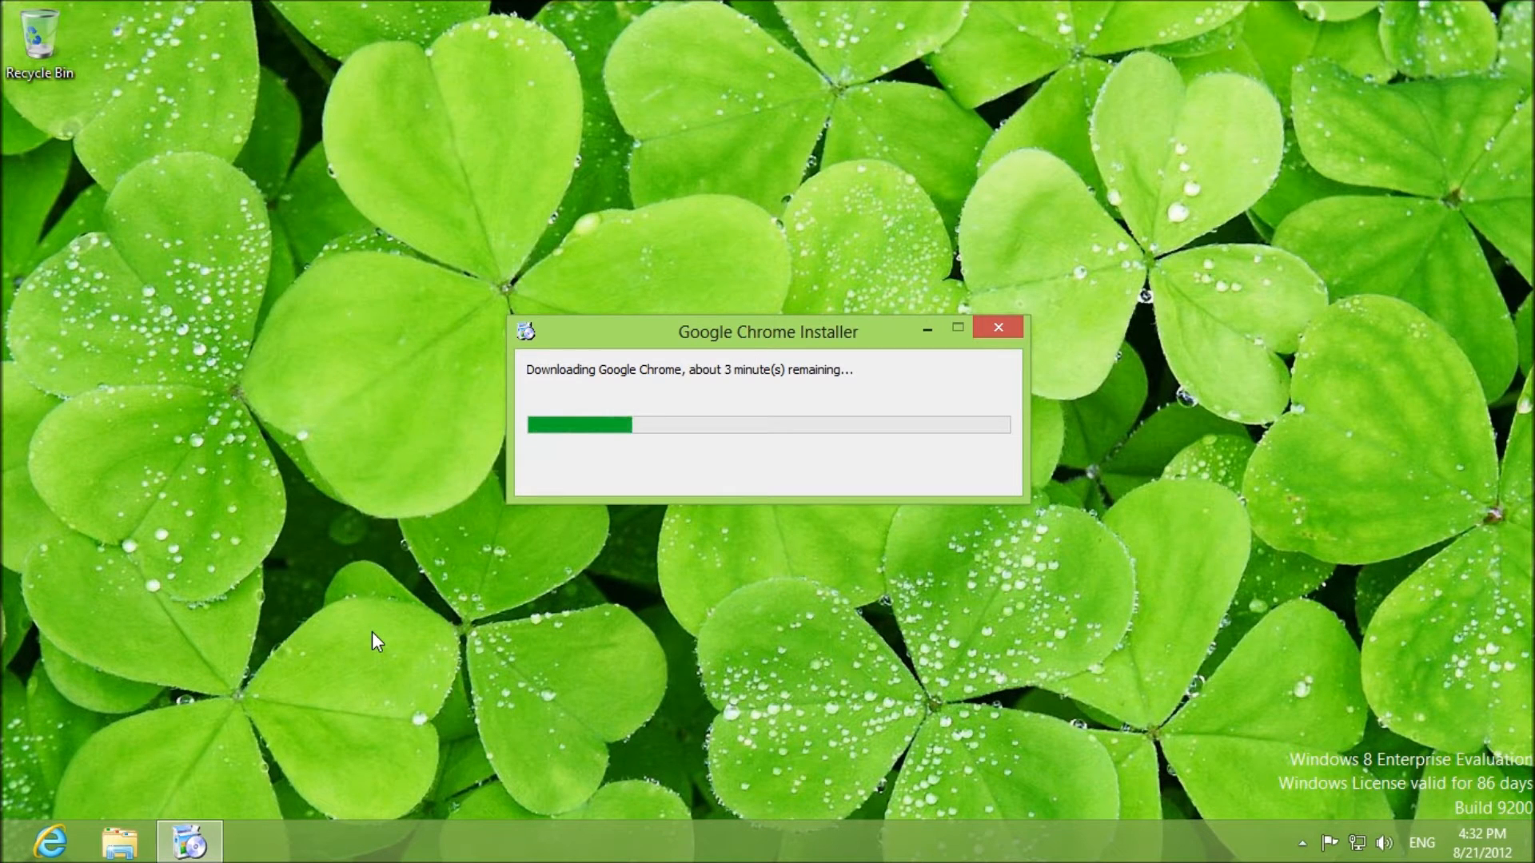
{"action": "mouse_move", "coordinate": [889, 371]}
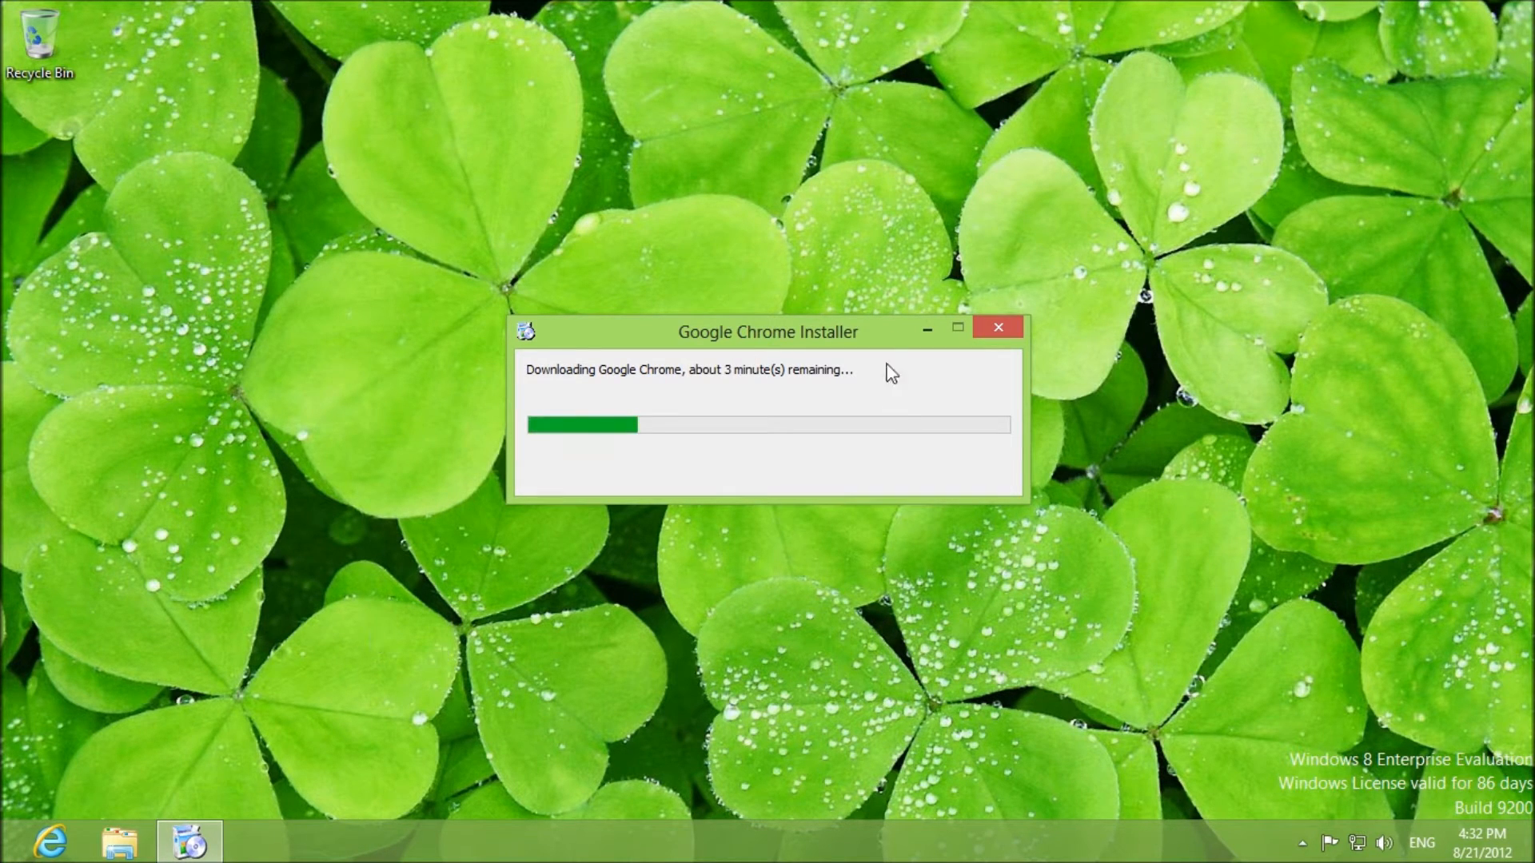
{"action": "mouse_move", "coordinate": [925, 327]}
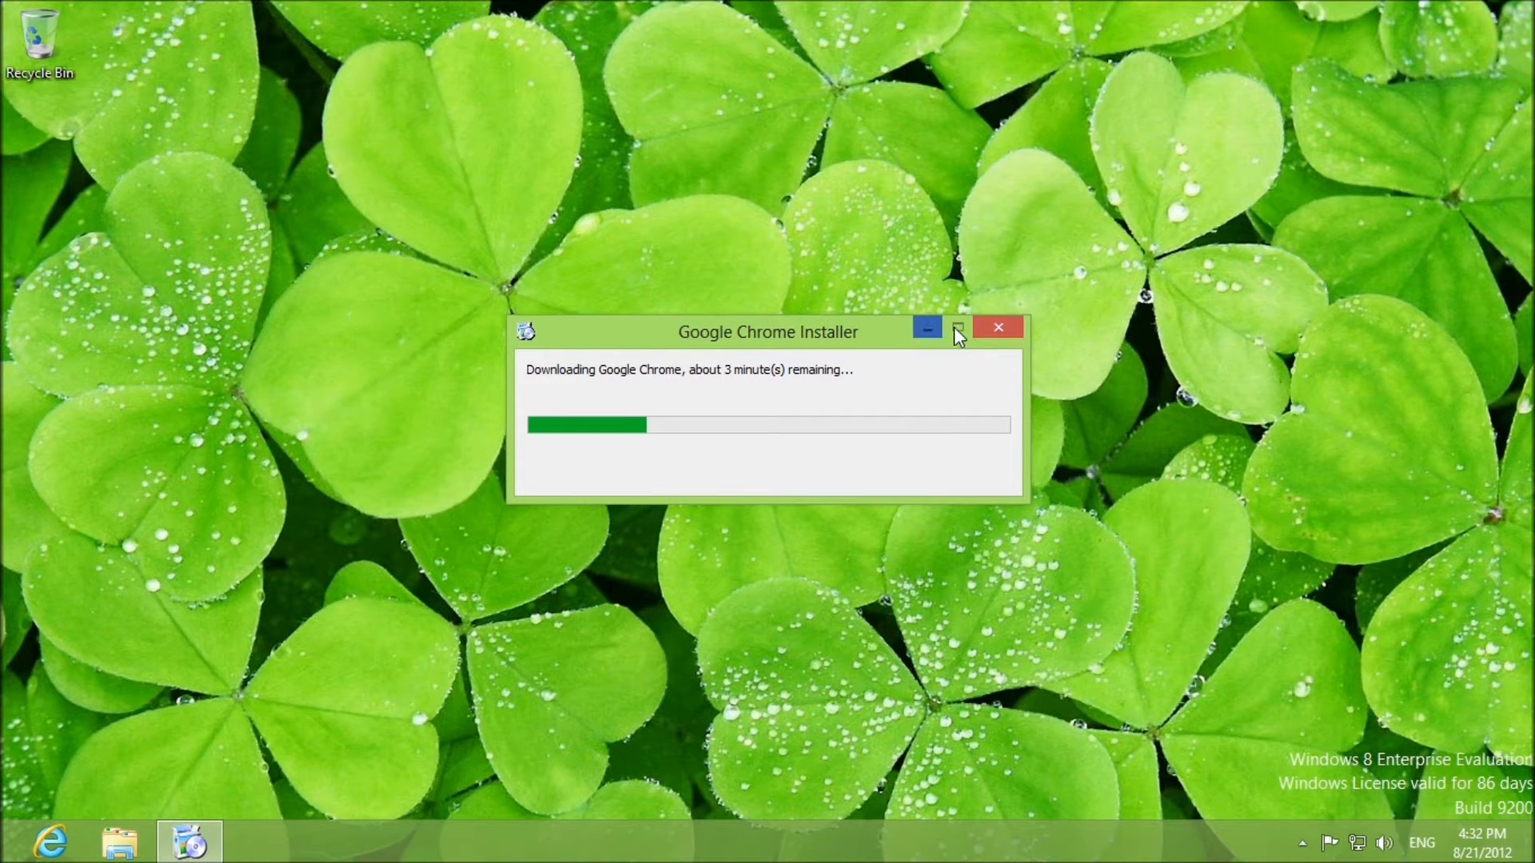
{"action": "mouse_move", "coordinate": [703, 320]}
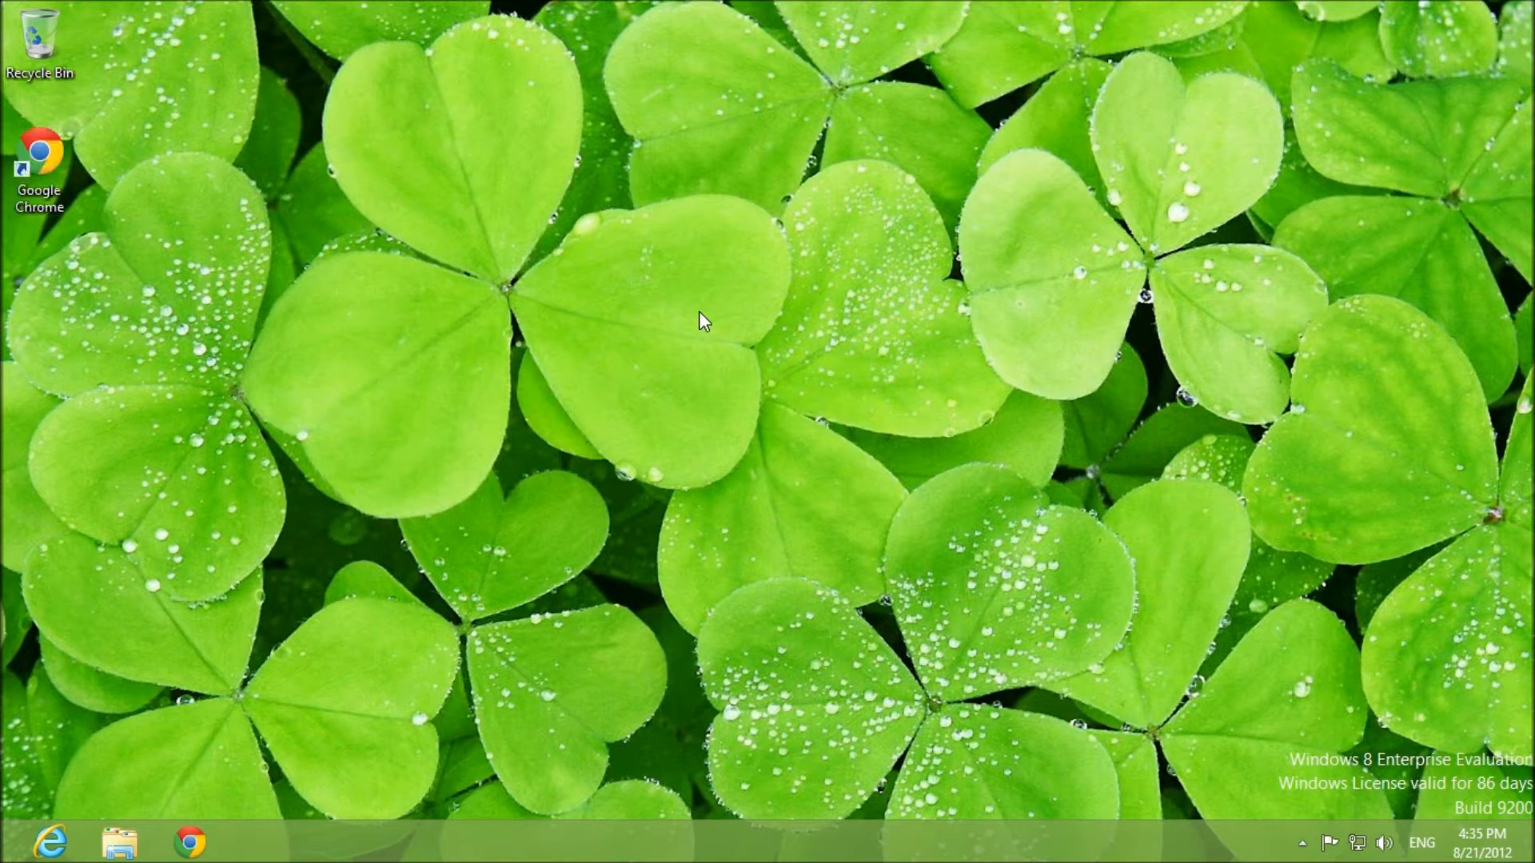
Step: Launch the newly installed Chrome and unpin it from the taskbar
{"action": "left_click", "coordinate": [189, 842]}
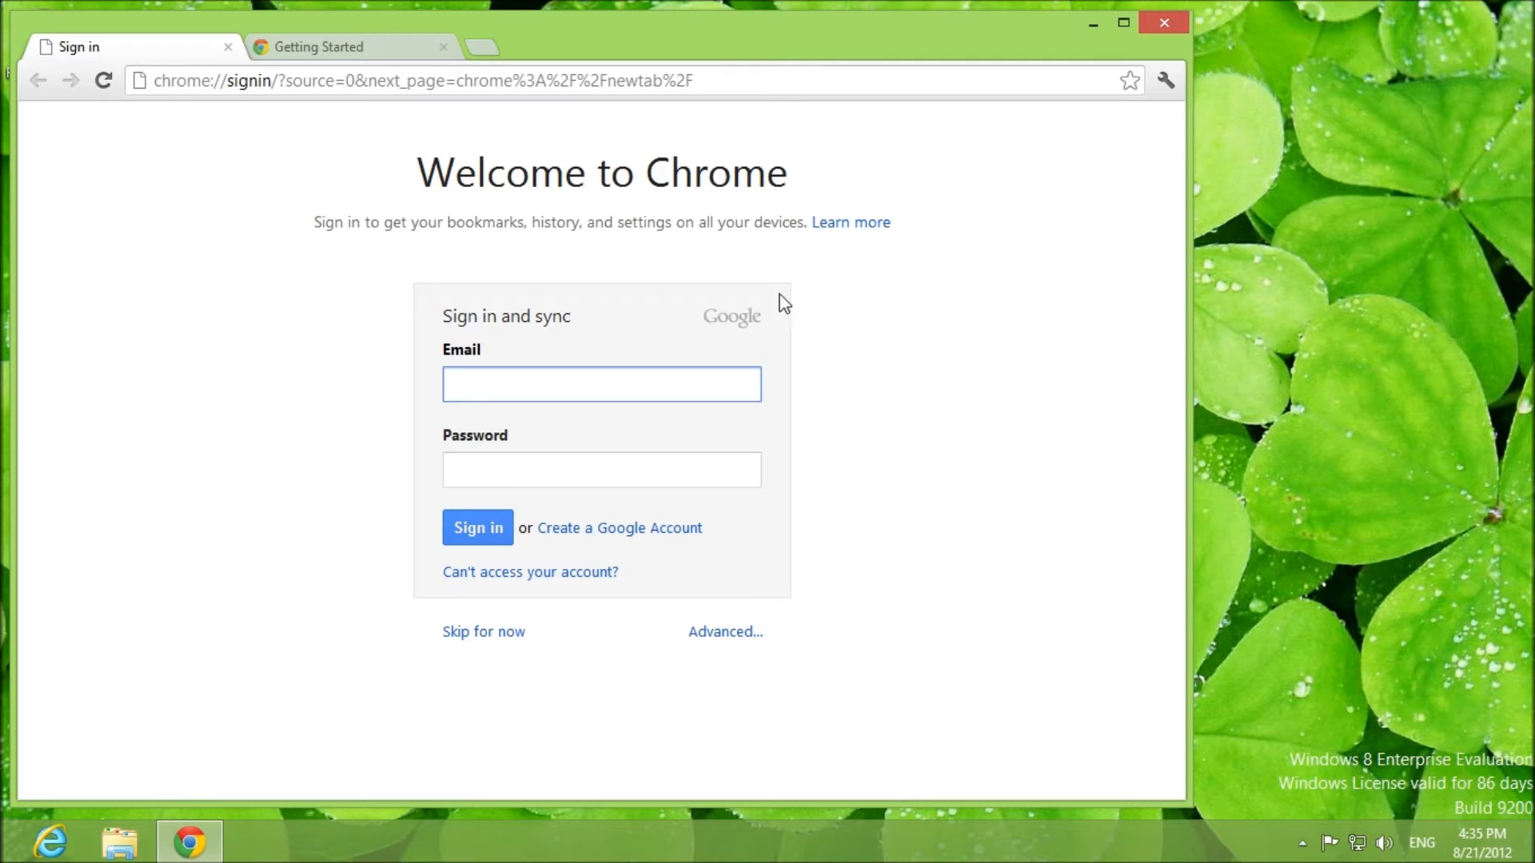
{"action": "left_click", "coordinate": [1164, 80]}
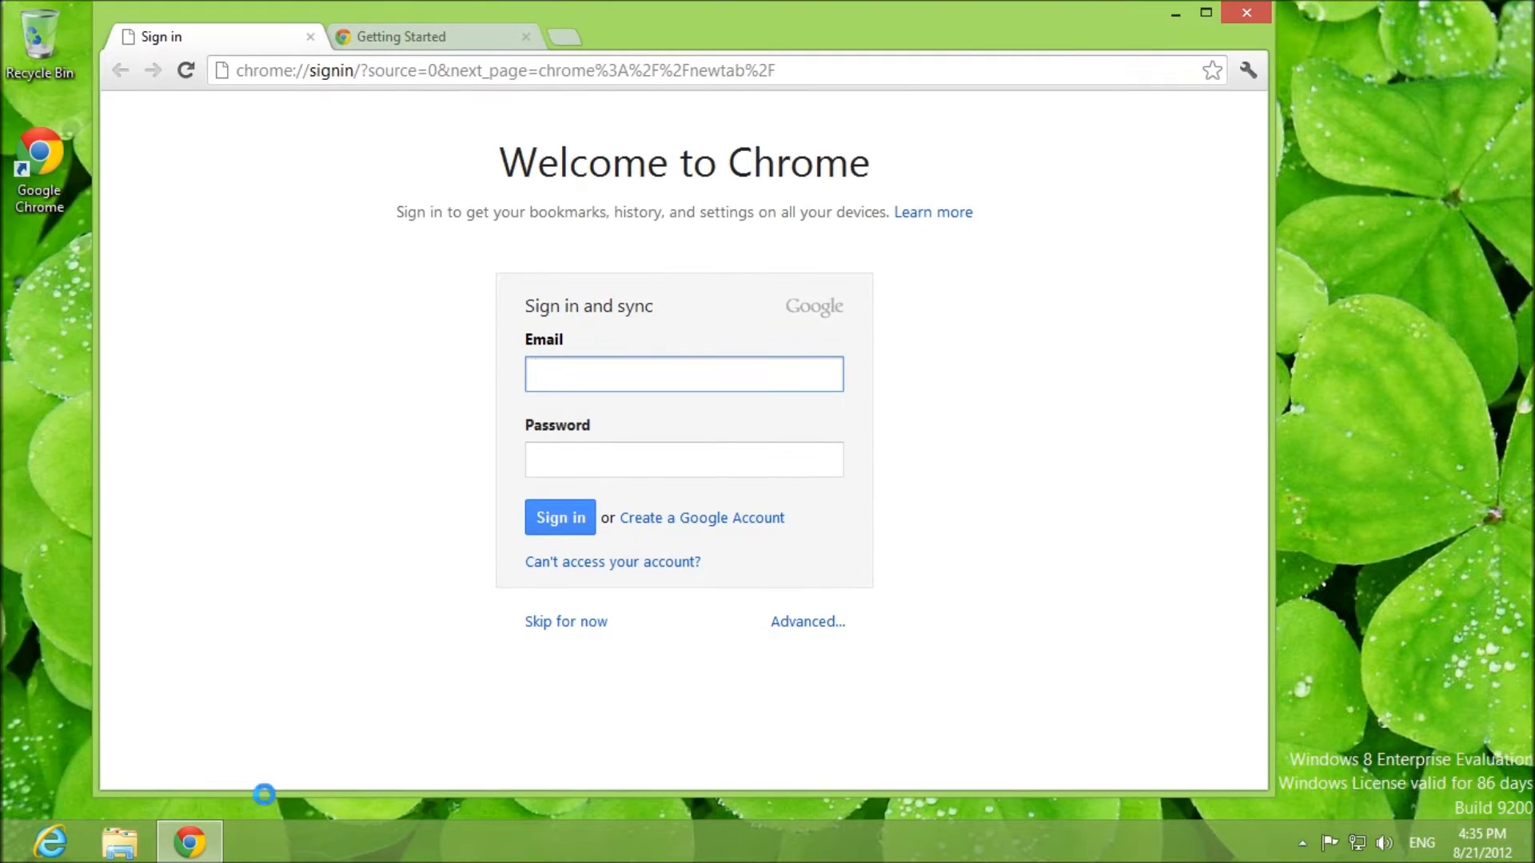
{"action": "right_click", "coordinate": [190, 840]}
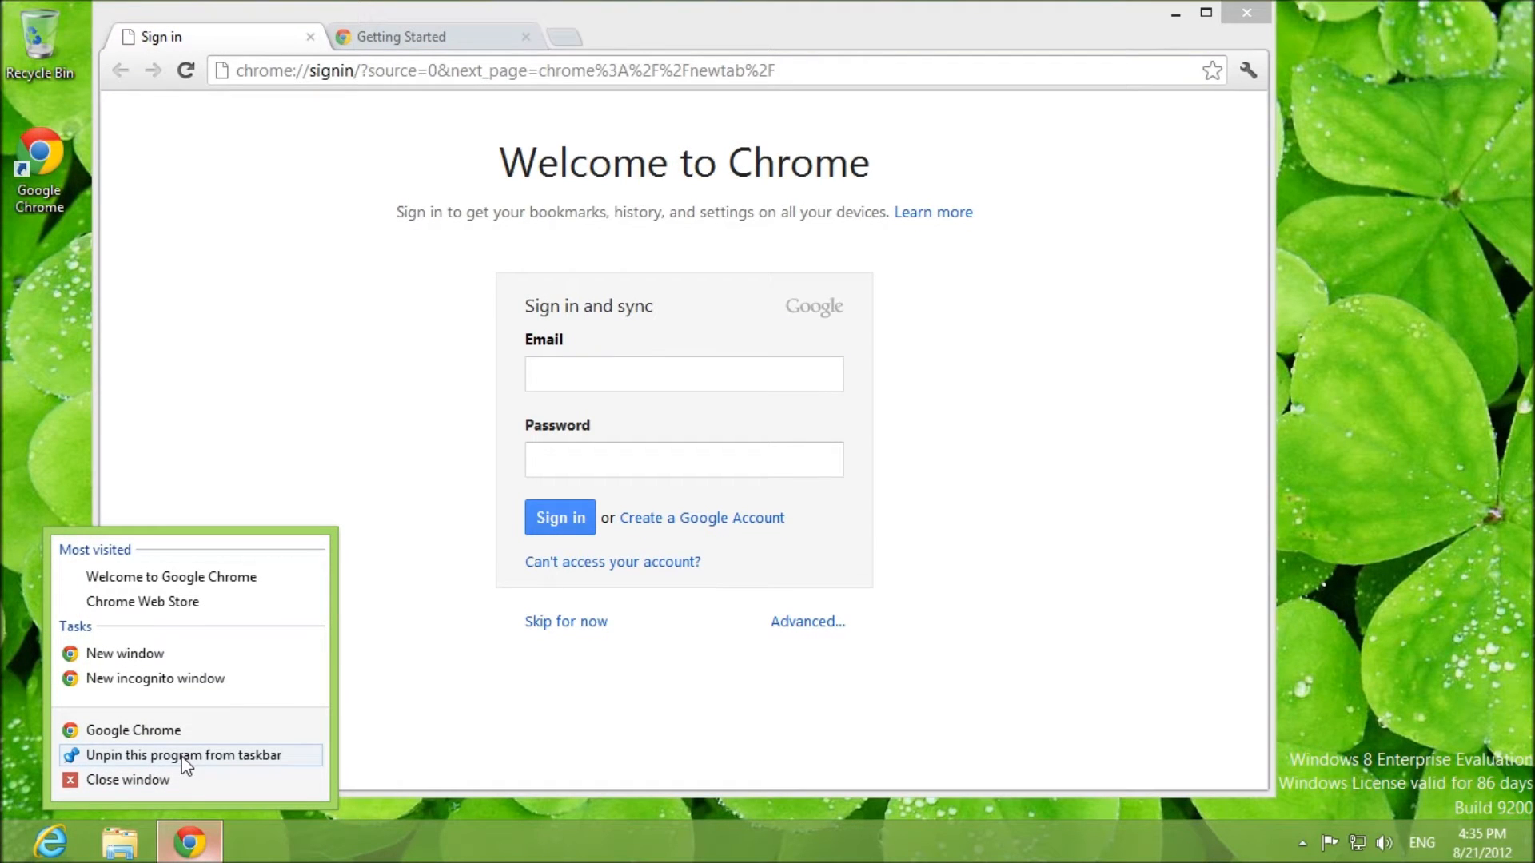
{"action": "left_click", "coordinate": [1090, 443]}
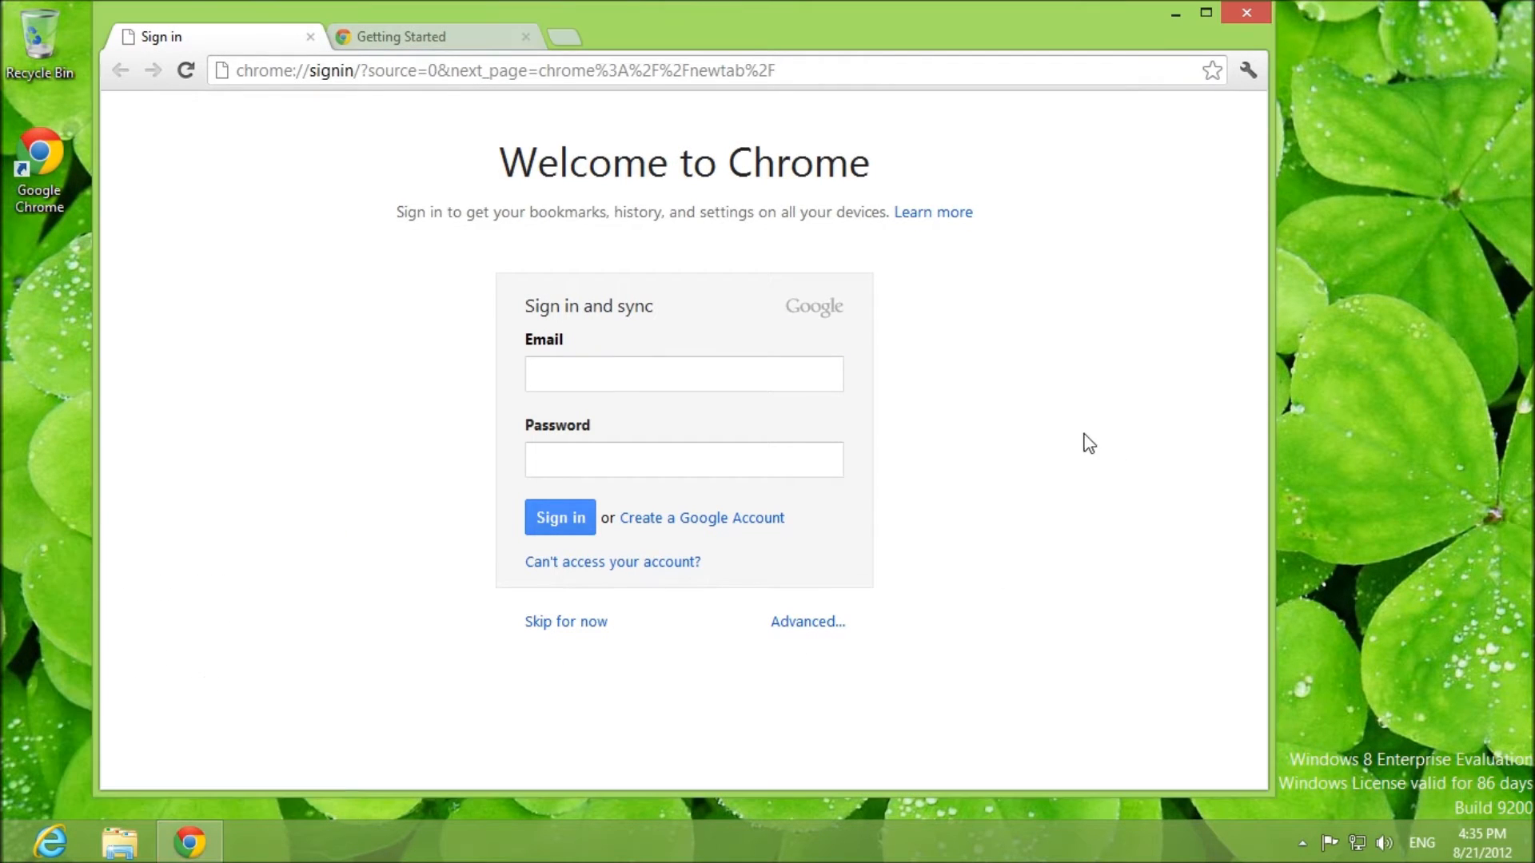
Step: Type and erase an email on the sign-in page, then relaunch Chrome from its Start tile
{"action": "left_click", "coordinate": [682, 374]}
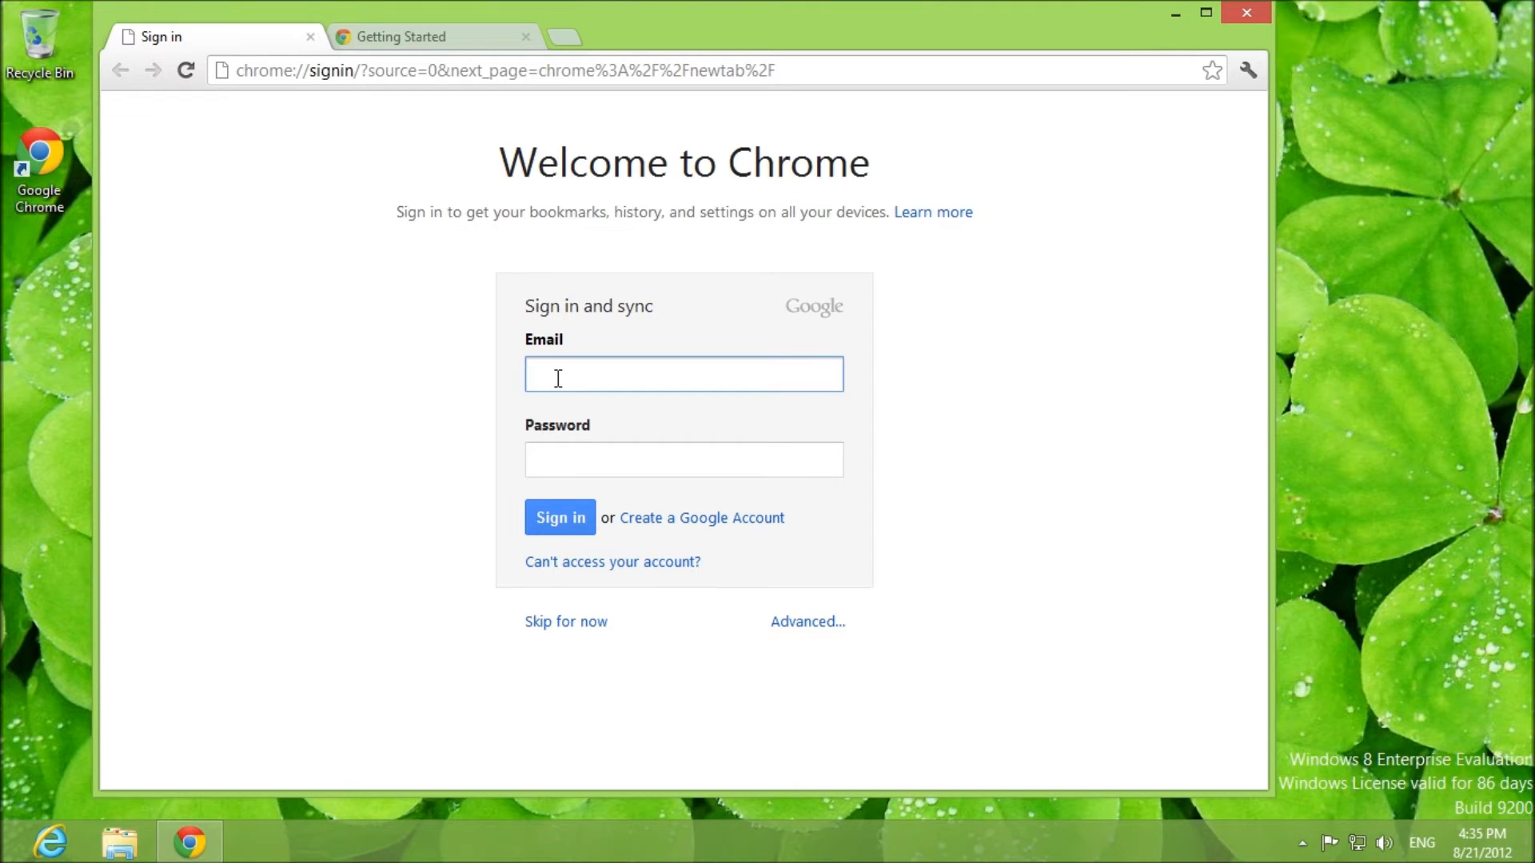
{"action": "type", "text": "juliua"}
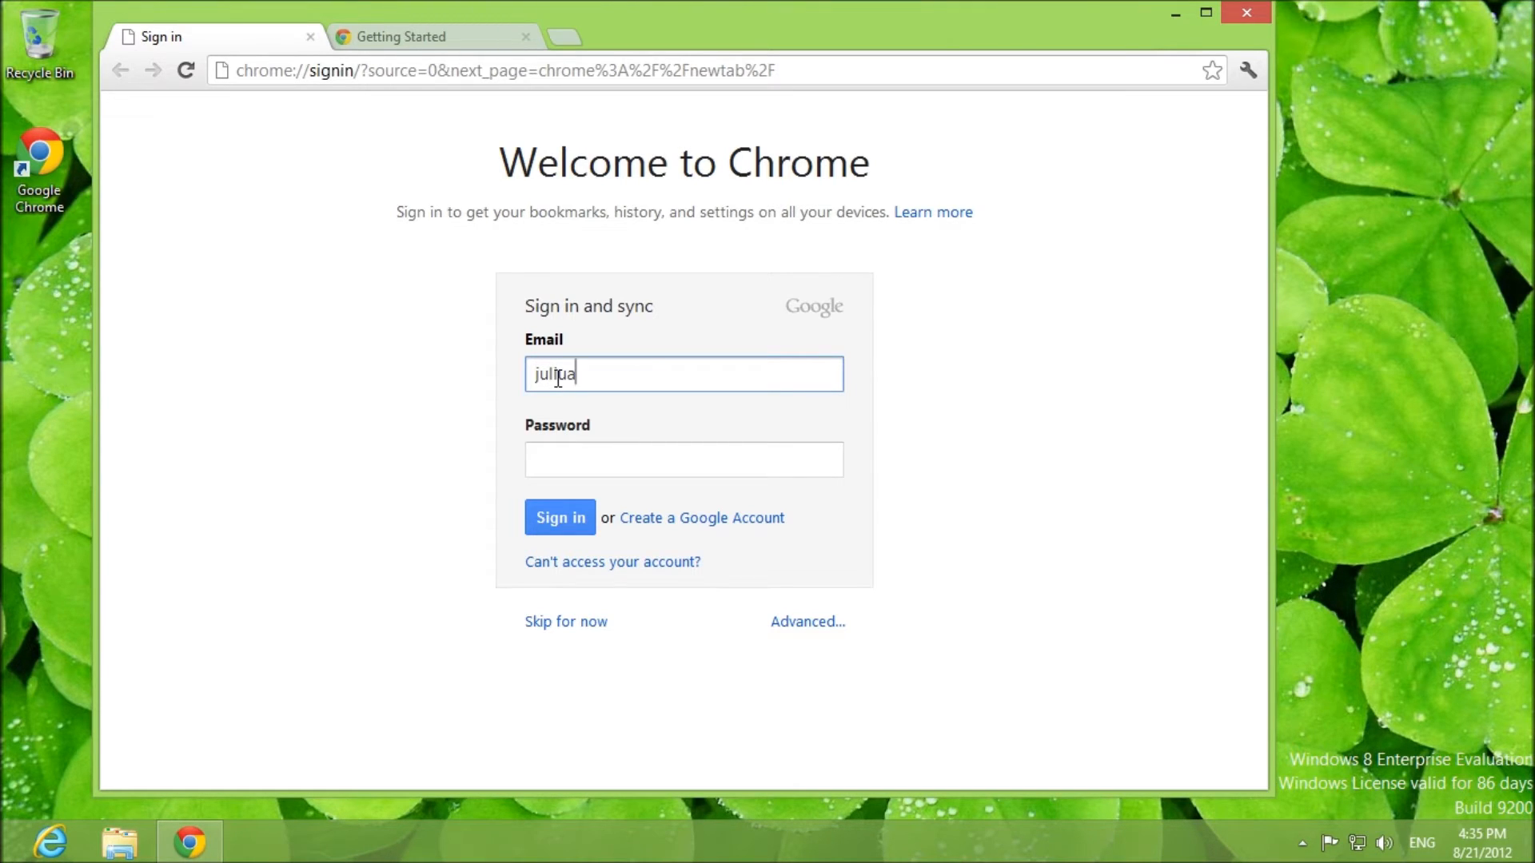
{"action": "key", "text": "ctrl+a"}
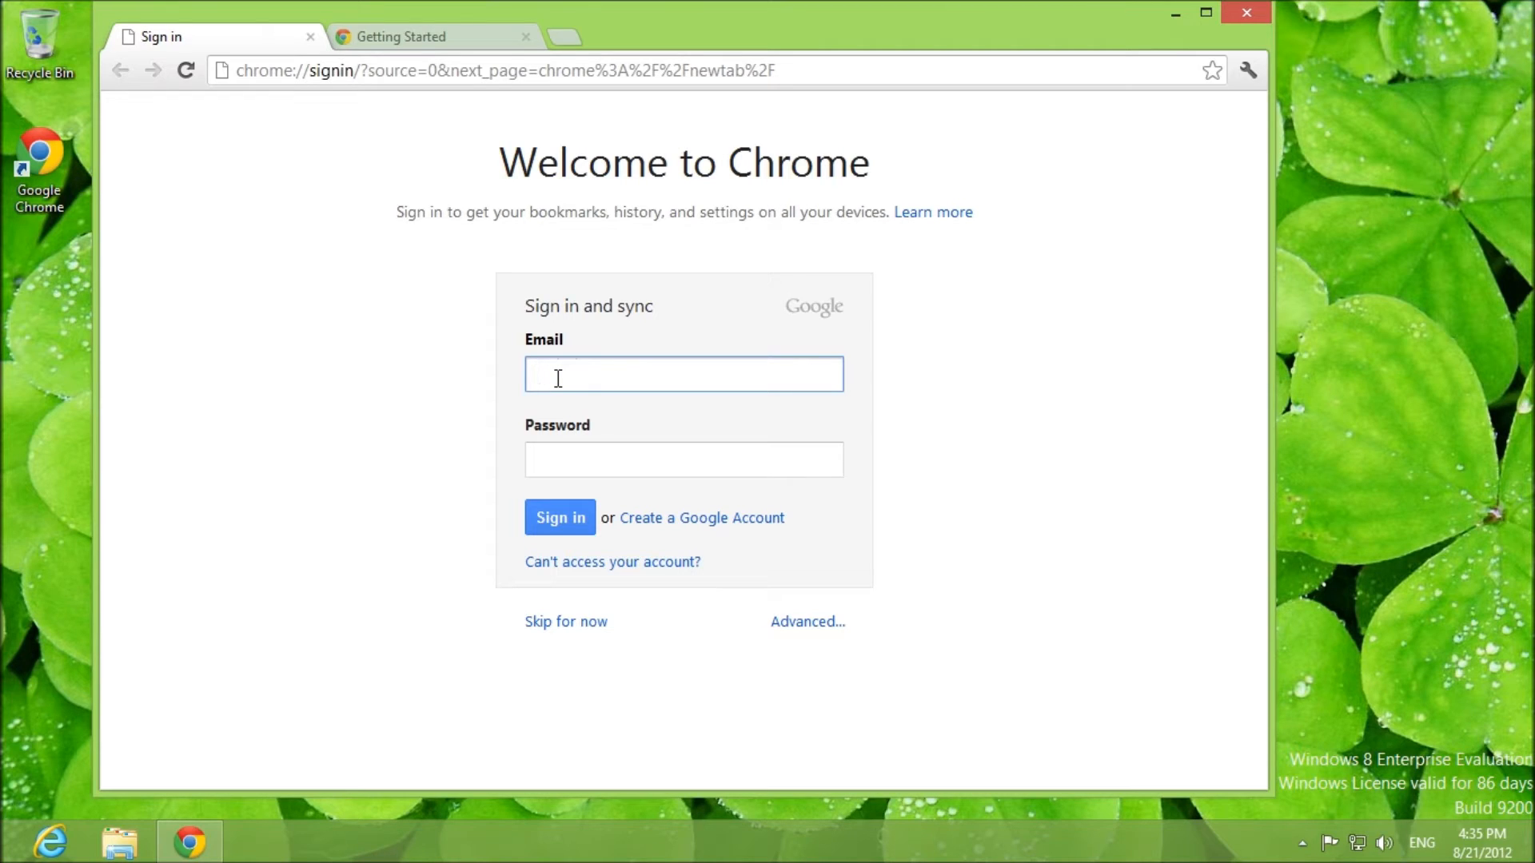
{"action": "mouse_move", "coordinate": [675, 298]}
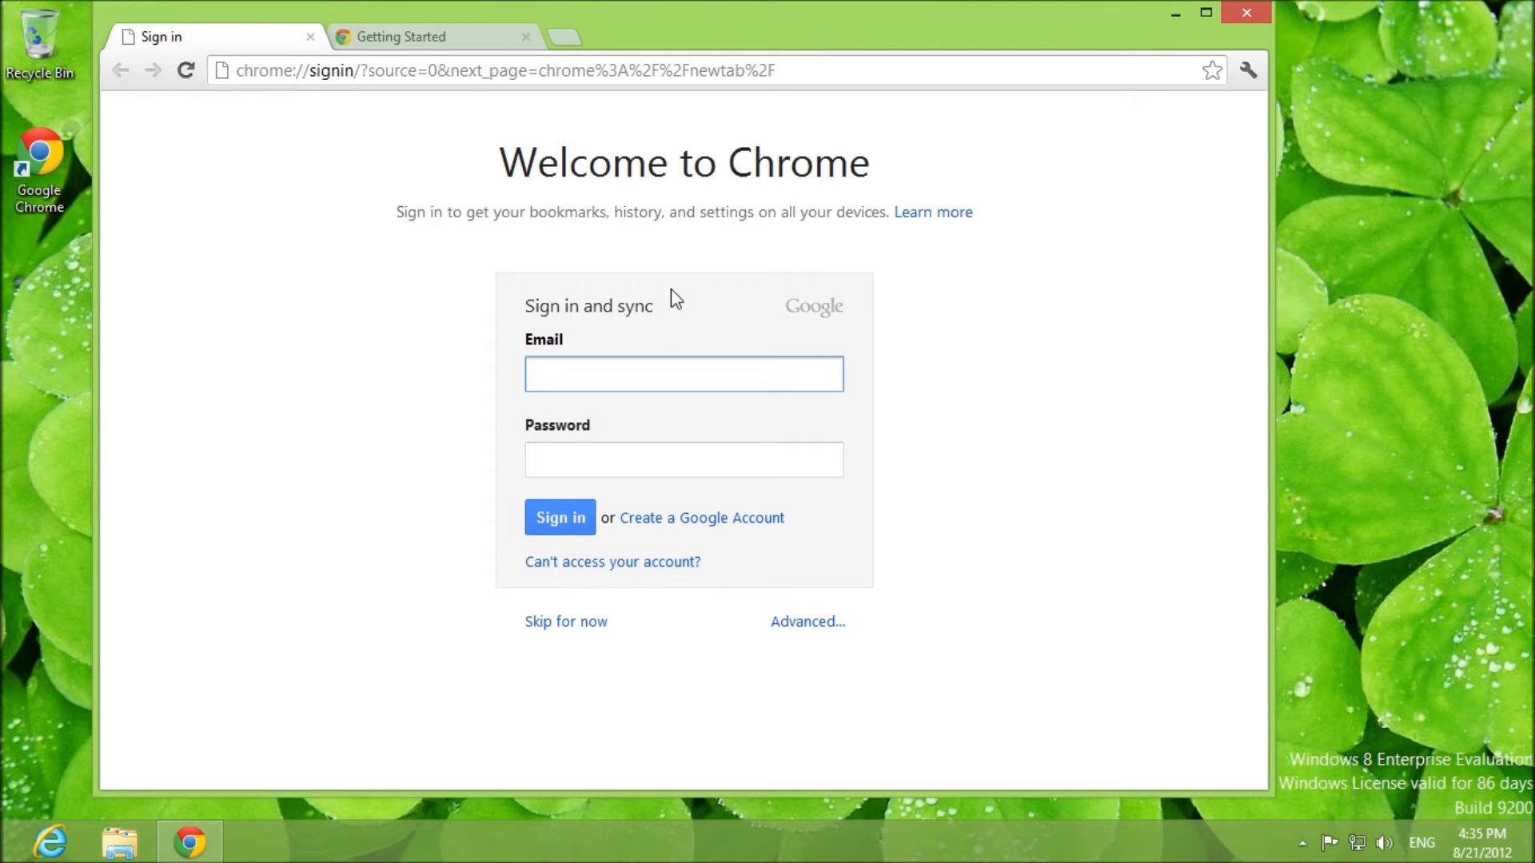
{"action": "mouse_move", "coordinate": [544, 358]}
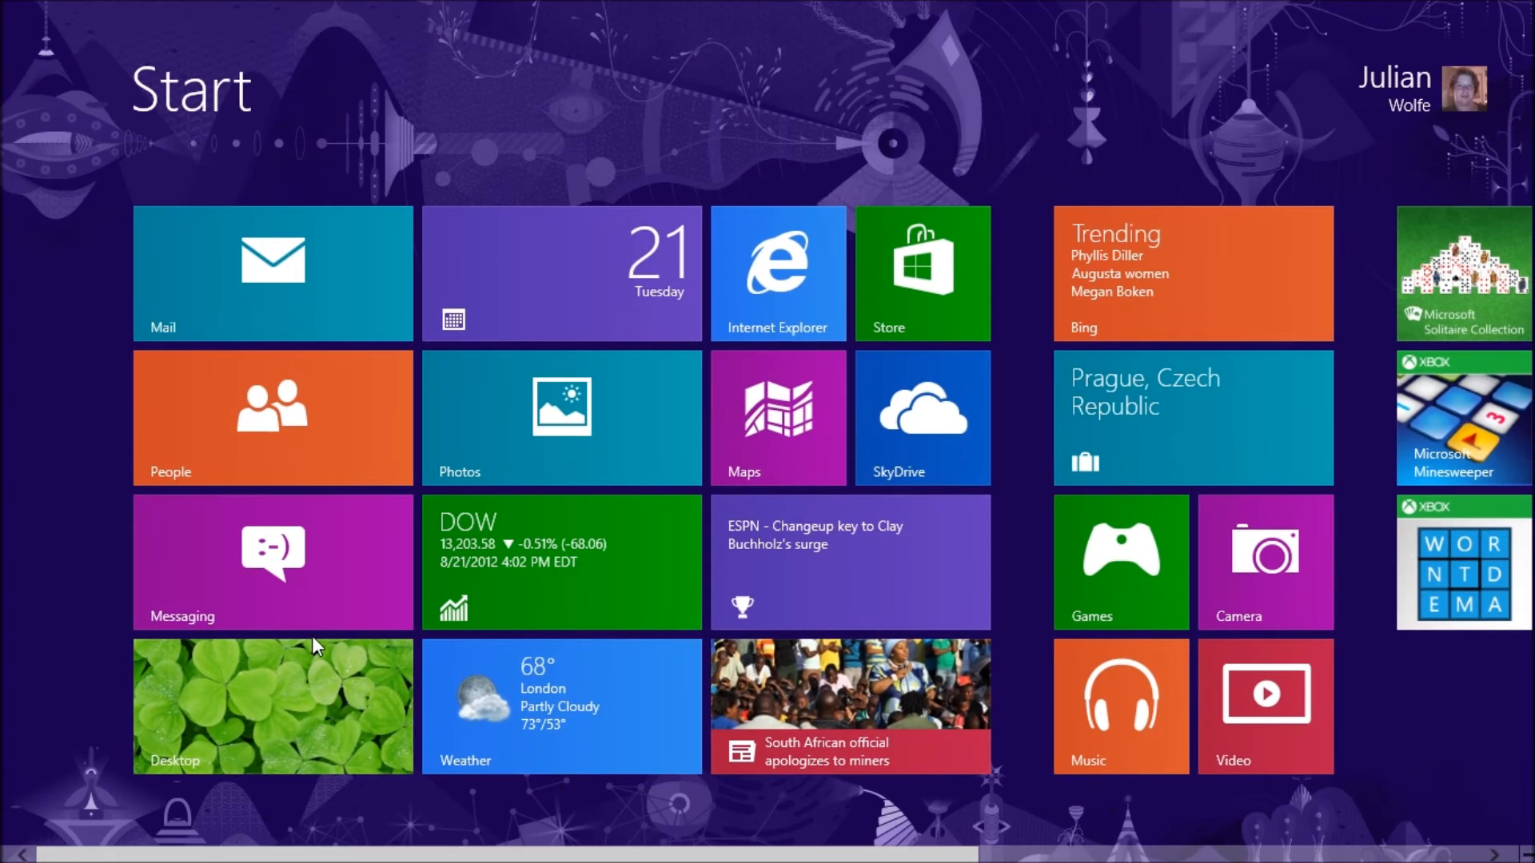
{"action": "scroll", "scroll_direction": "right", "scroll_amount": 3}
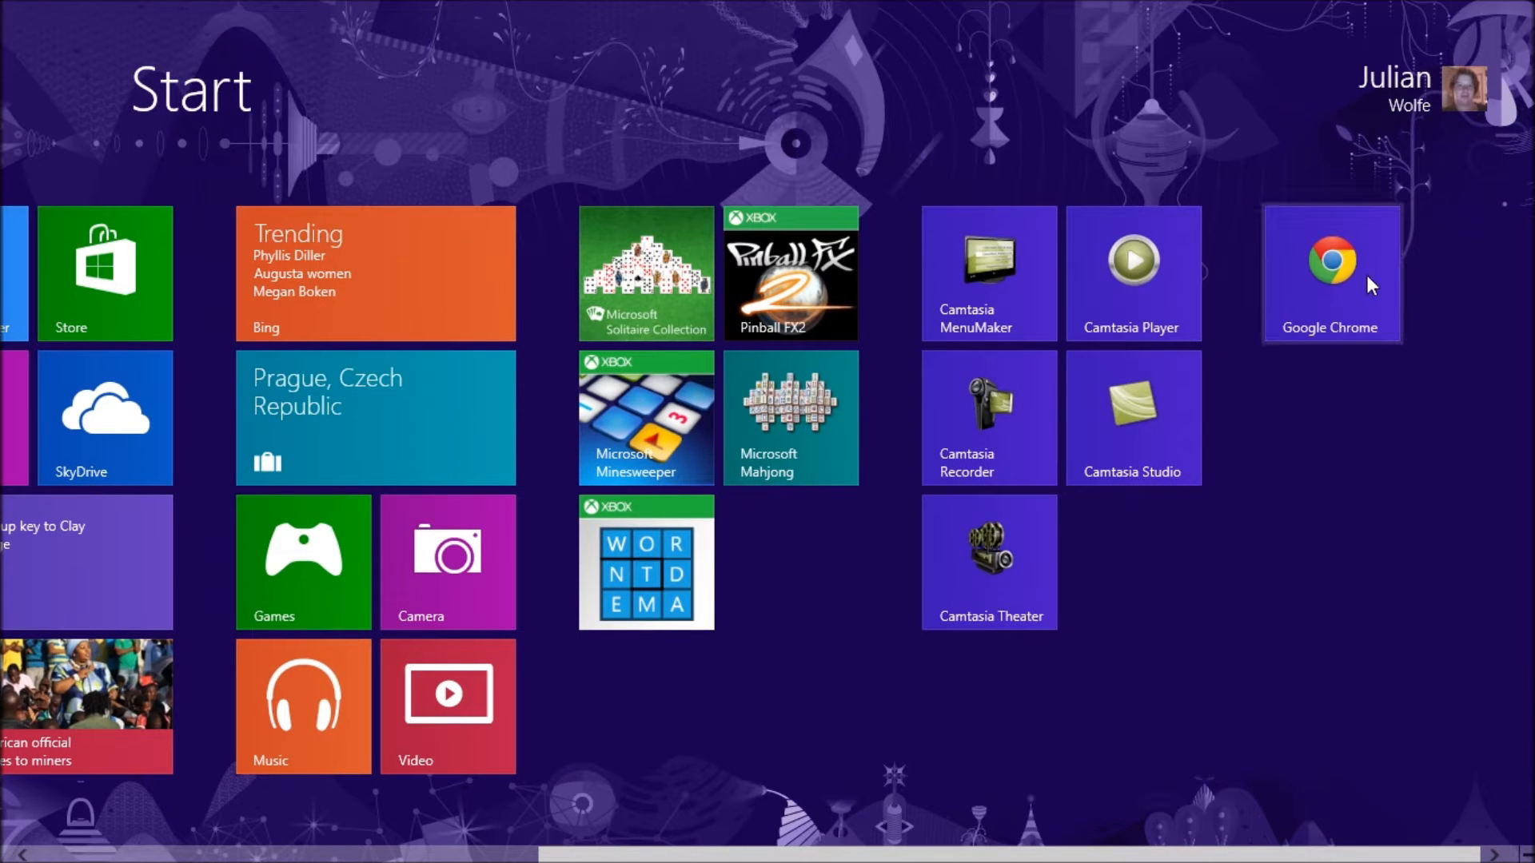
{"action": "left_click", "coordinate": [1330, 272]}
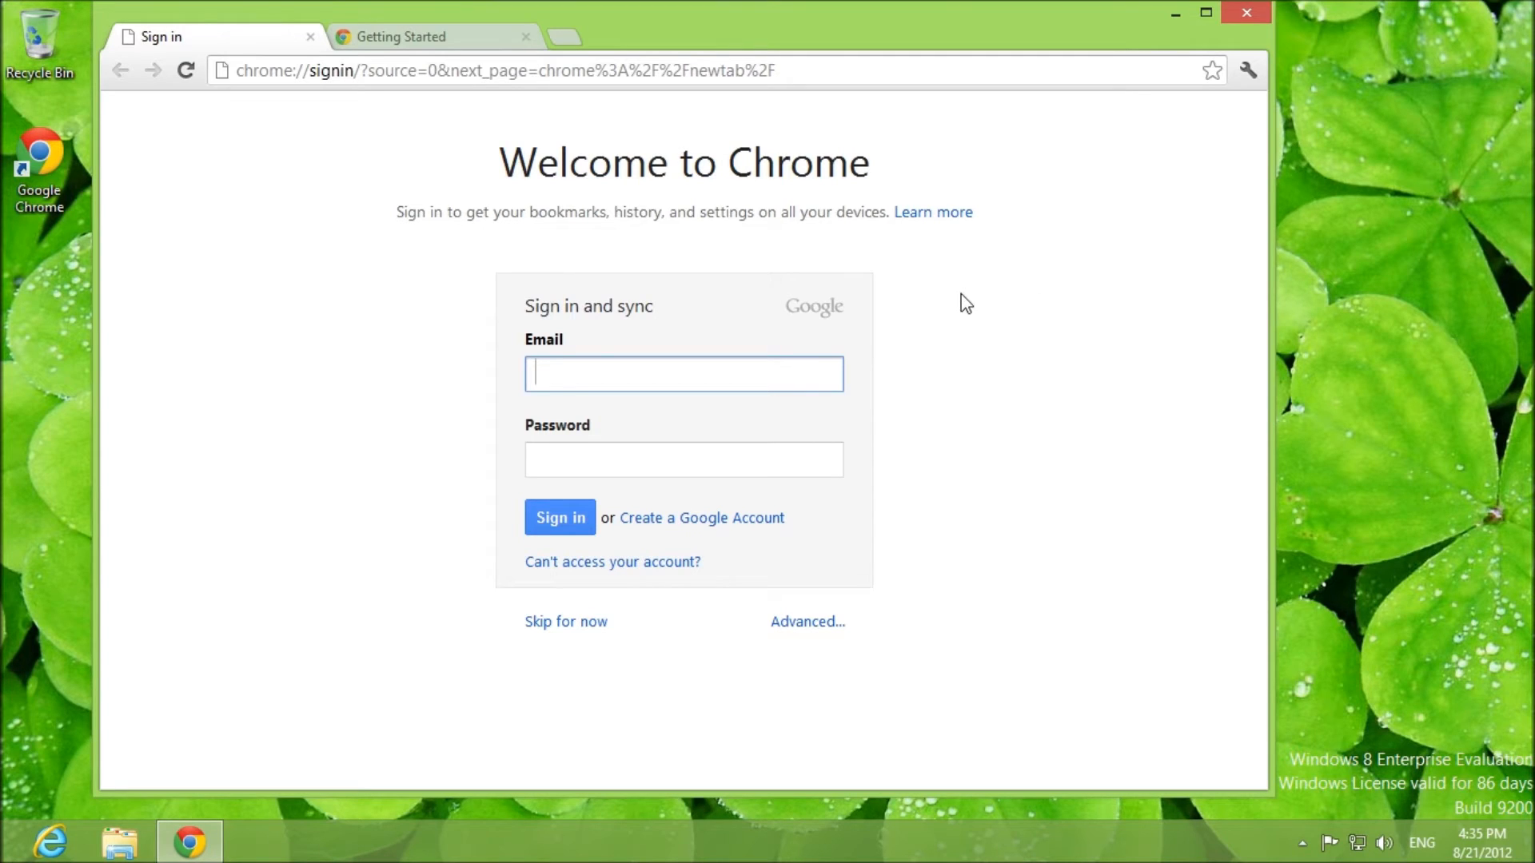
{"action": "mouse_move", "coordinate": [1247, 70]}
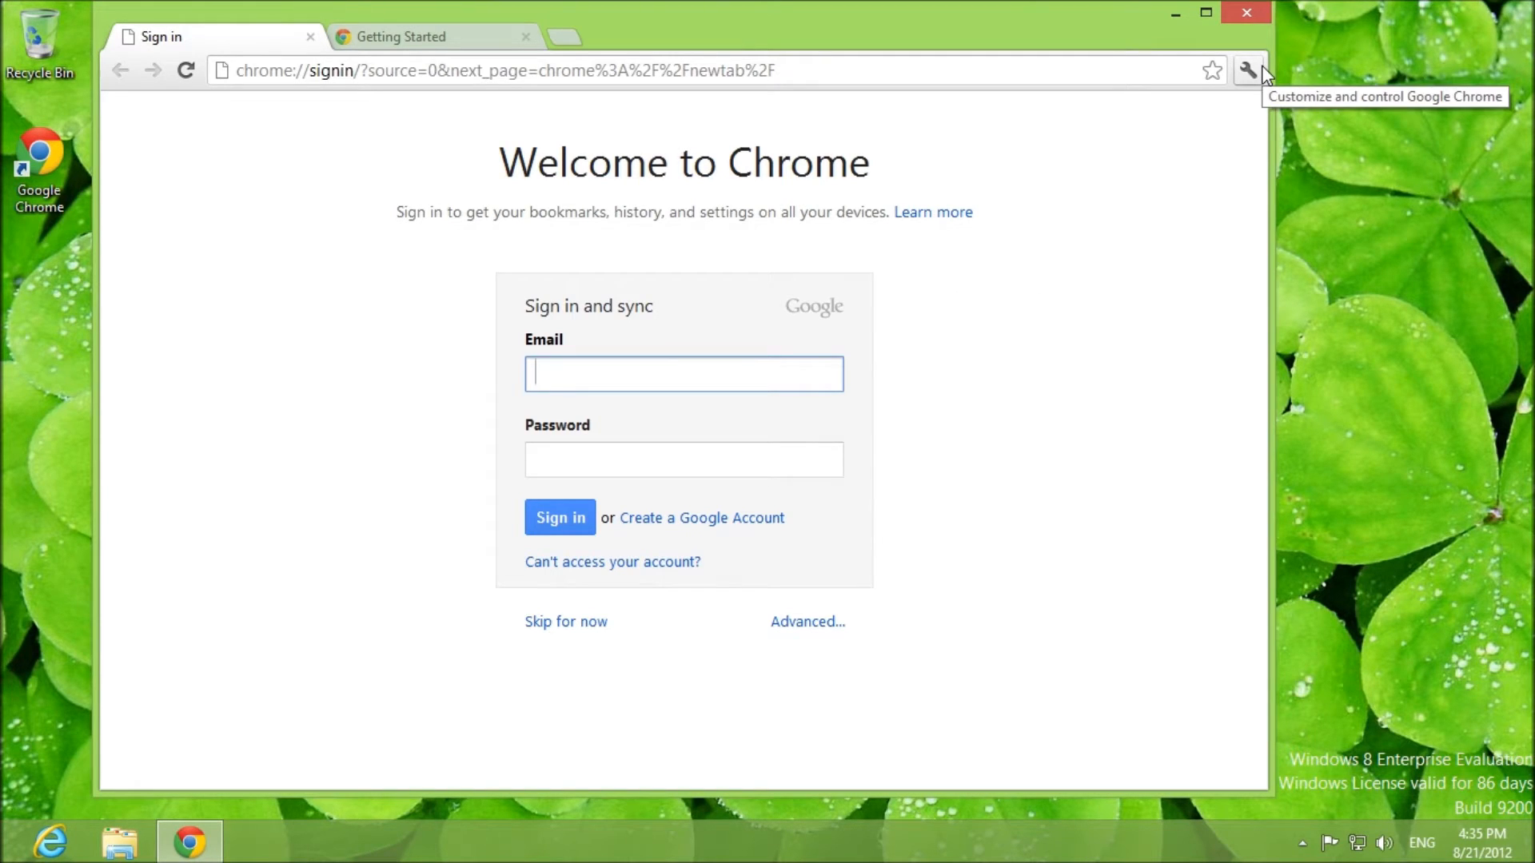
Step: In Chrome Settings, make Google Chrome the default browser for opening web links
{"action": "left_click", "coordinate": [1247, 69]}
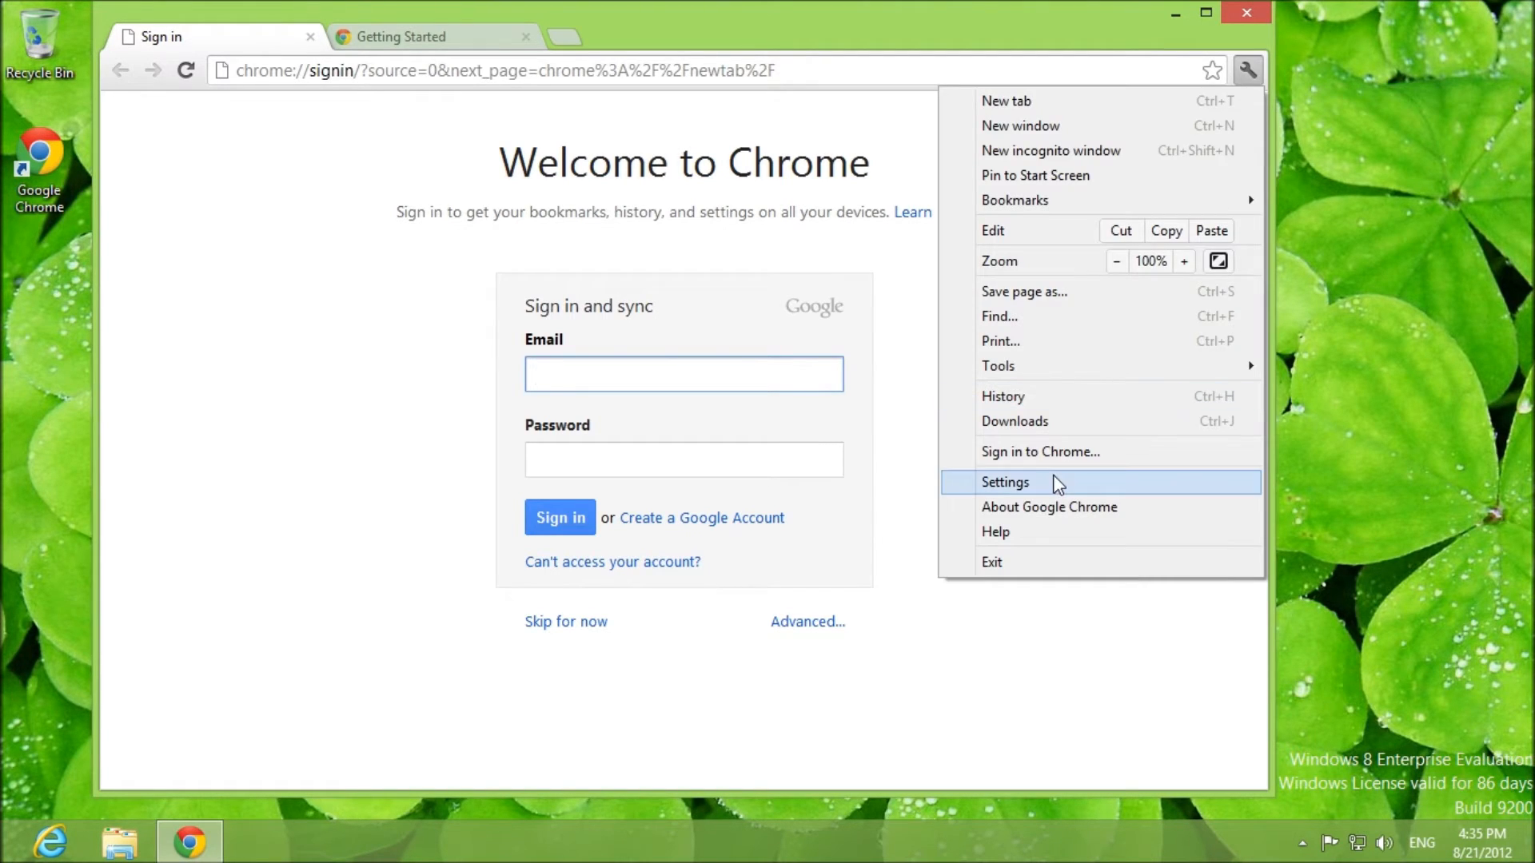
{"action": "left_click", "coordinate": [426, 36]}
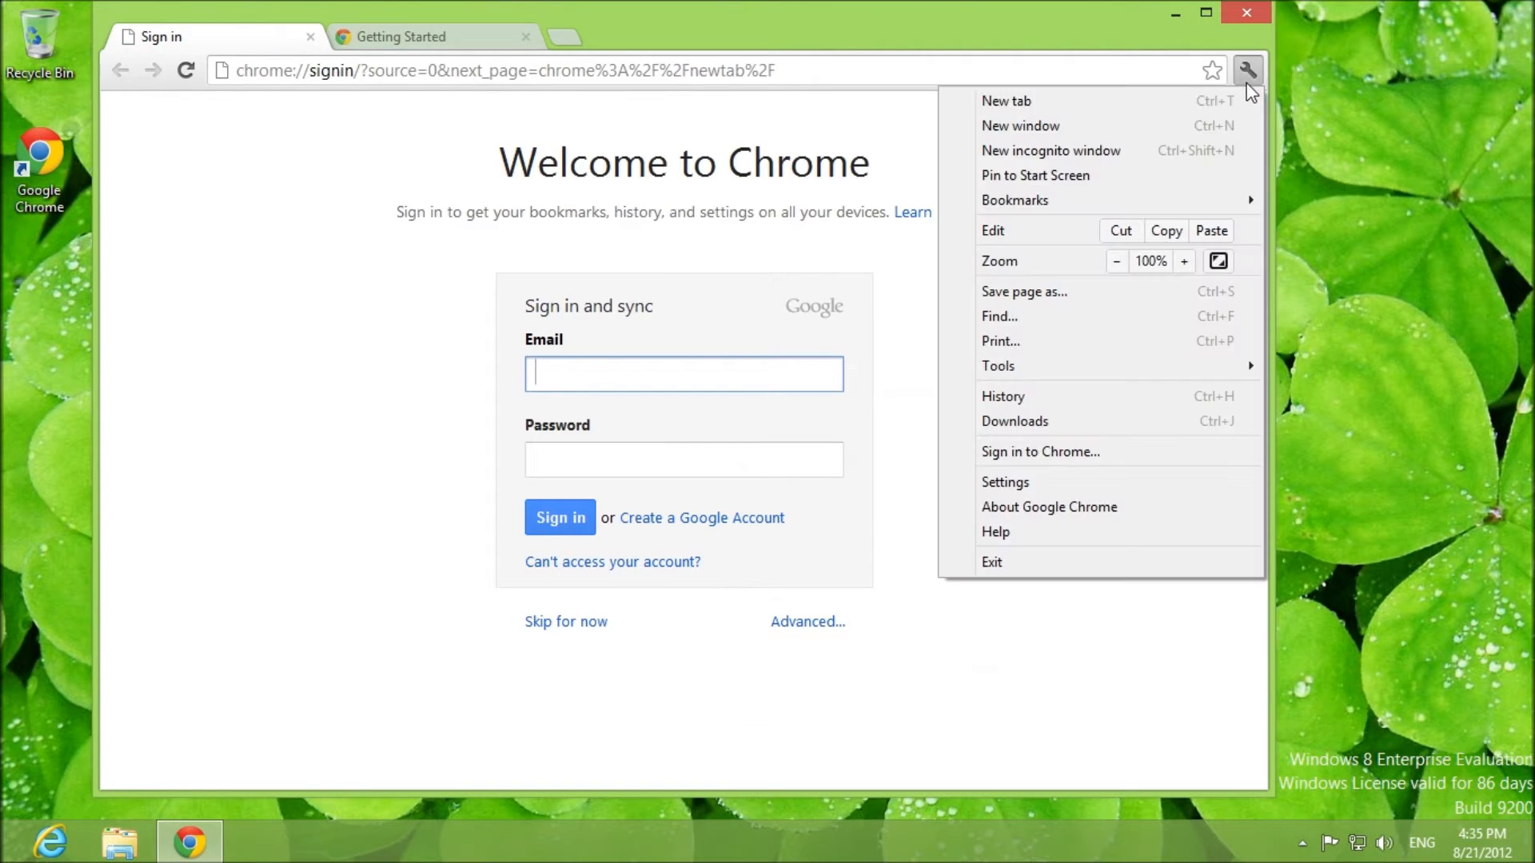
{"action": "left_click", "coordinate": [1004, 481]}
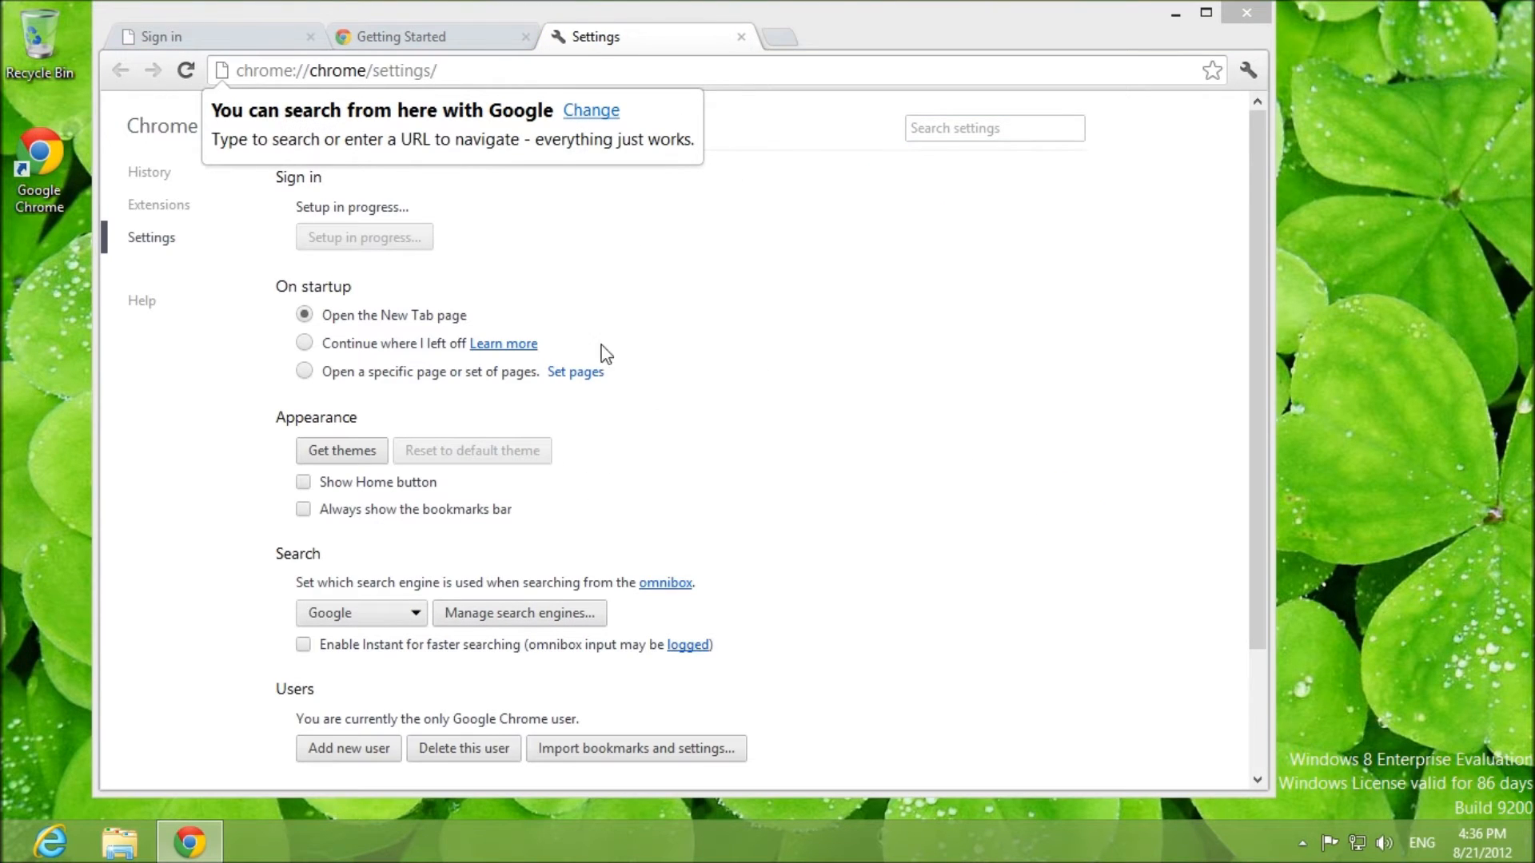
{"action": "scroll", "scroll_direction": "down", "scroll_amount": 3}
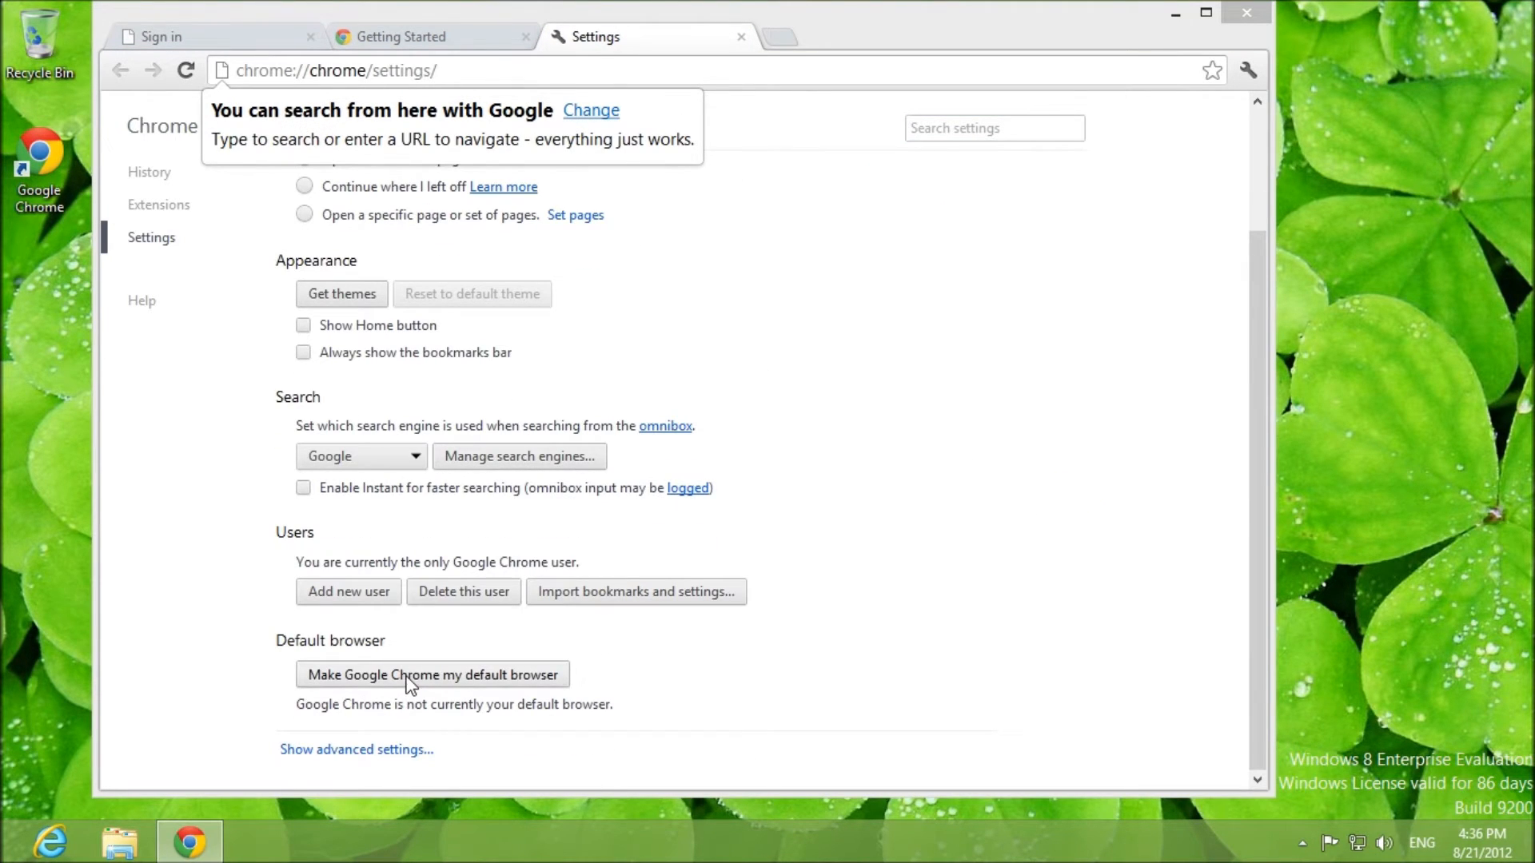
{"action": "left_click", "coordinate": [432, 674]}
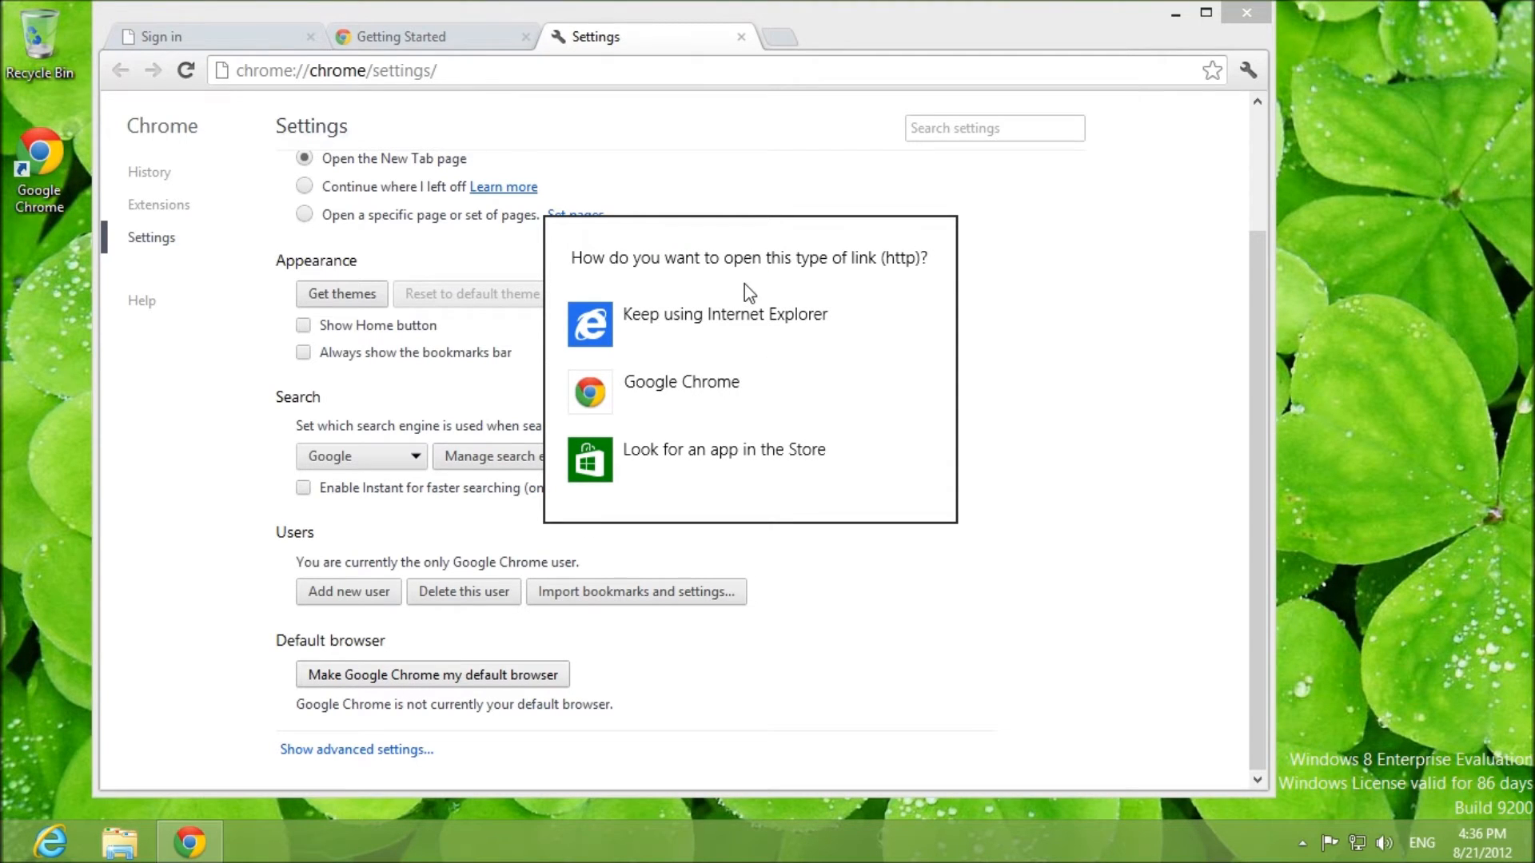
{"action": "mouse_move", "coordinate": [715, 400]}
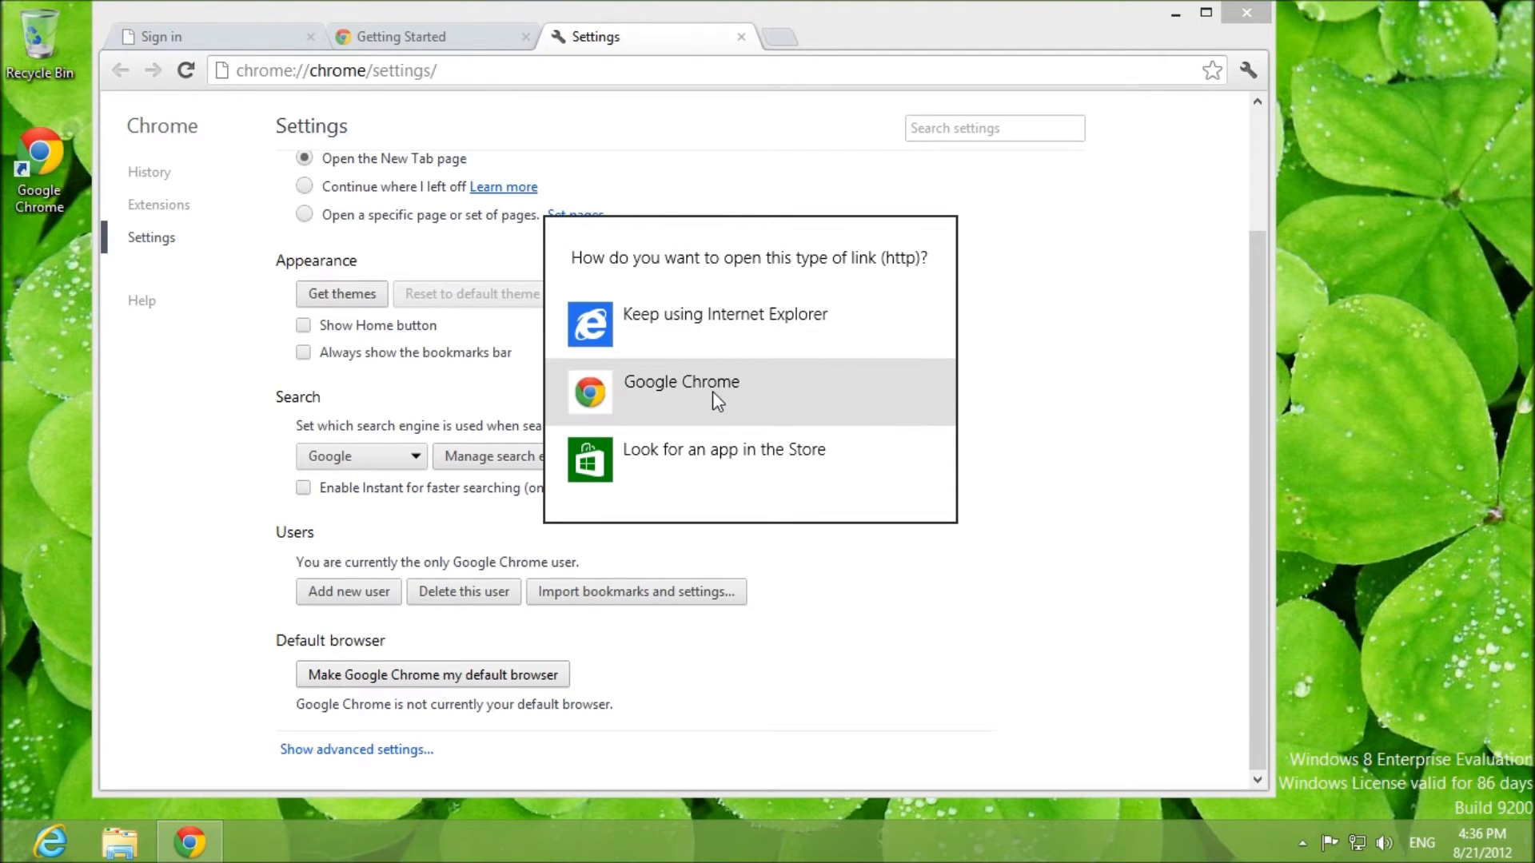
{"action": "left_click", "coordinate": [680, 382]}
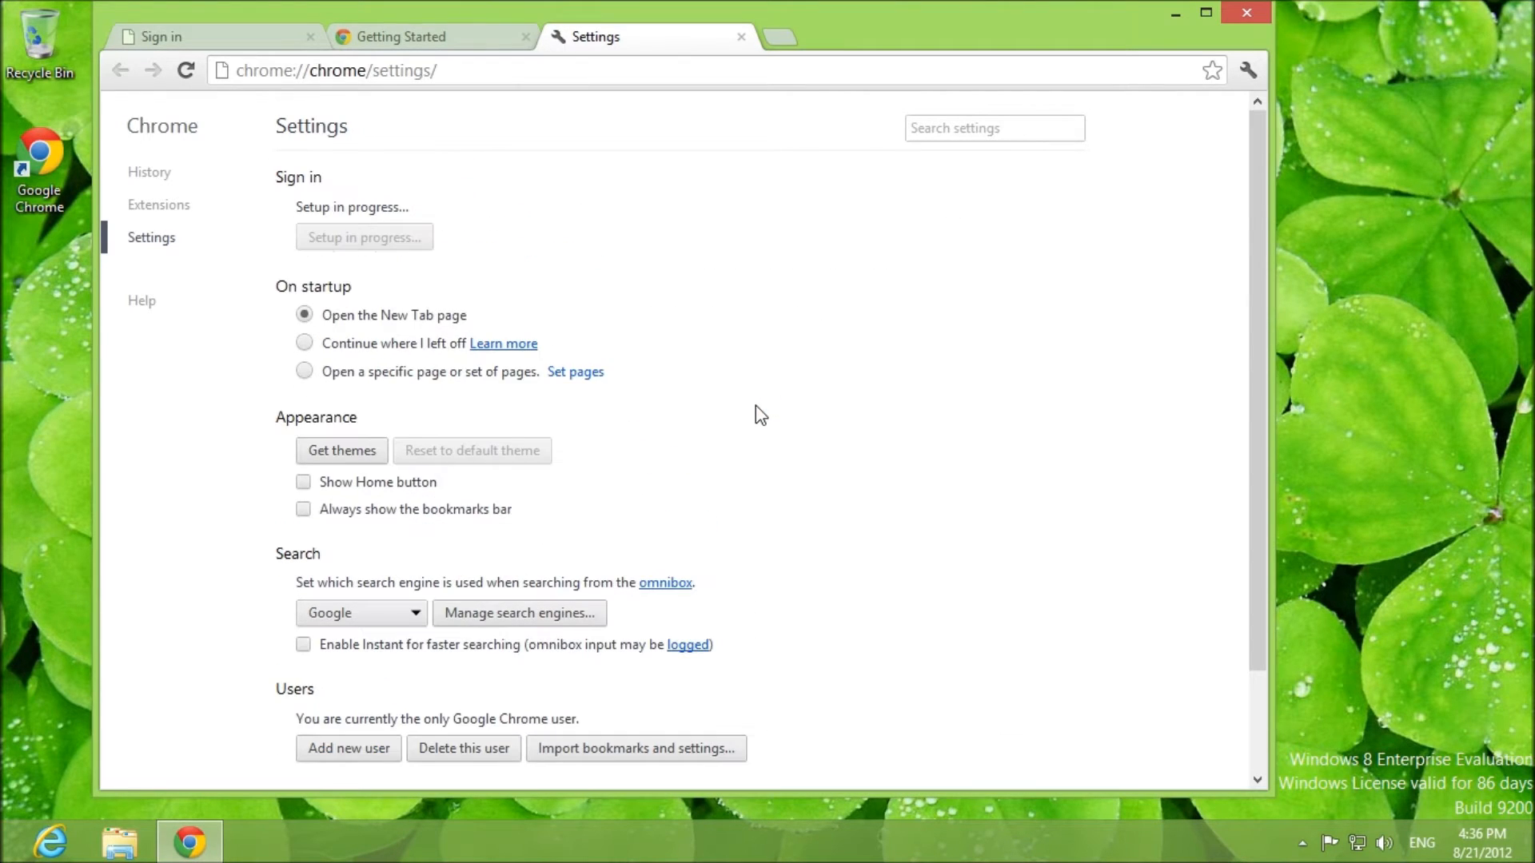
{"action": "mouse_move", "coordinate": [632, 355]}
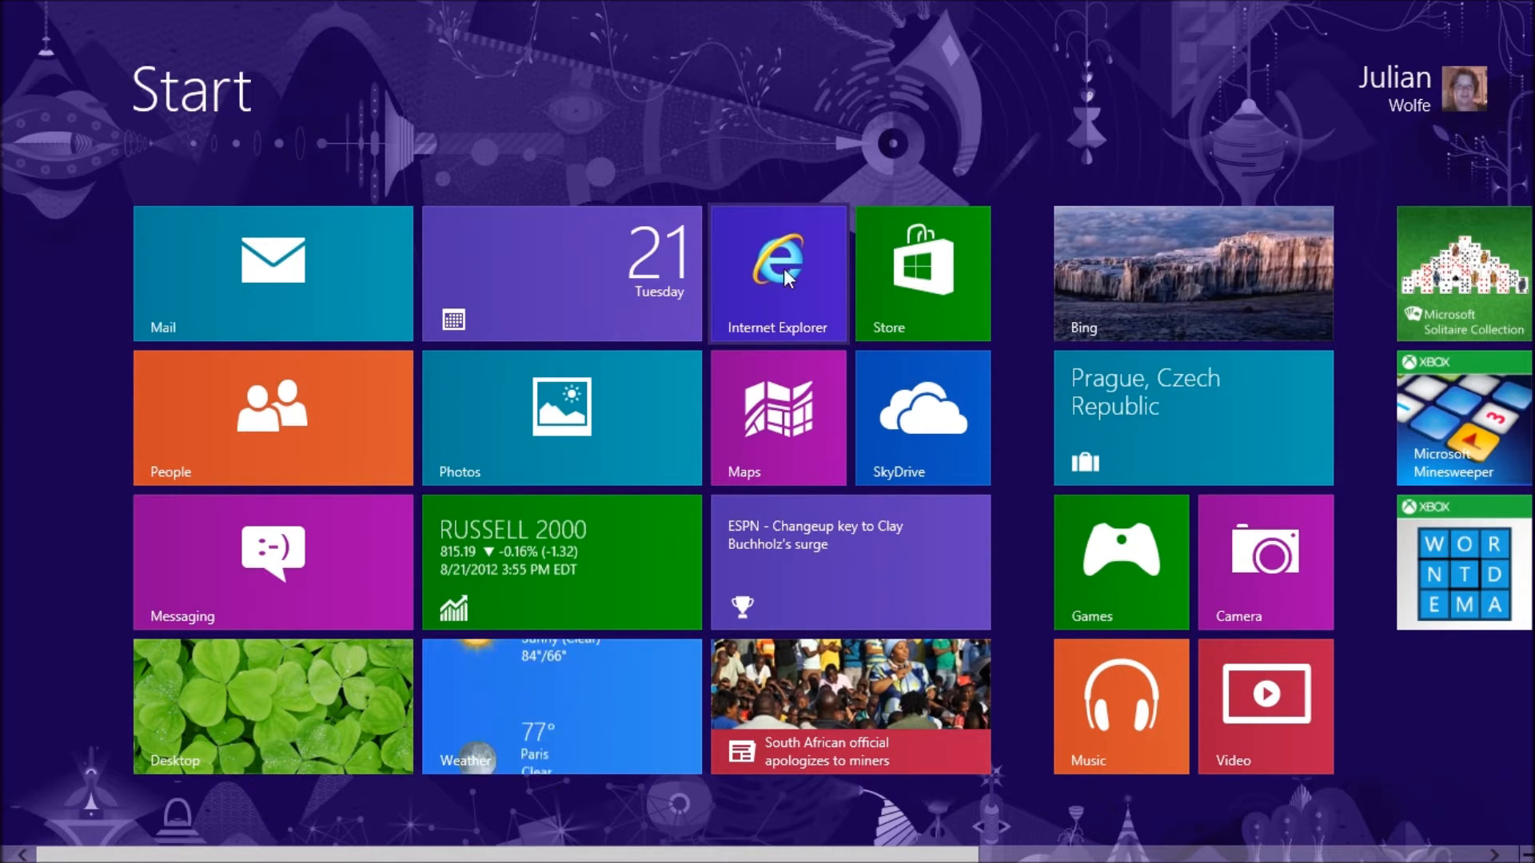
Step: Launch Google Chrome full screen from its Start screen tile
{"action": "scroll", "scroll_direction": "right", "scroll_amount": 3}
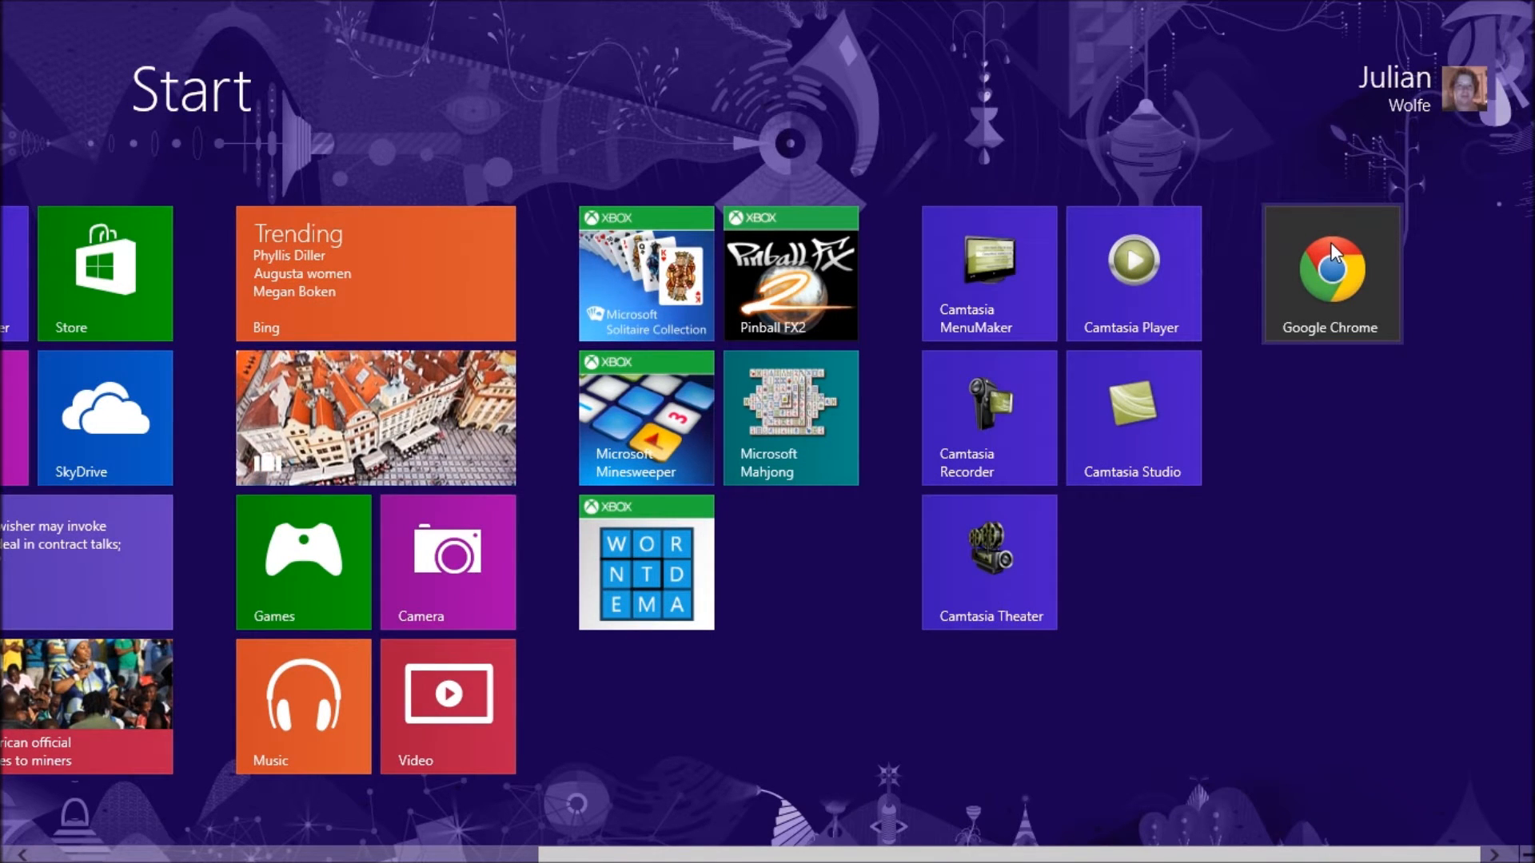
{"action": "left_click", "coordinate": [1331, 272]}
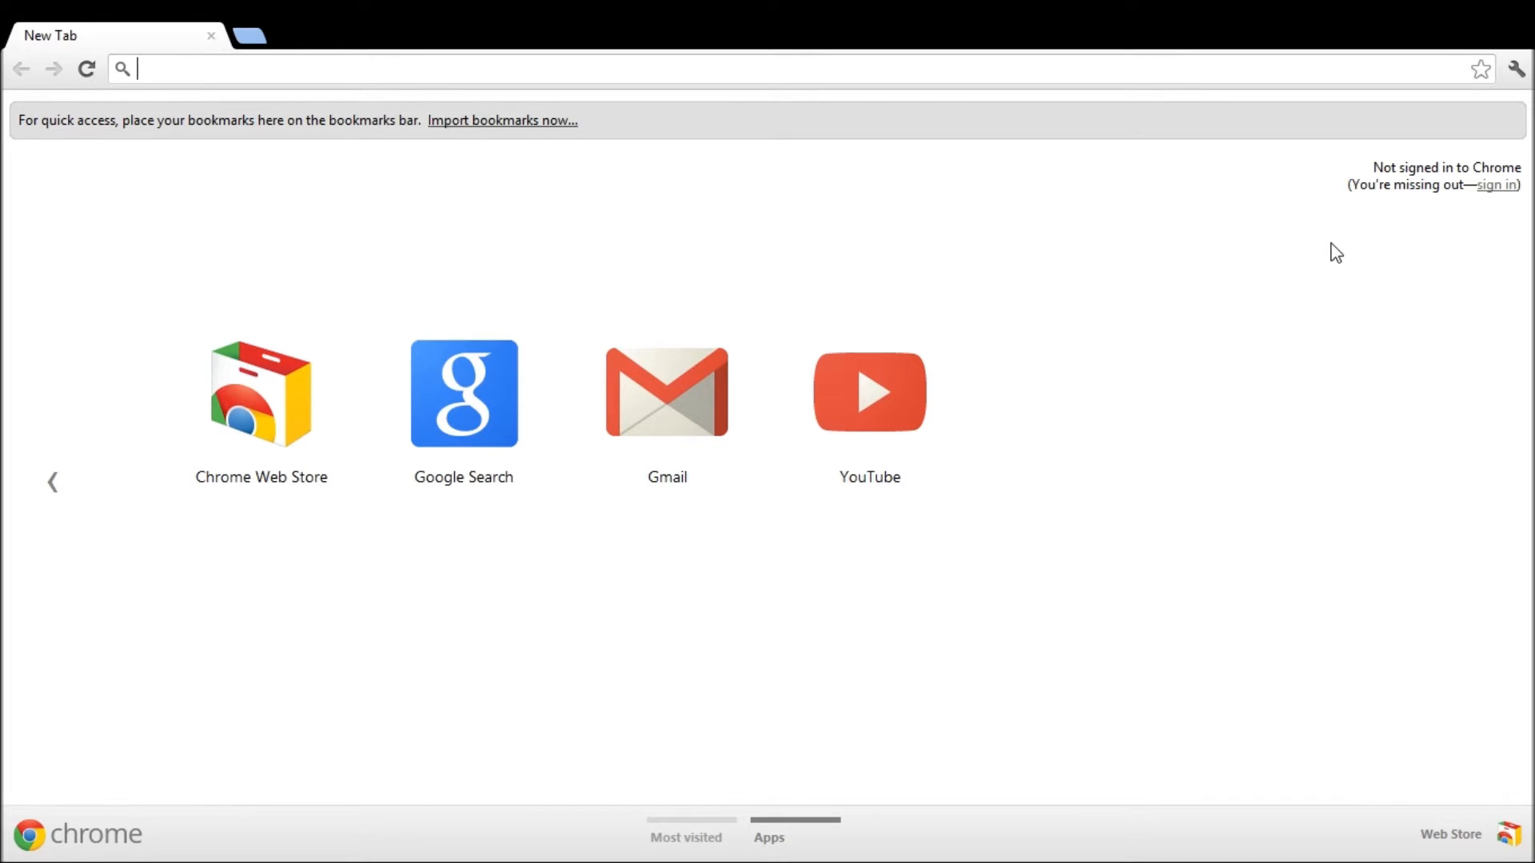
Step: Open YouTube from the new tab page and search for CSIYFvideos
{"action": "left_click", "coordinate": [868, 394]}
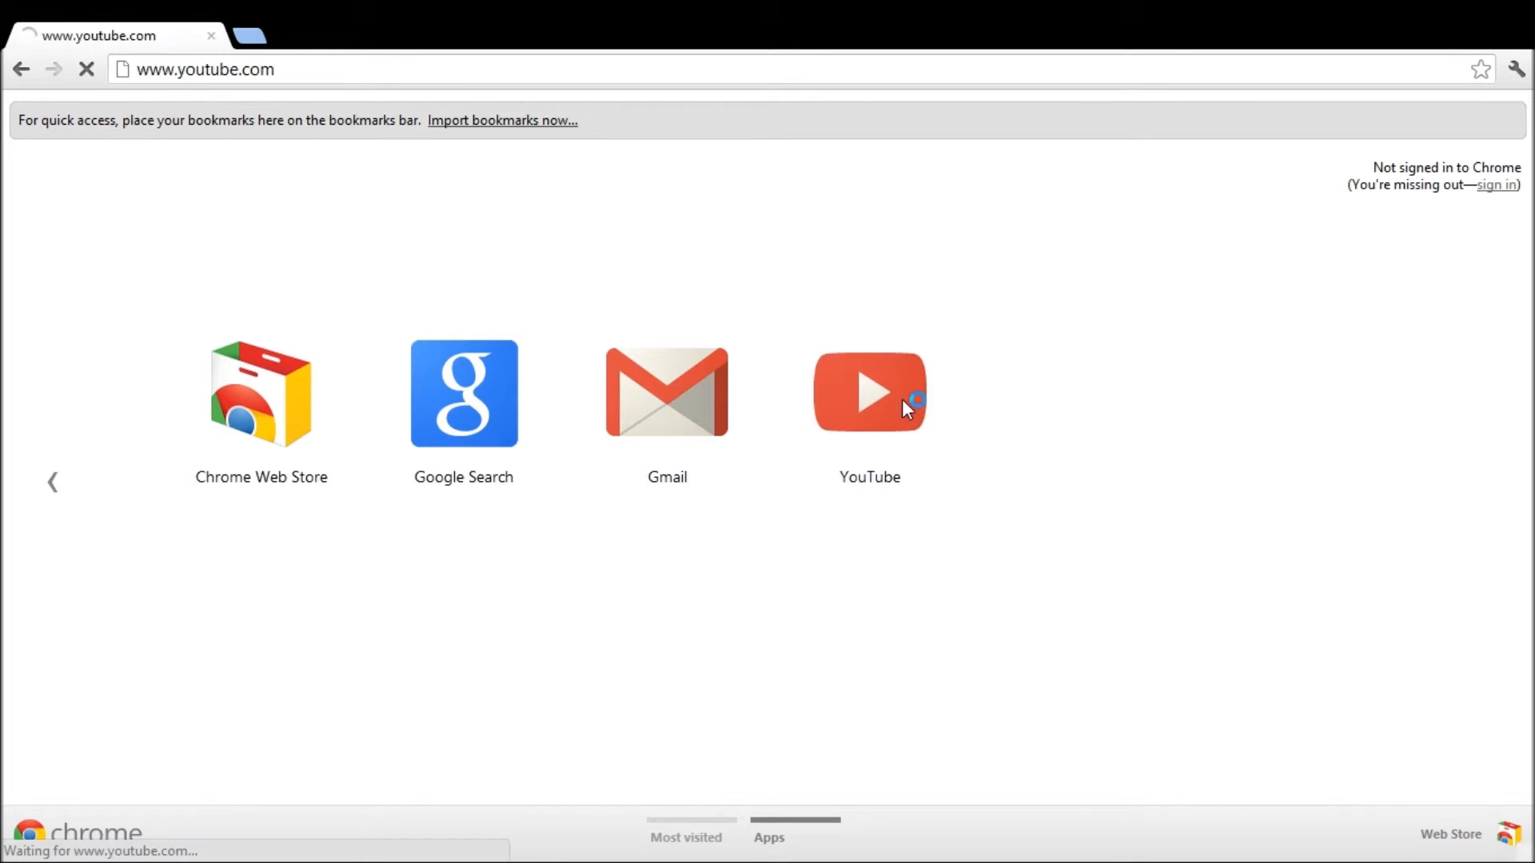
{"action": "left_click", "coordinate": [868, 393]}
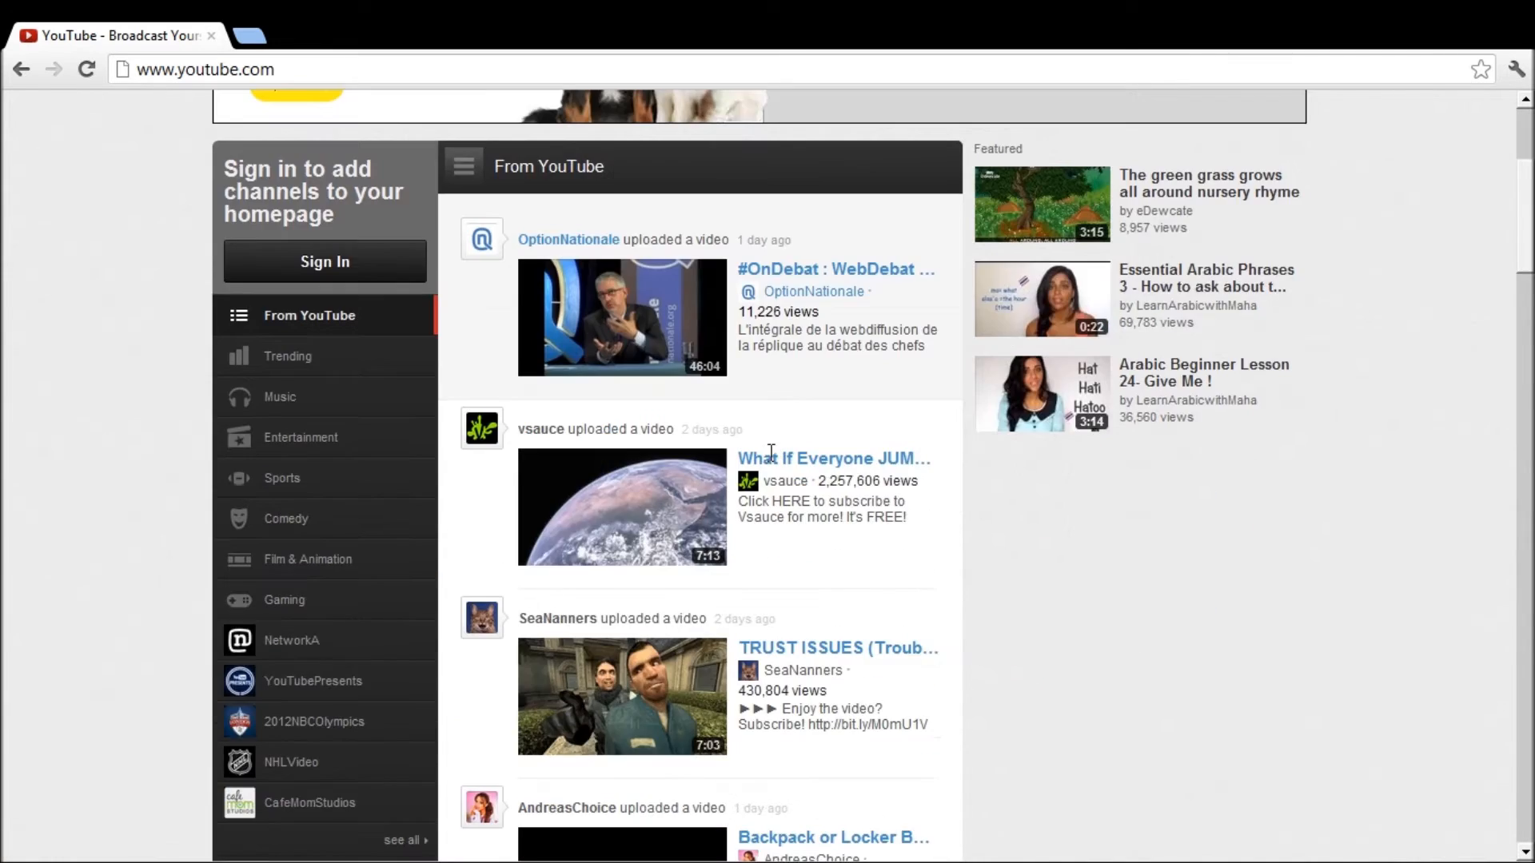
{"action": "scroll", "scroll_direction": "down", "scroll_amount": 3}
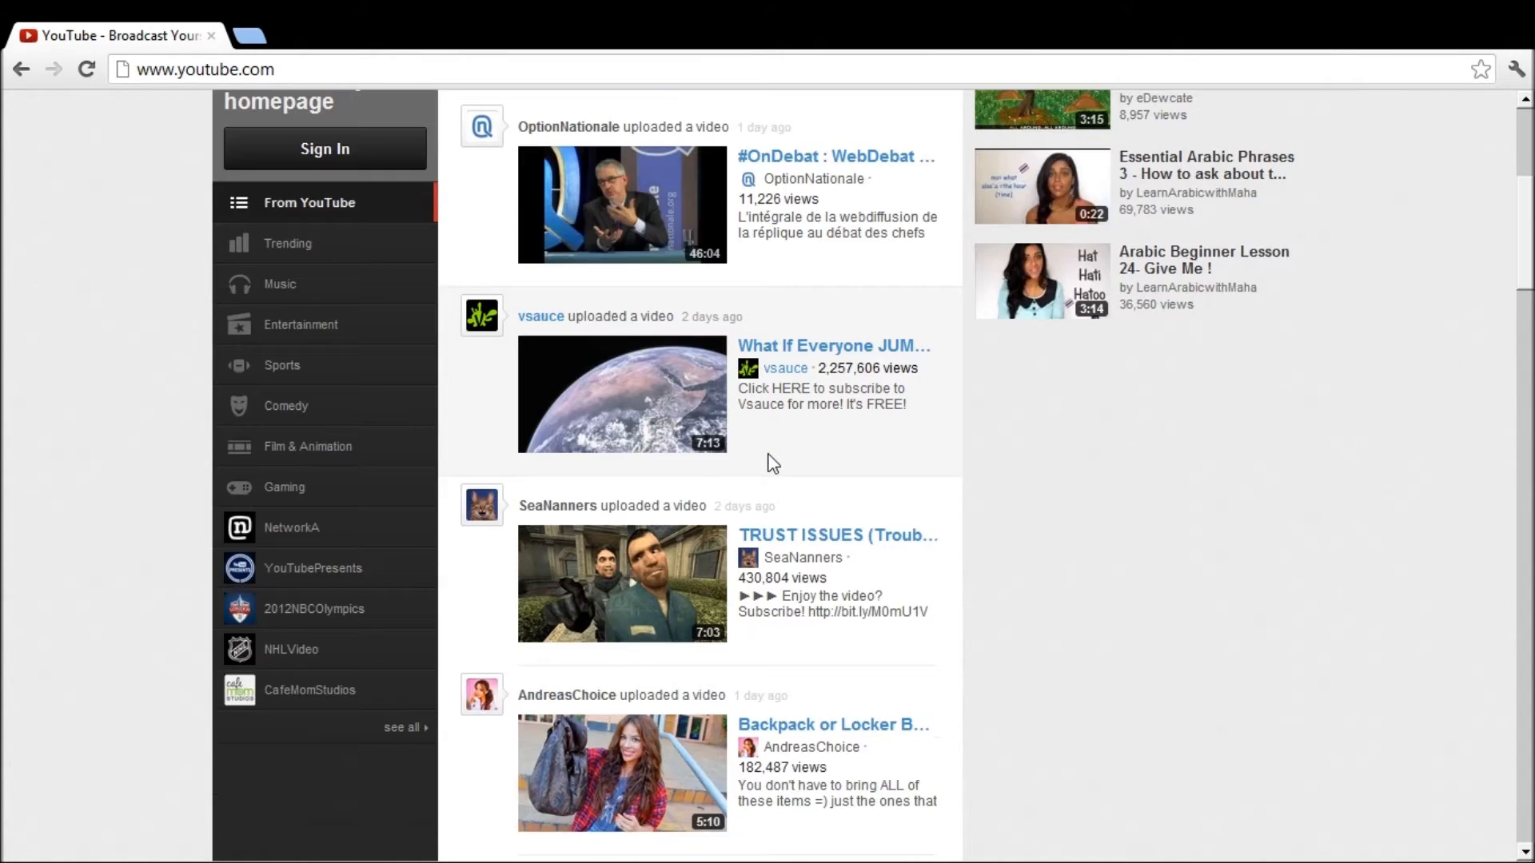
{"action": "scroll", "scroll_direction": "down", "scroll_amount": 3}
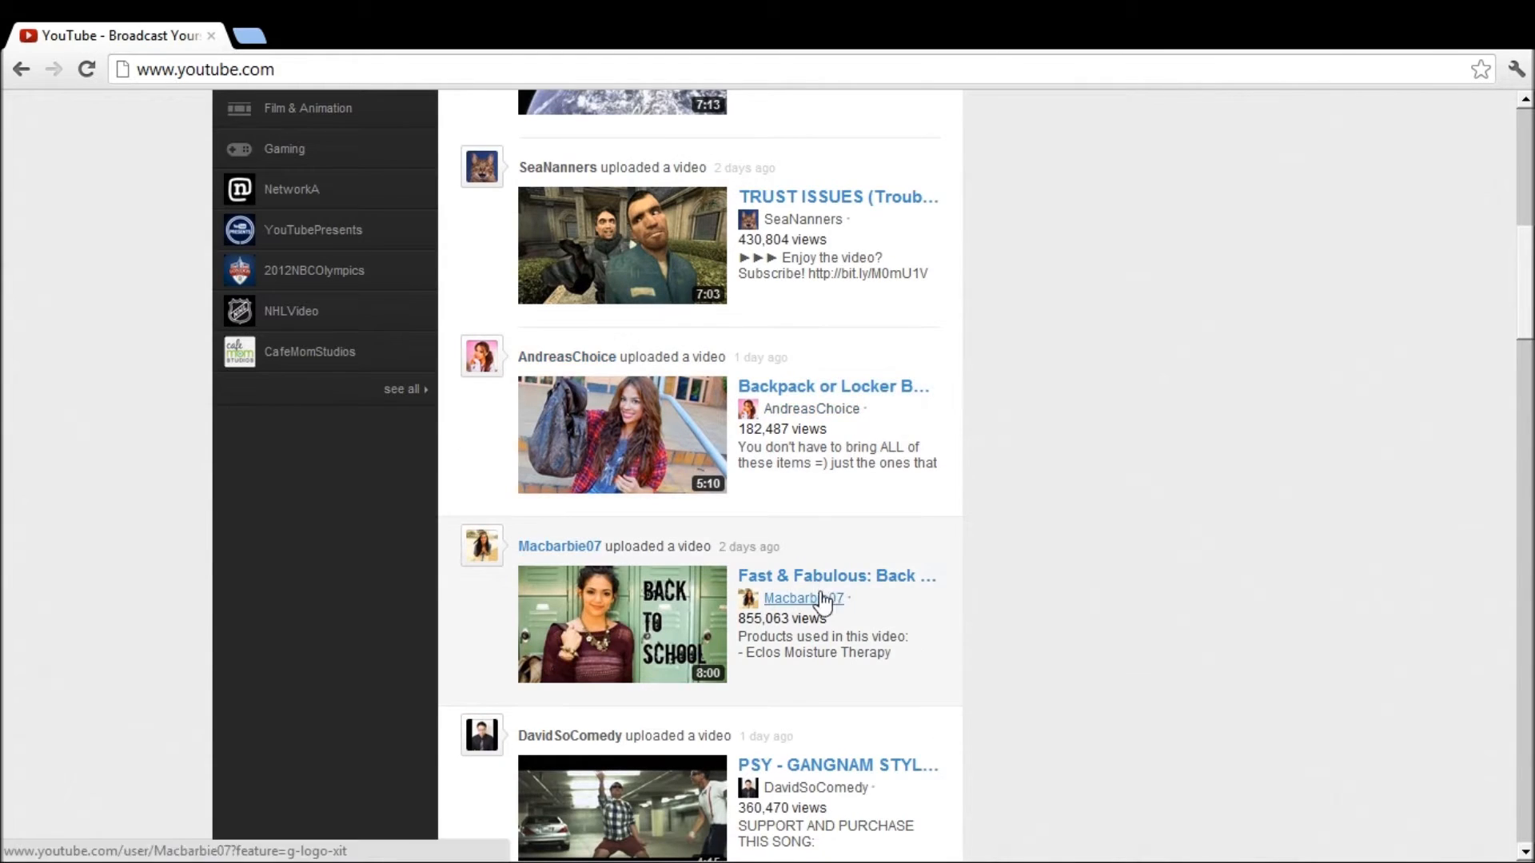
{"action": "scroll", "scroll_direction": "down", "scroll_amount": 3}
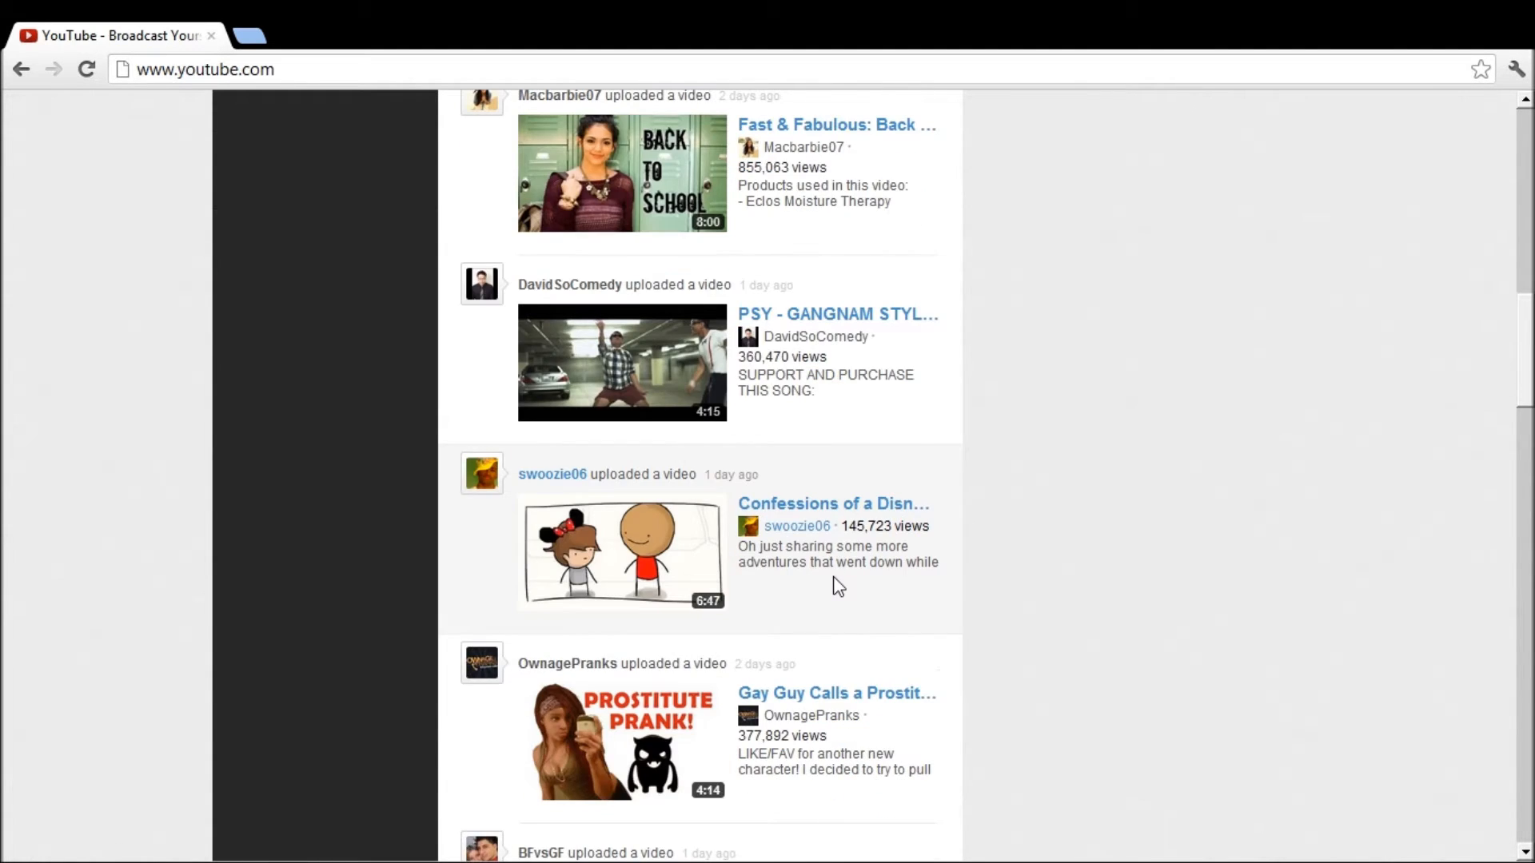
{"action": "scroll", "scroll_direction": "down", "scroll_amount": 3}
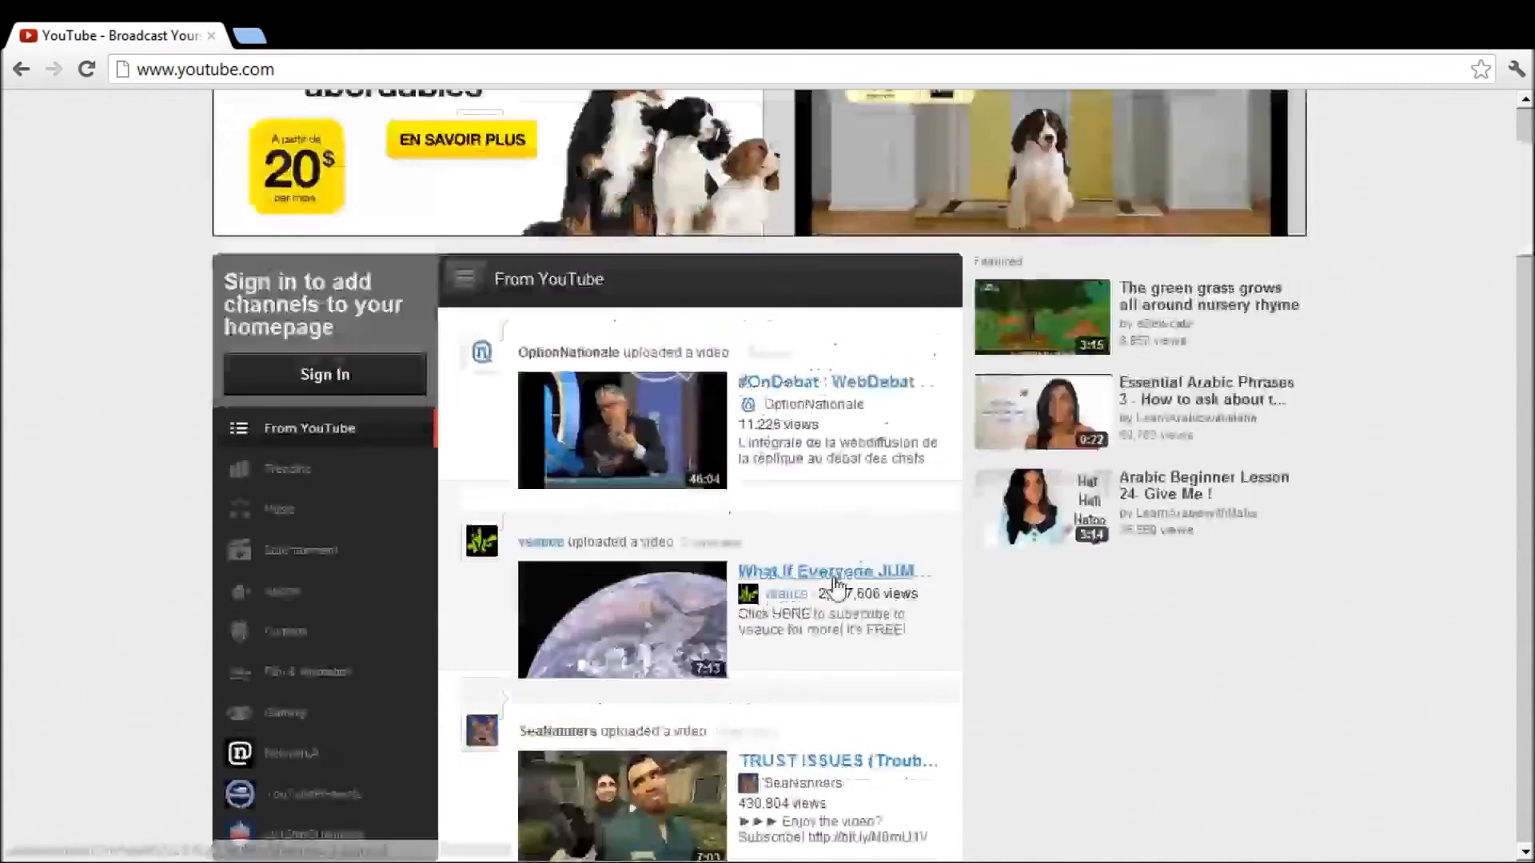
{"action": "scroll", "scroll_direction": "up", "scroll_amount": 3}
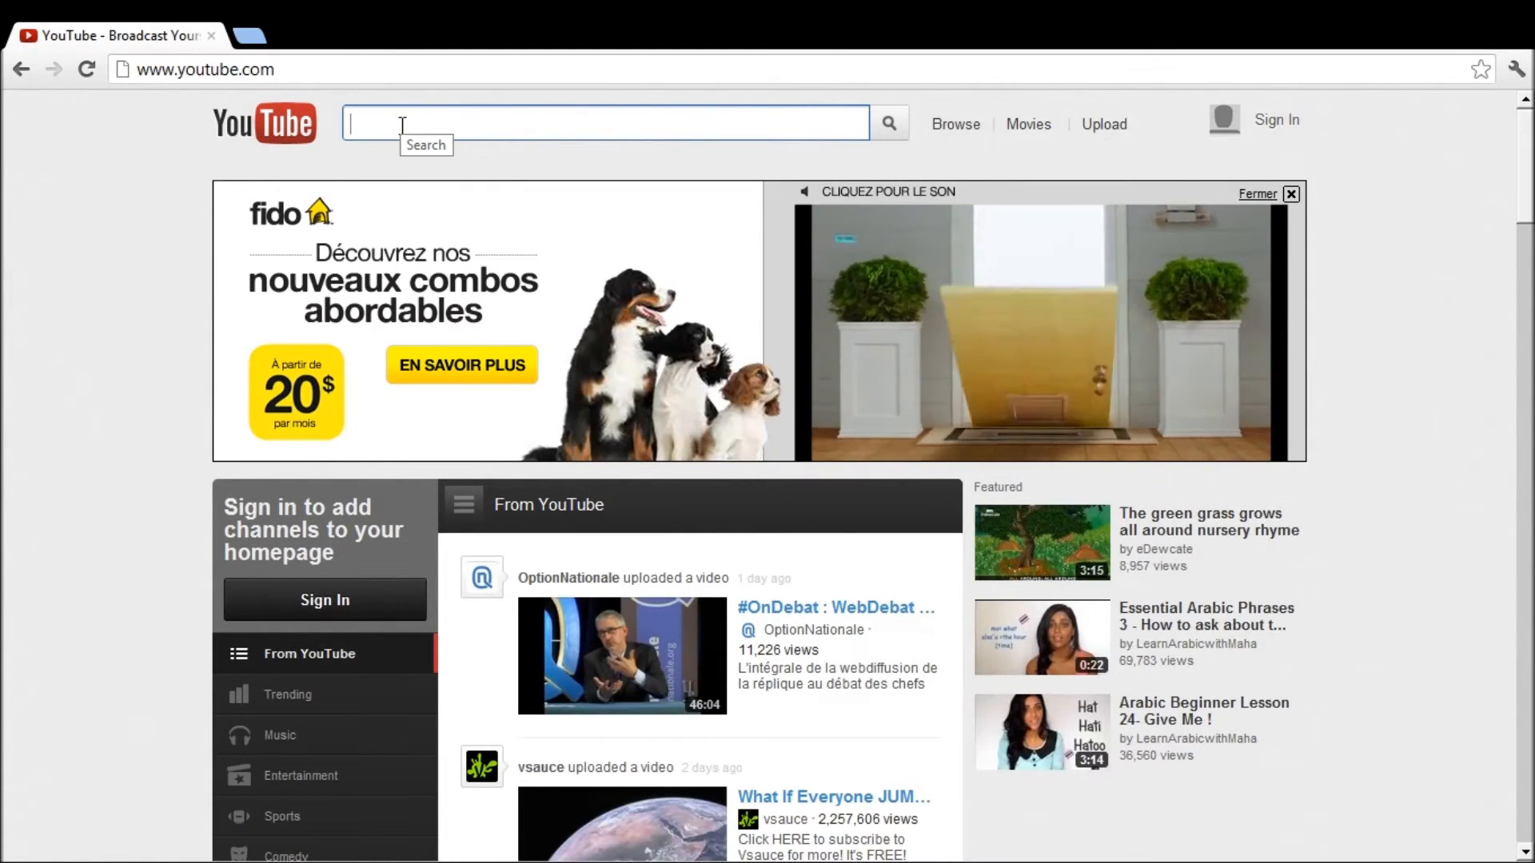
{"action": "type", "text": "cs"}
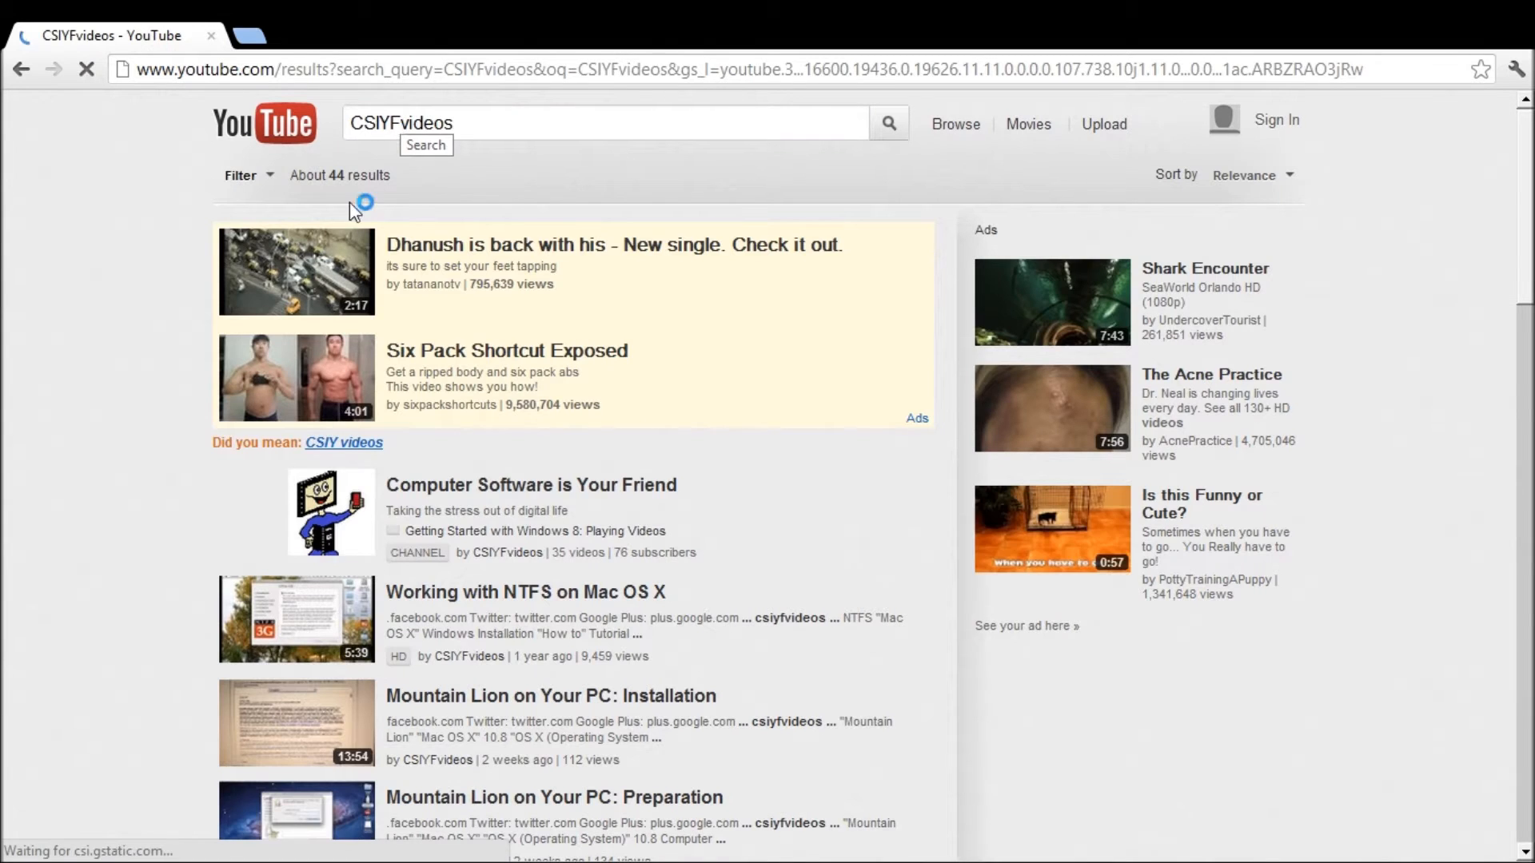
Step: Open the Computer Software is Your Friend channel and its Windows 8 Start Screen video
{"action": "left_click", "coordinate": [529, 485]}
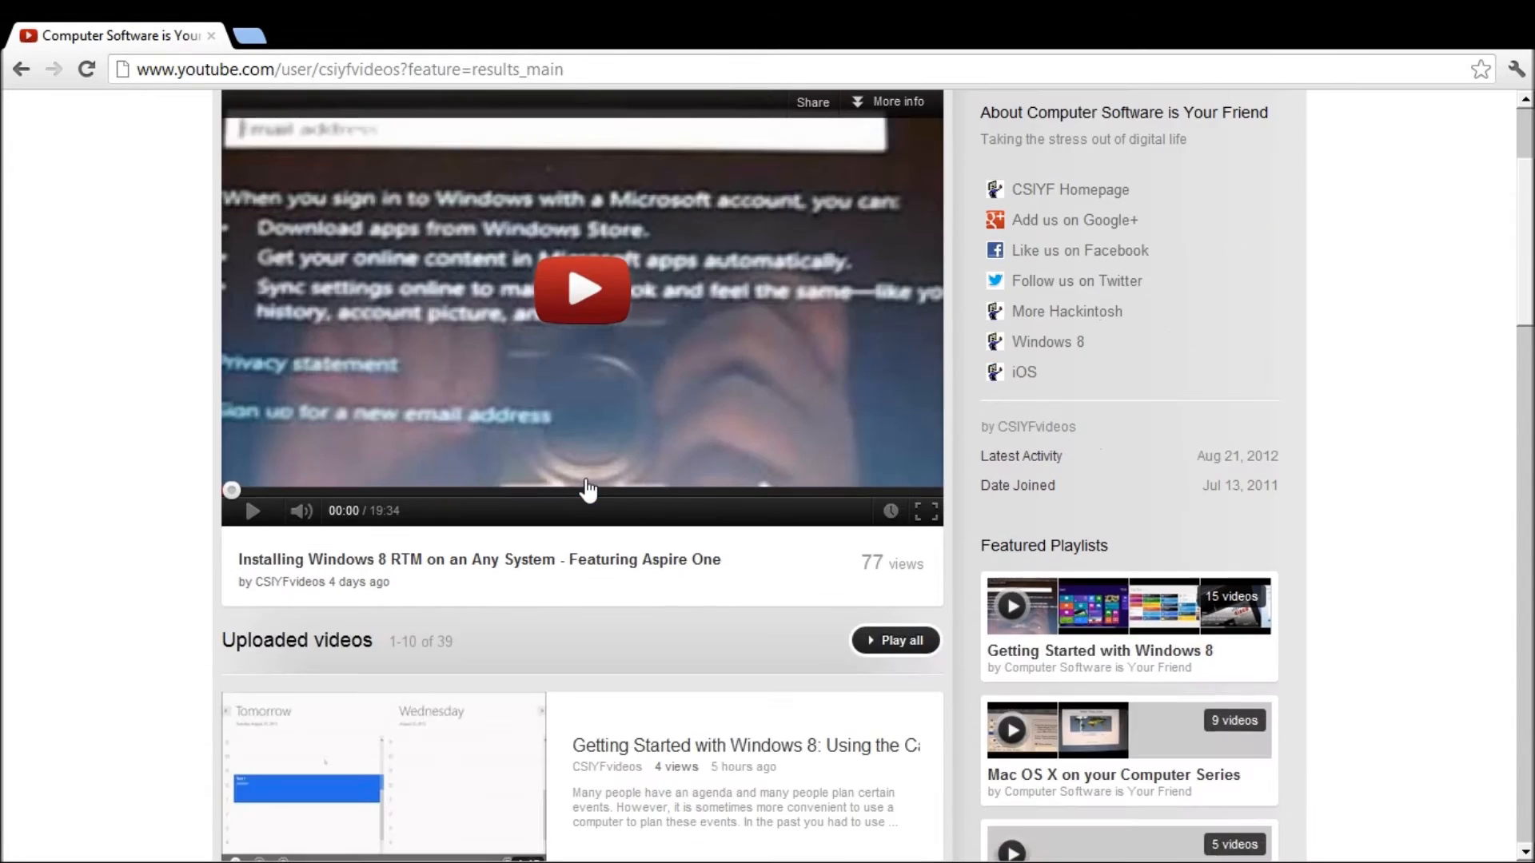
{"action": "scroll", "scroll_direction": "down", "scroll_amount": 3}
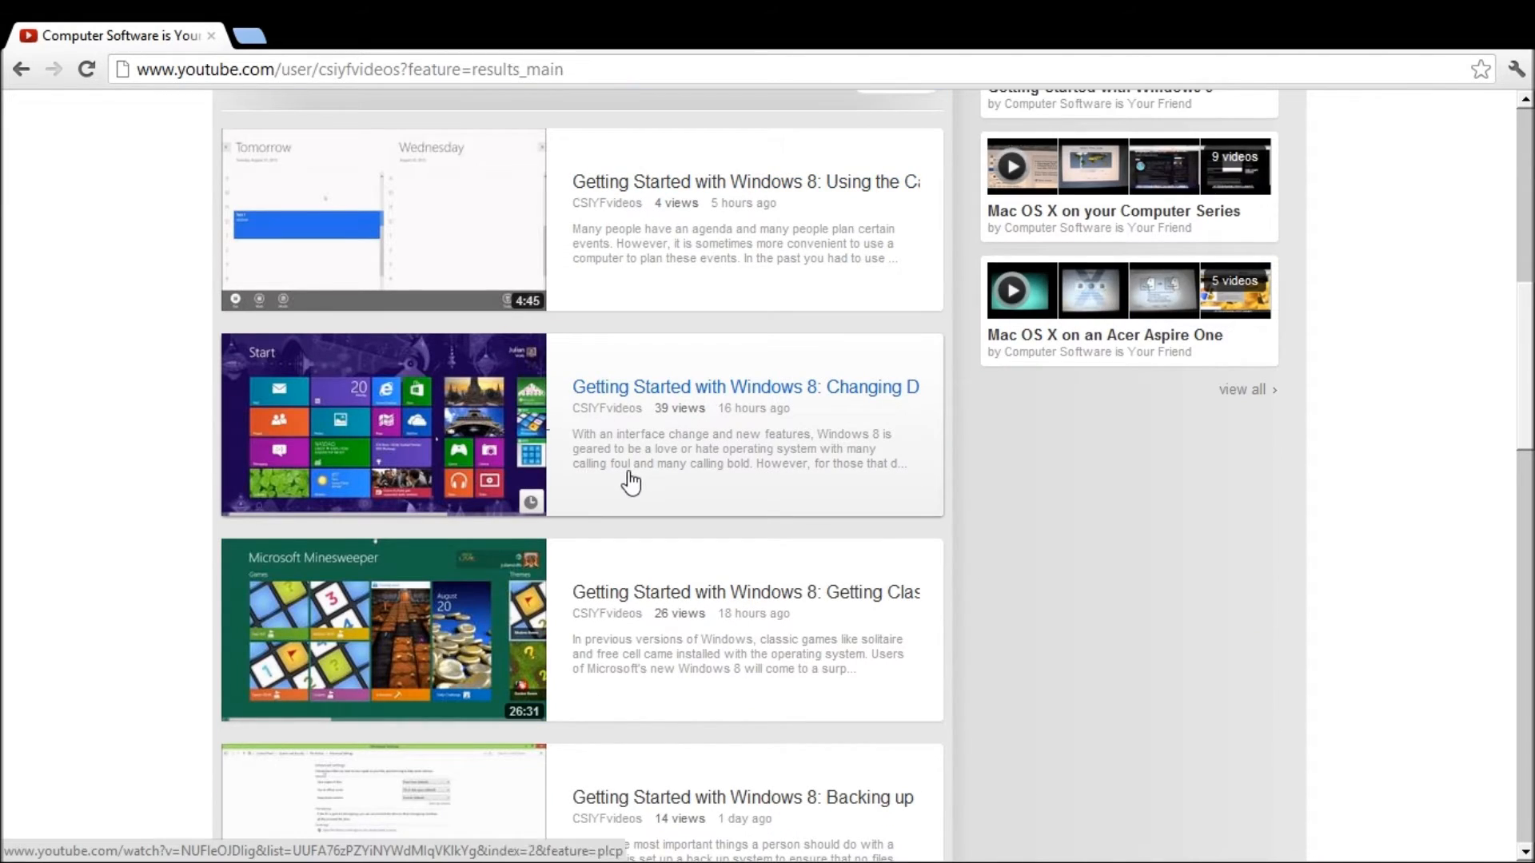
{"action": "scroll", "scroll_direction": "down", "scroll_amount": 3}
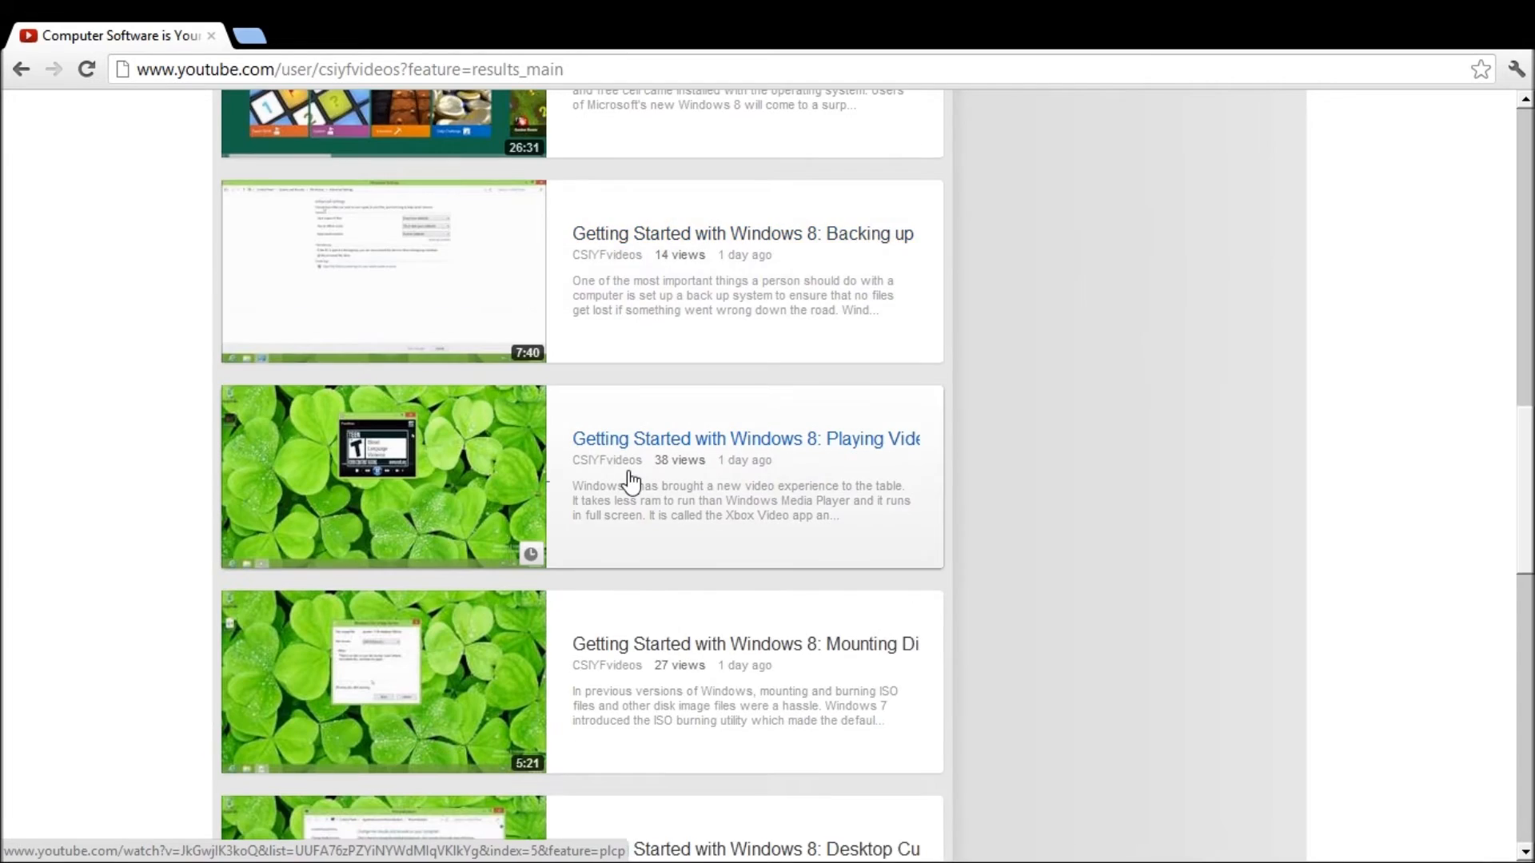
{"action": "scroll", "scroll_direction": "down", "scroll_amount": 3}
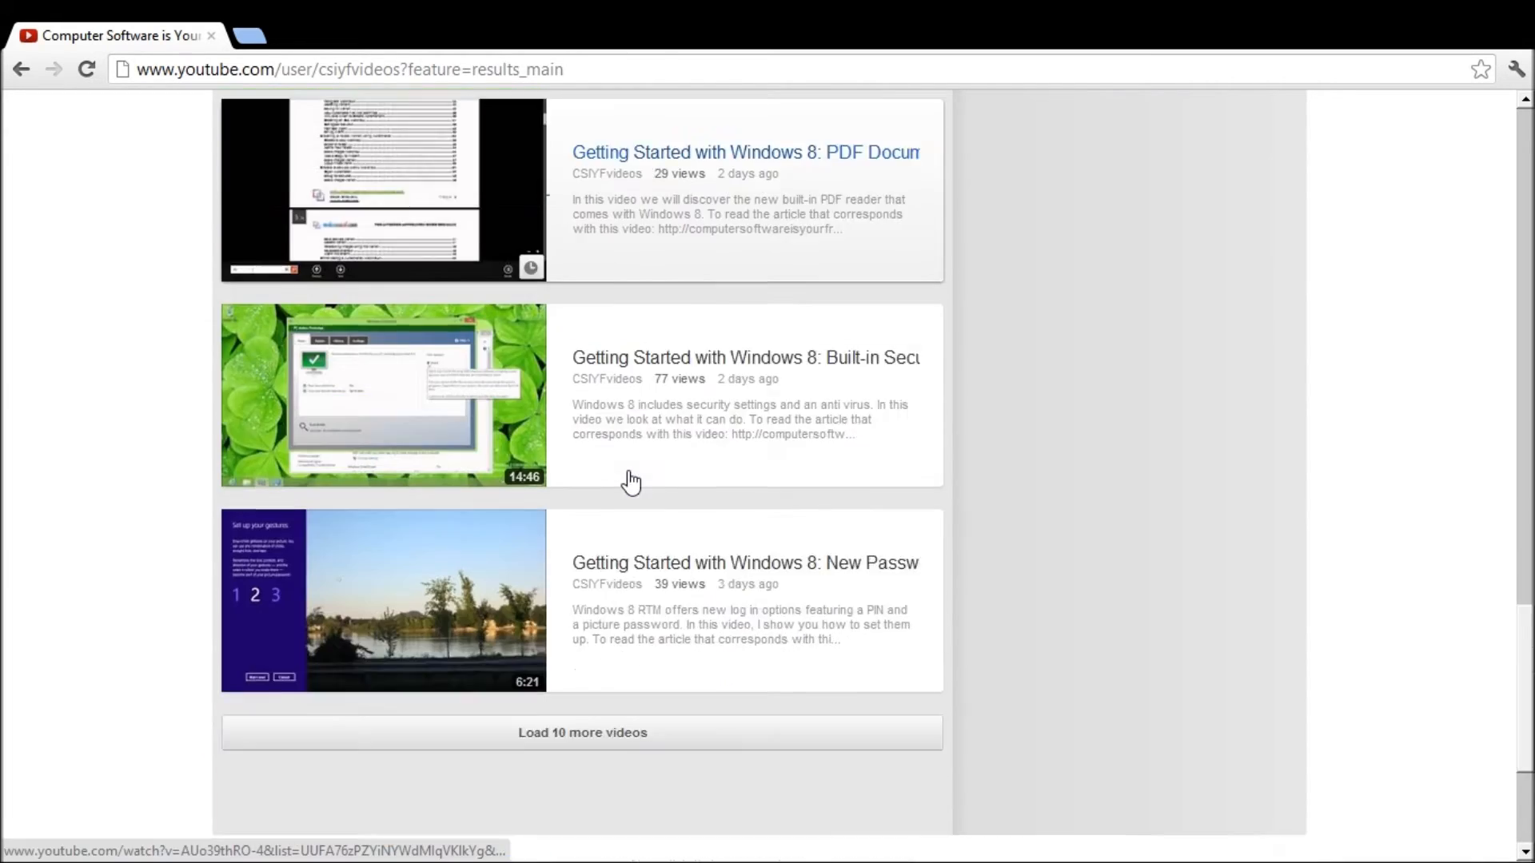
{"action": "scroll", "scroll_direction": "down", "scroll_amount": 3}
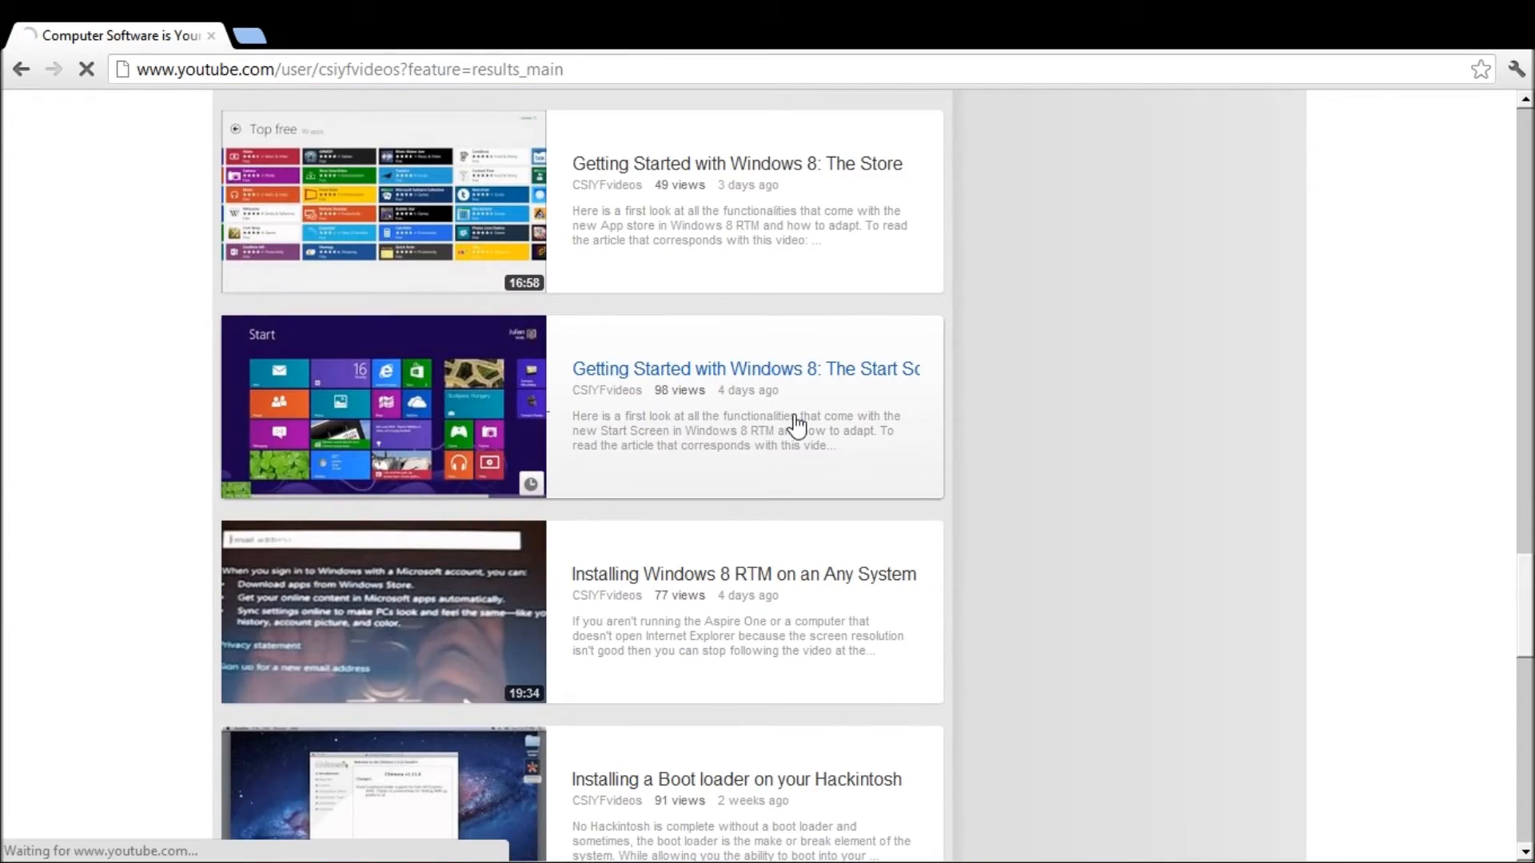
{"action": "left_click", "coordinate": [744, 370]}
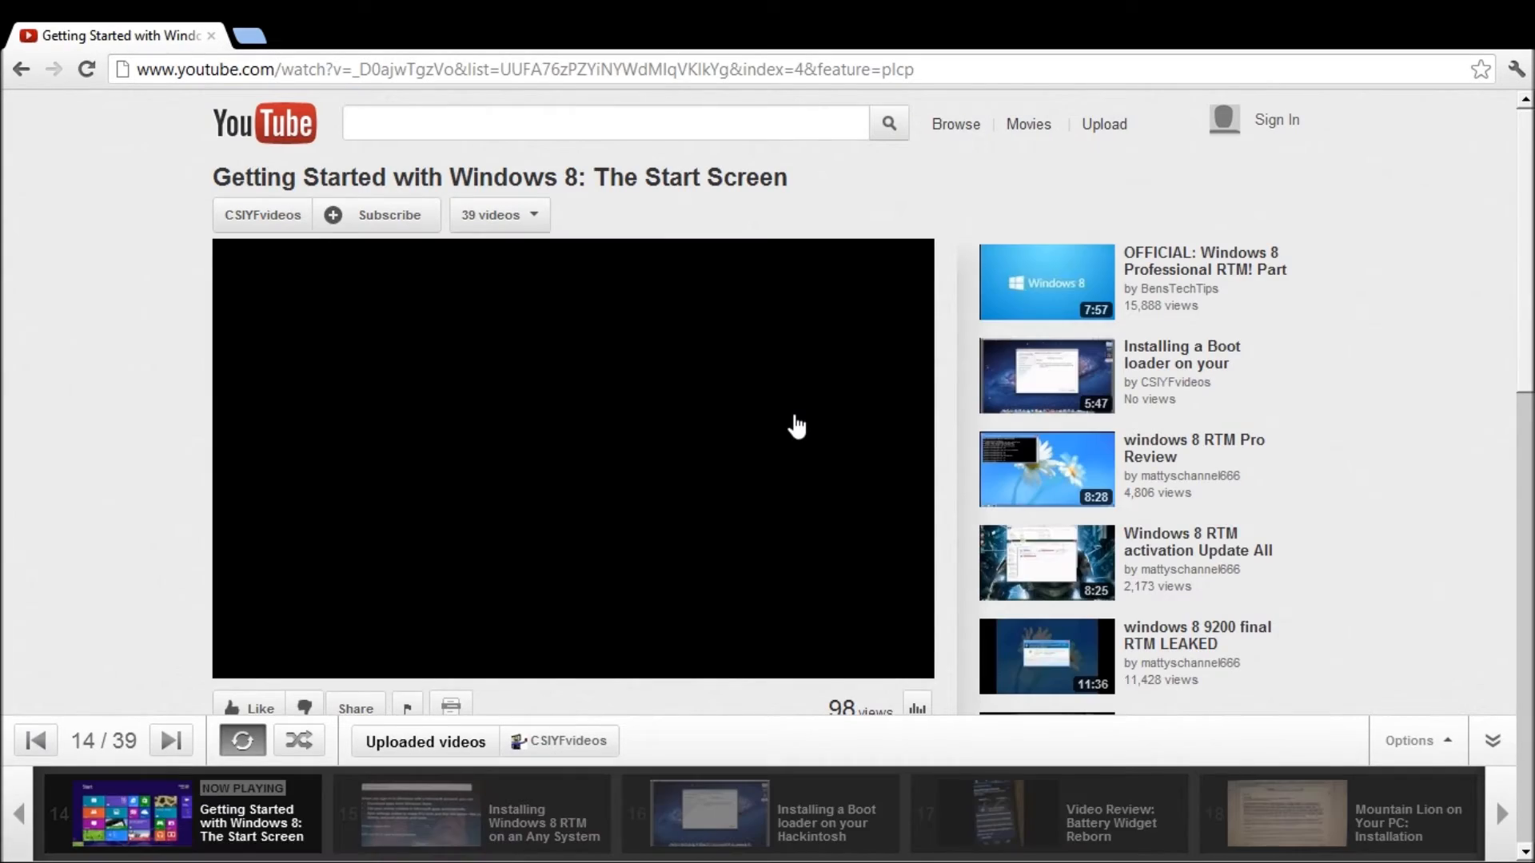
Step: Play the Start Screen video and open a second New Tab beside it
{"action": "left_click", "coordinate": [572, 460]}
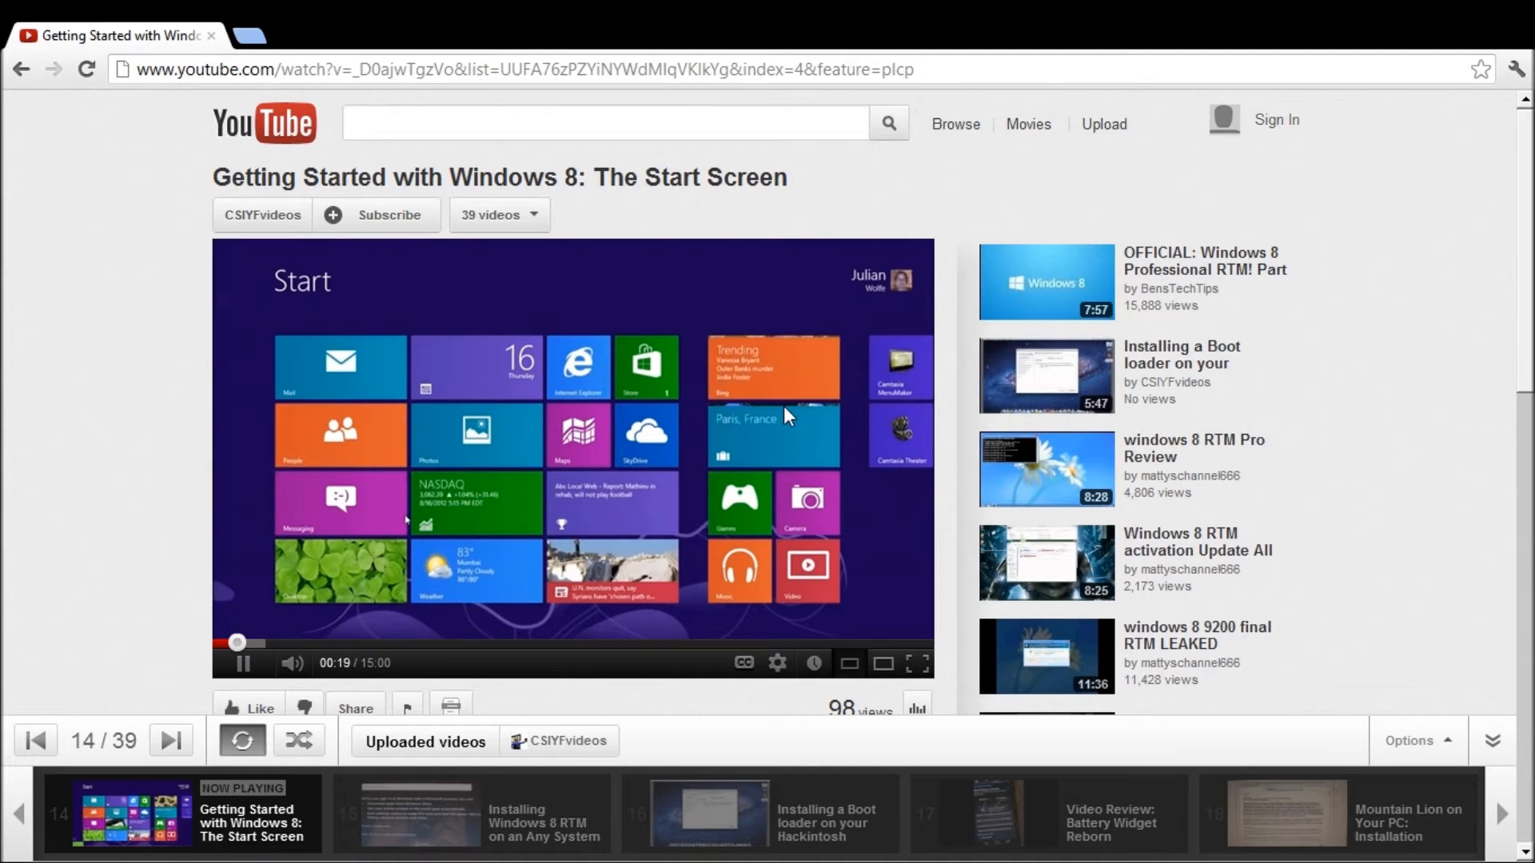
{"action": "scroll", "scroll_direction": "down", "scroll_amount": 3}
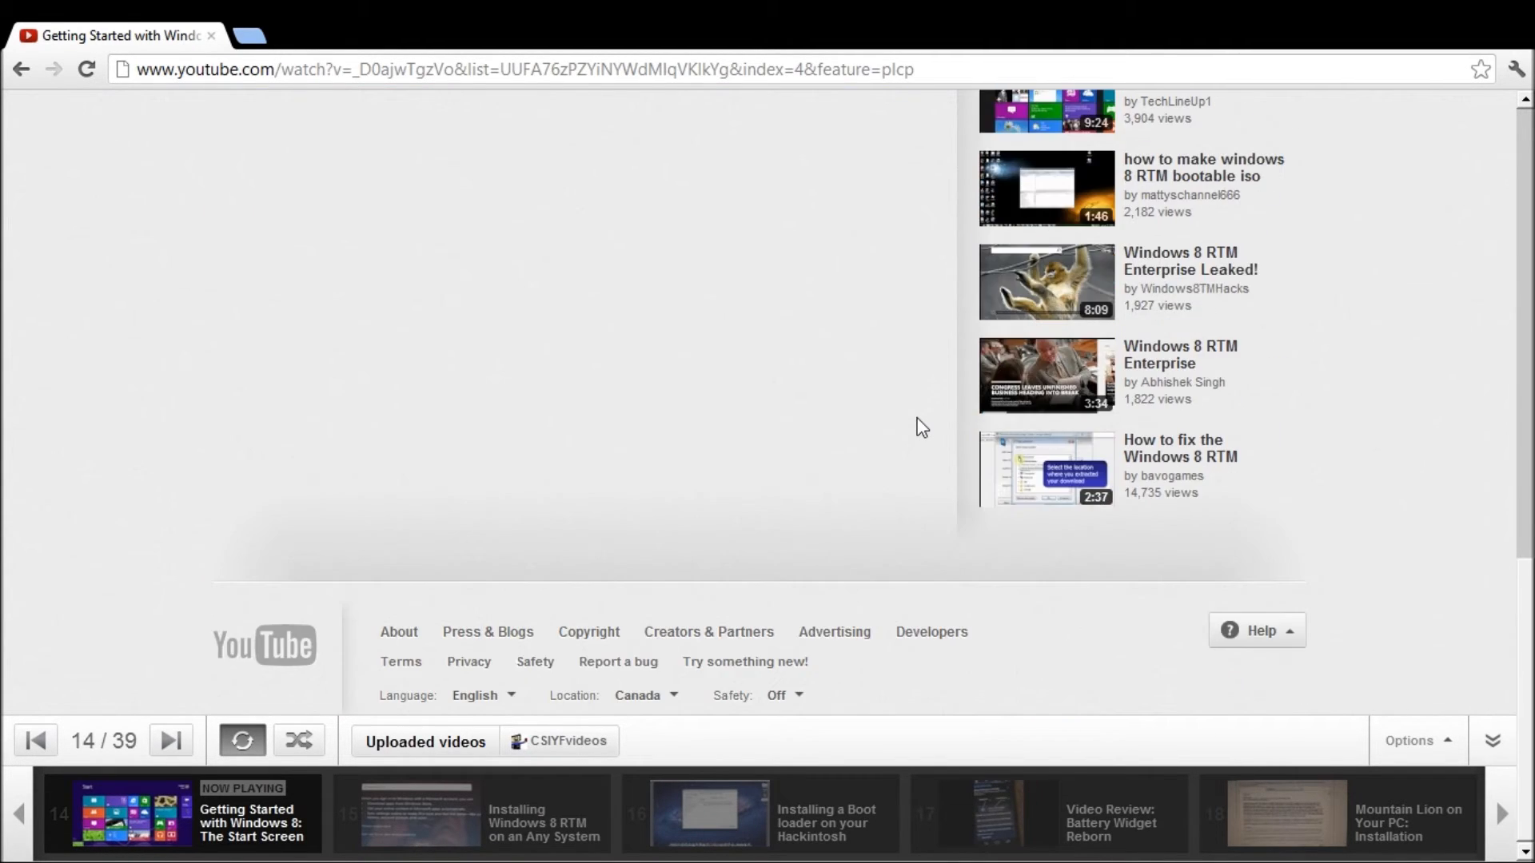
{"action": "scroll", "scroll_direction": "up", "scroll_amount": 3}
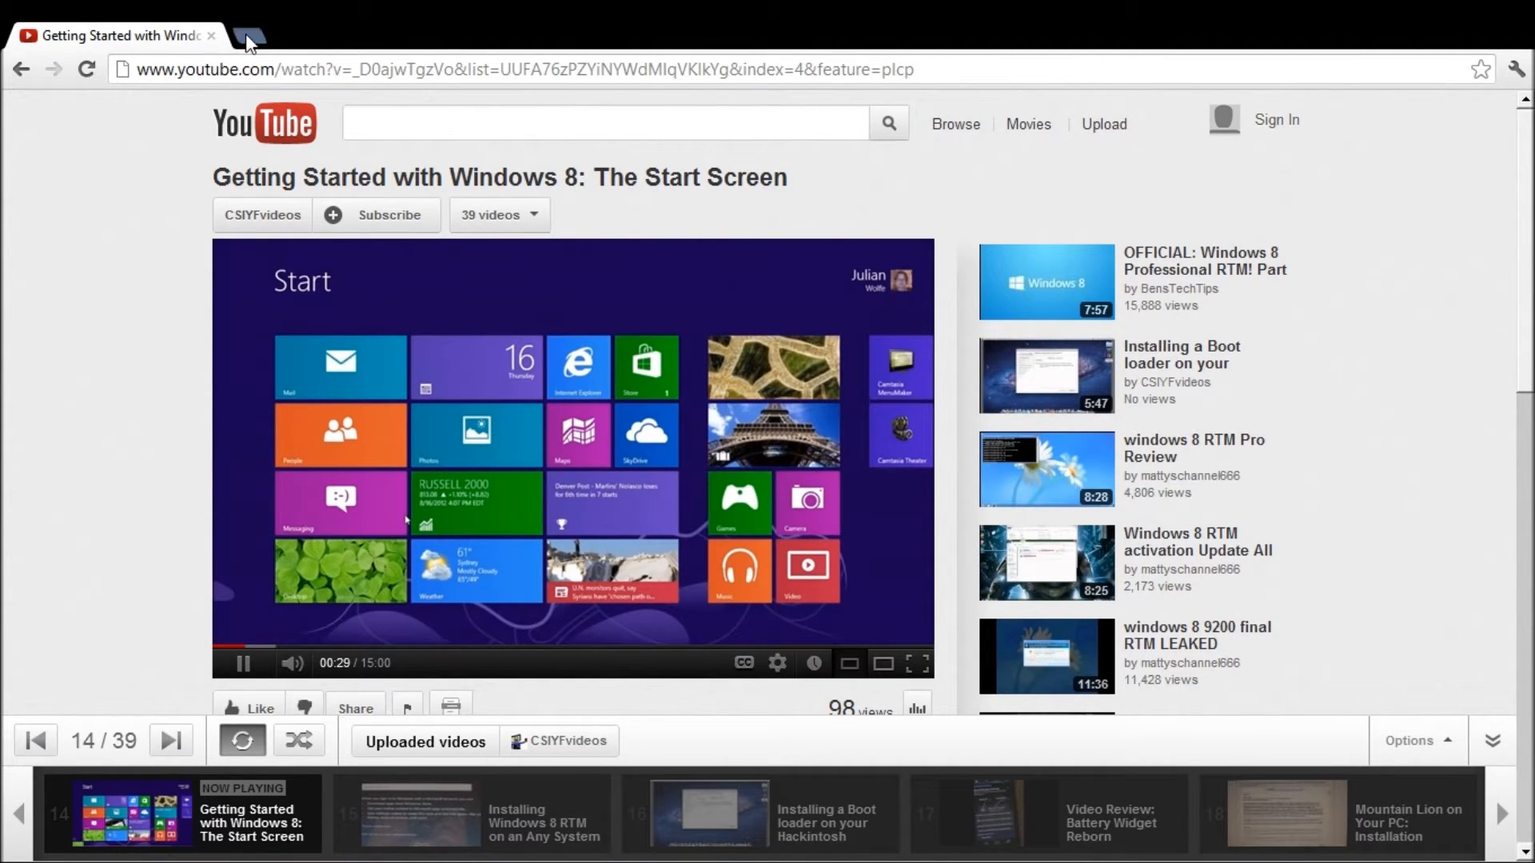
{"action": "left_click", "coordinate": [247, 36]}
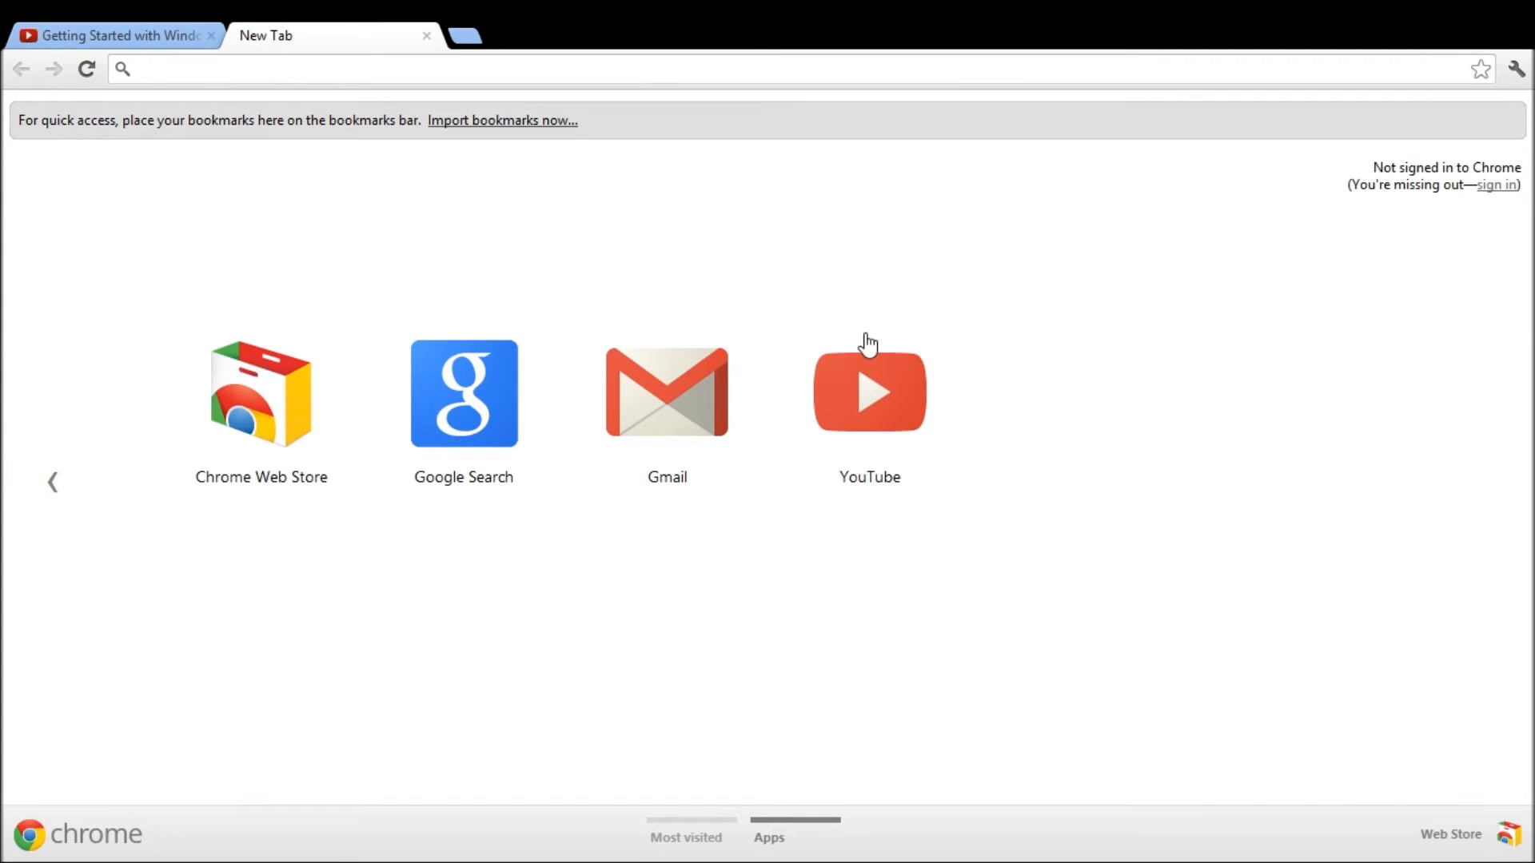
Step: Check the maximized desktop Chrome settings window, then return to the YouTube video tab
{"action": "left_click", "coordinate": [1516, 69]}
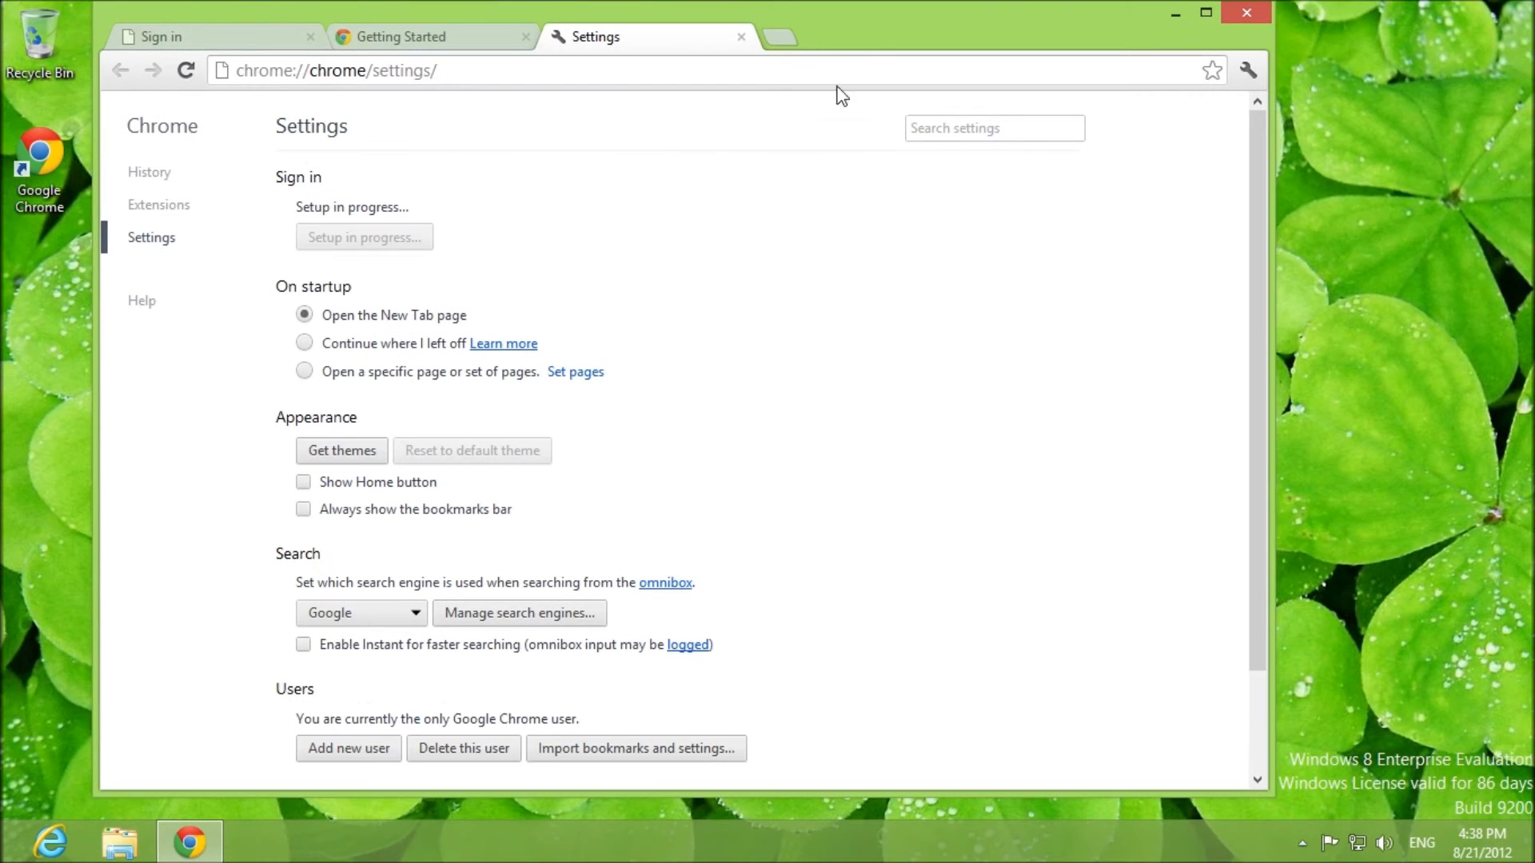
{"action": "left_click", "coordinate": [1205, 12]}
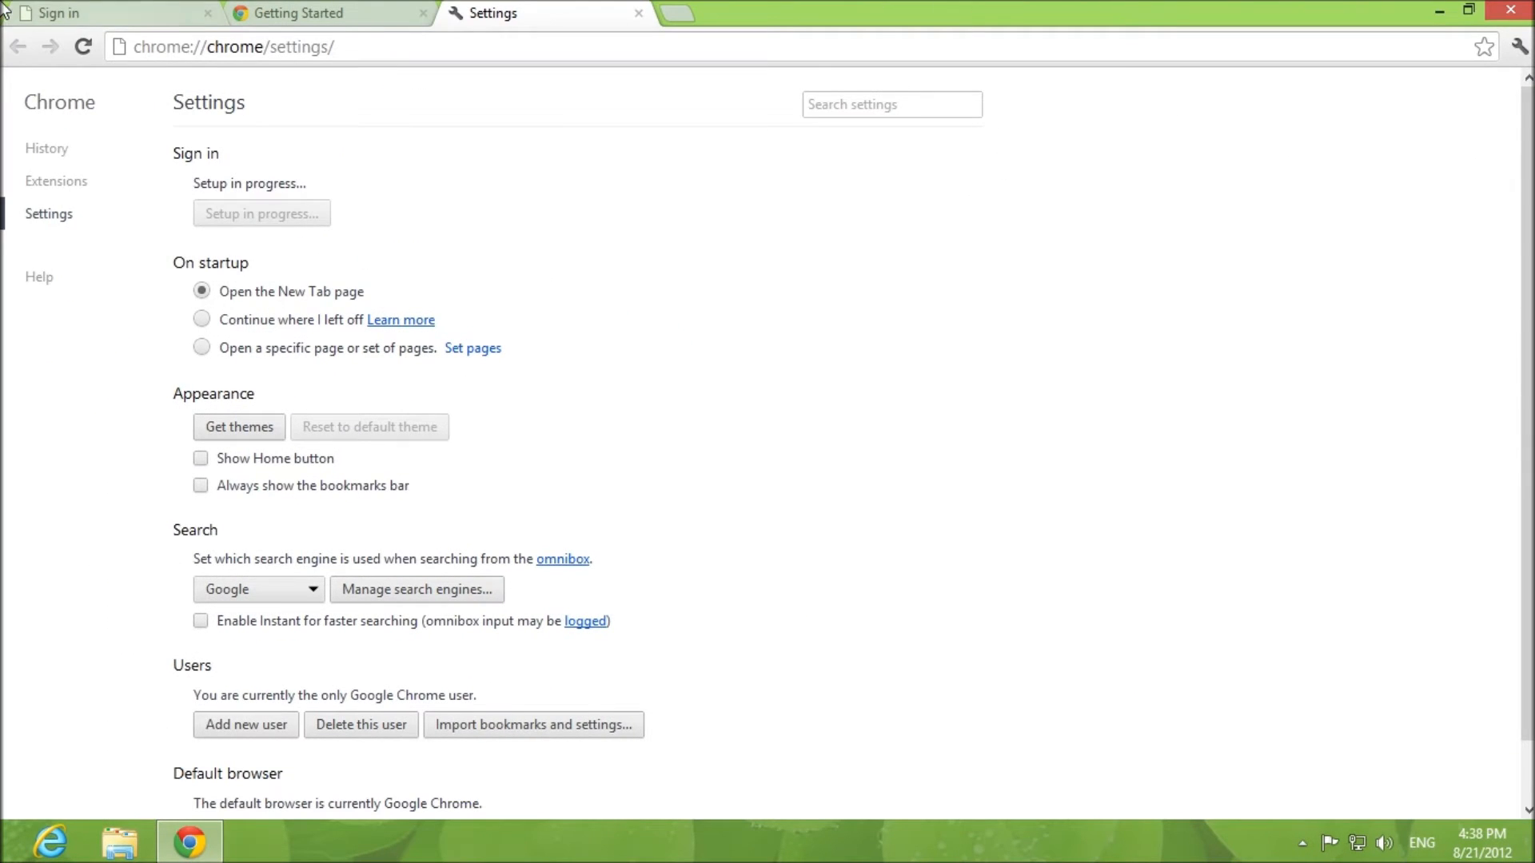
{"action": "left_click", "coordinate": [639, 13]}
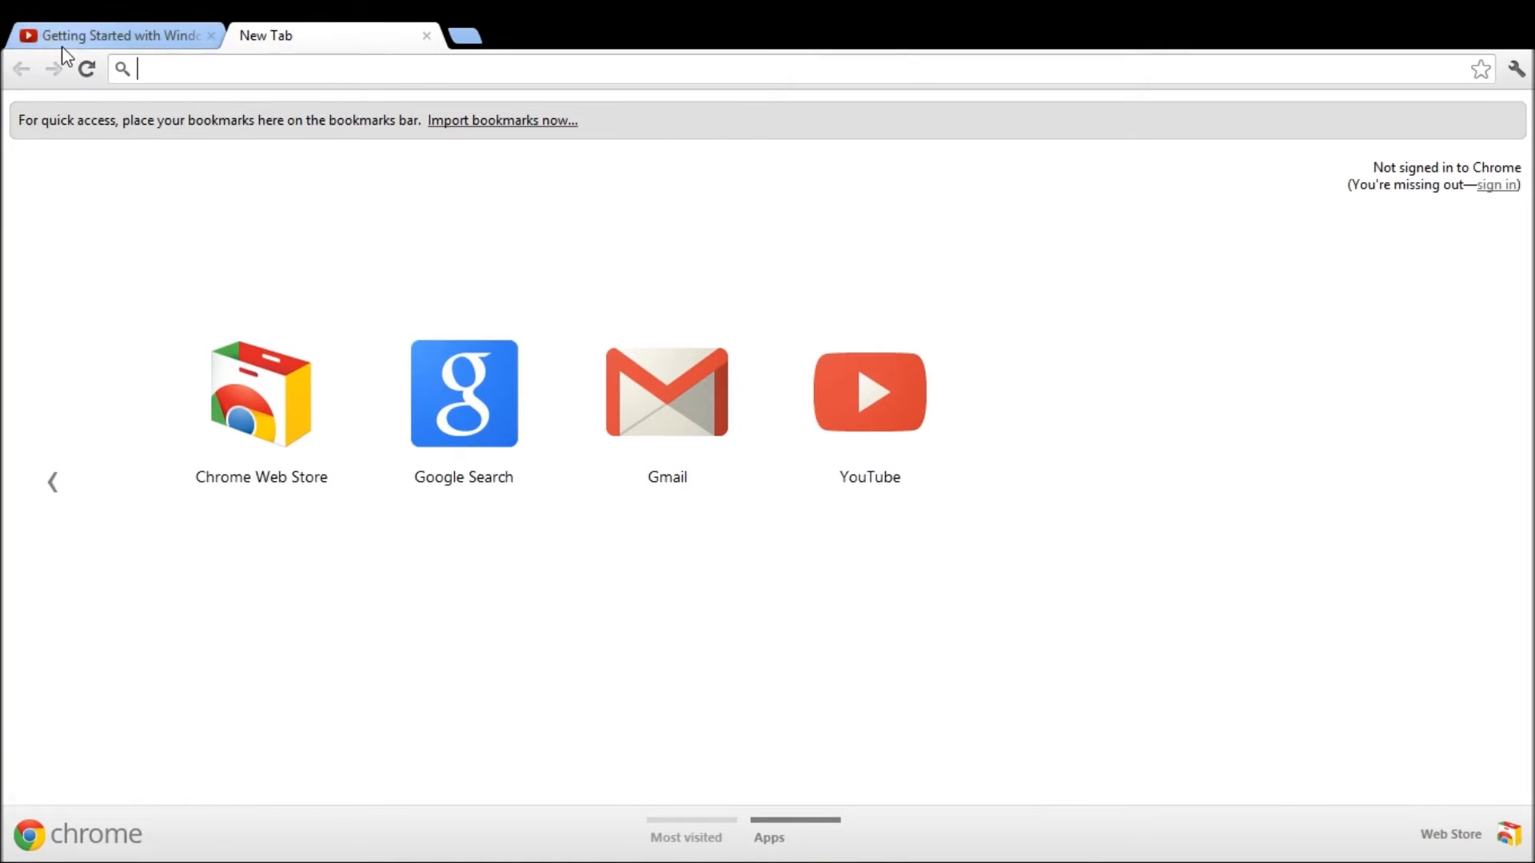
{"action": "left_click", "coordinate": [113, 35]}
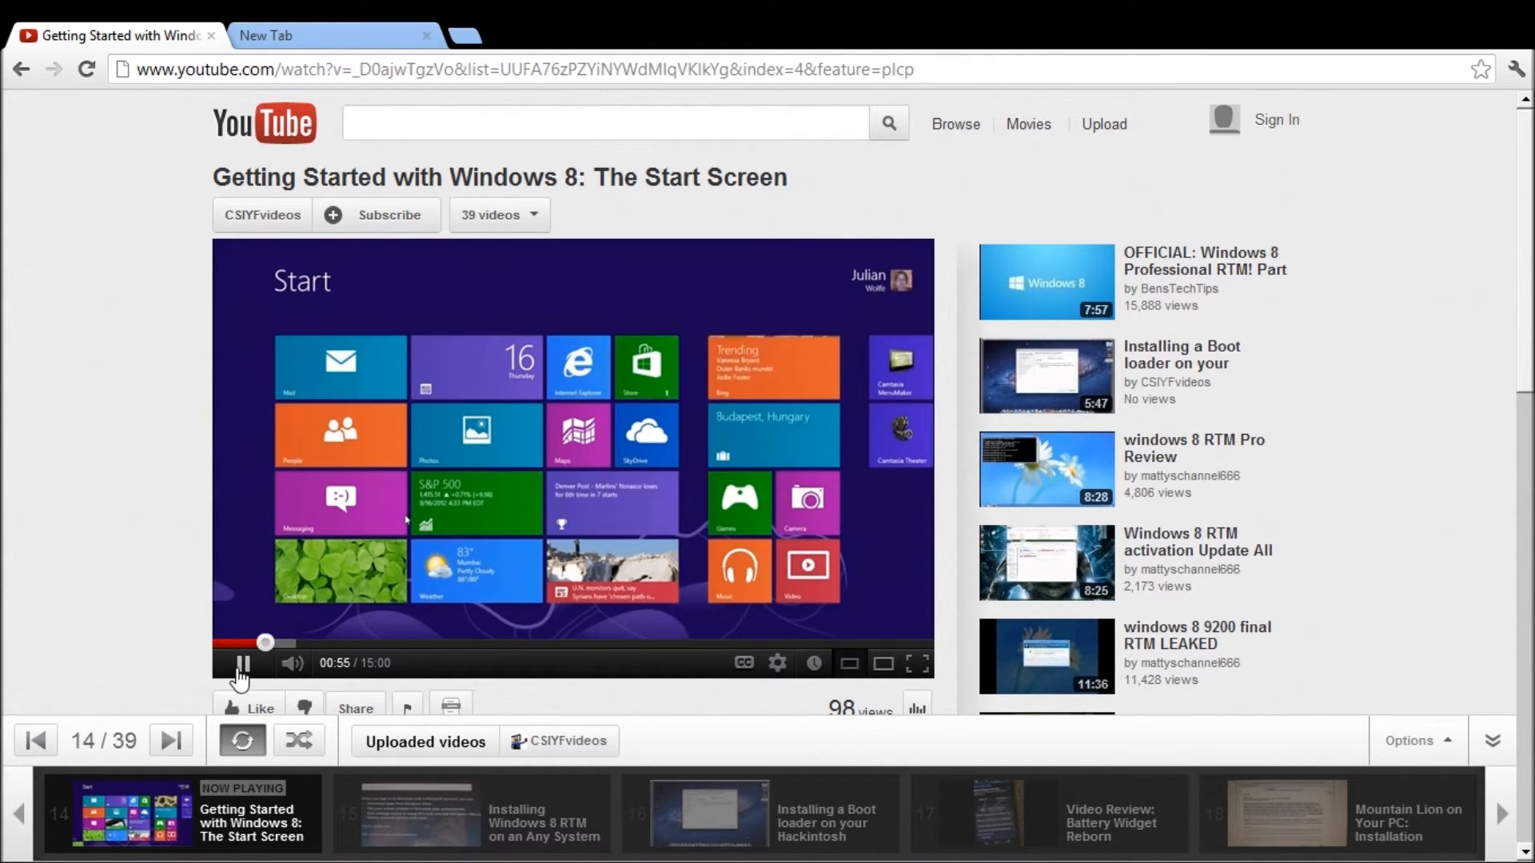
Step: Pause the video, then switch through the Sign in tab to the Getting Started page
{"action": "left_click", "coordinate": [242, 663]}
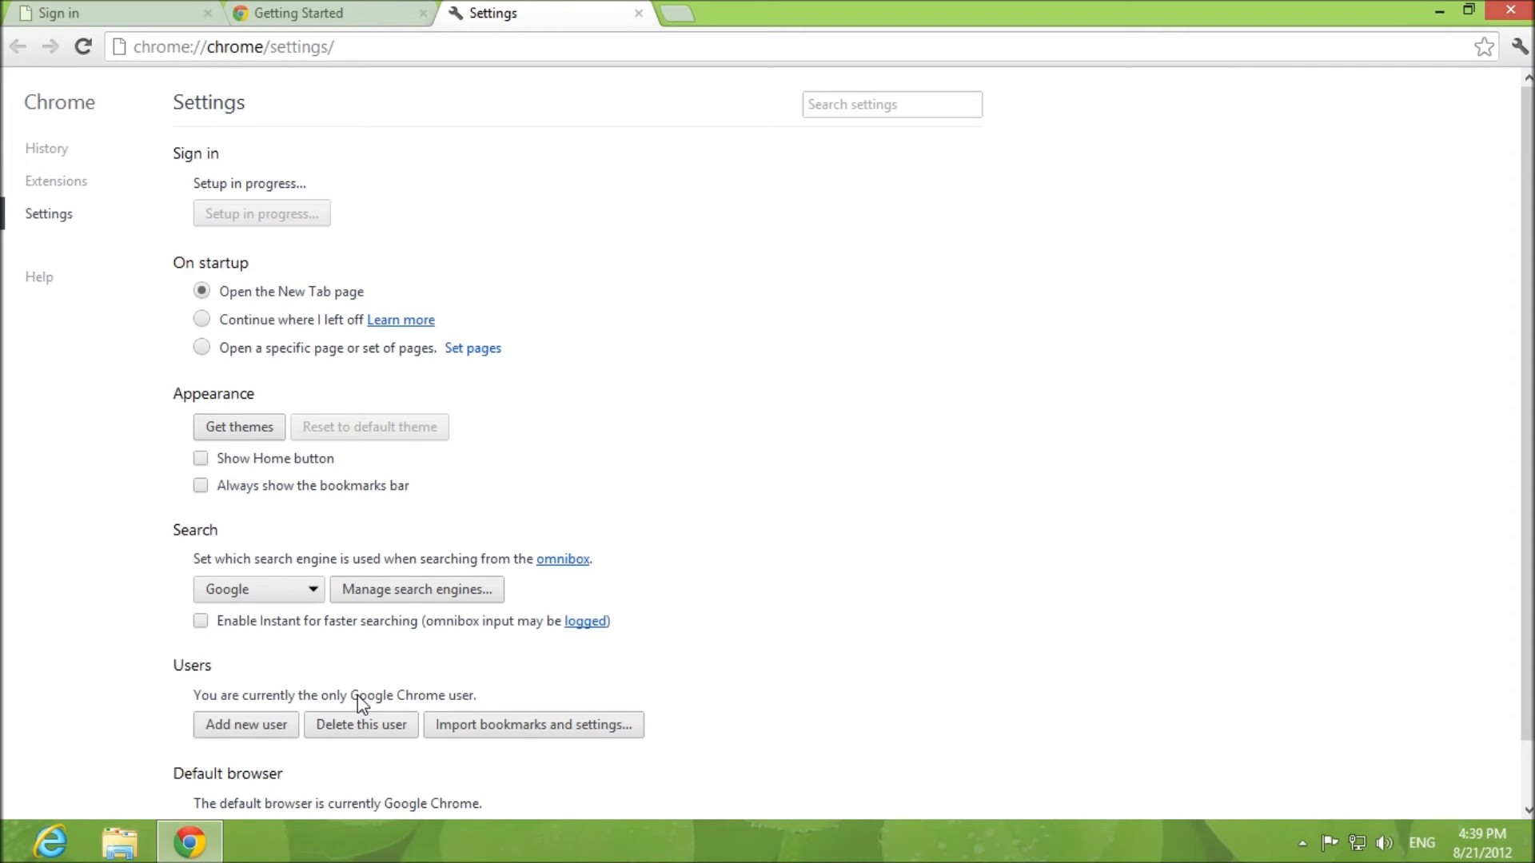
{"action": "mouse_move", "coordinate": [627, 449]}
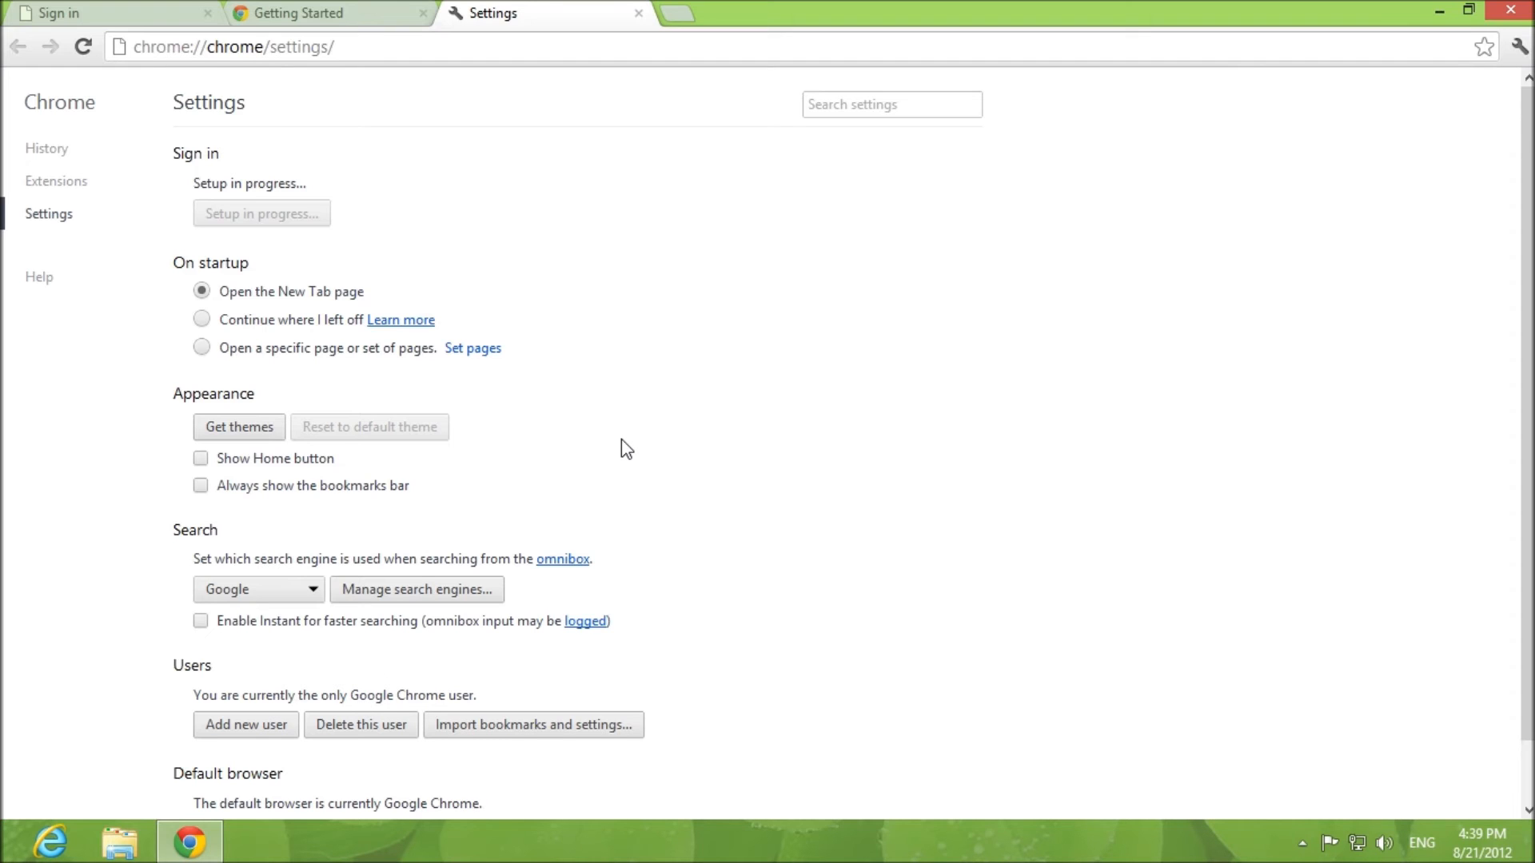
{"action": "mouse_move", "coordinate": [182, 168]}
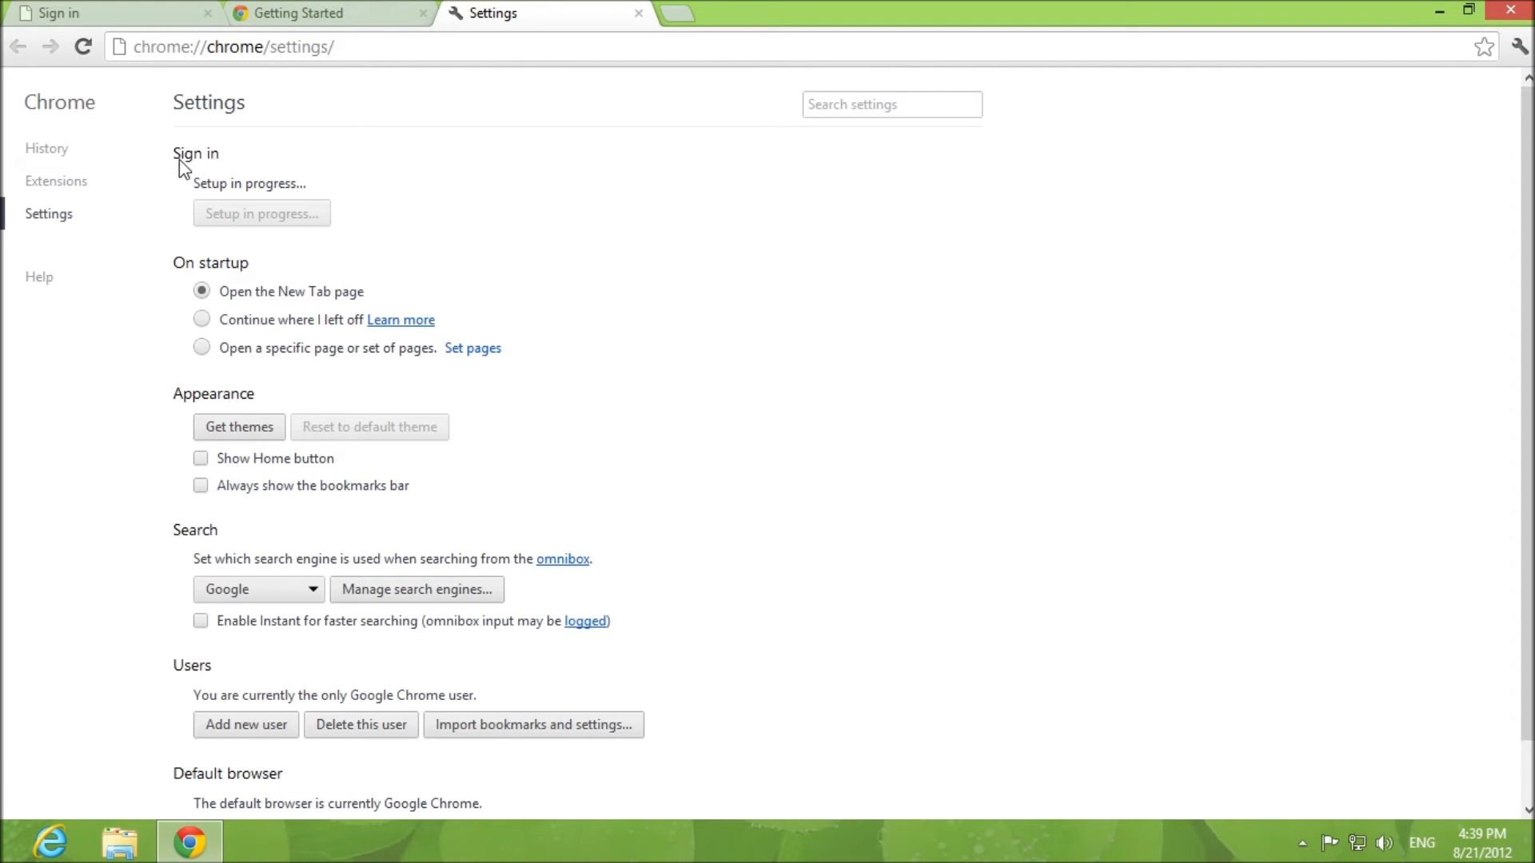
{"action": "left_click", "coordinate": [108, 12]}
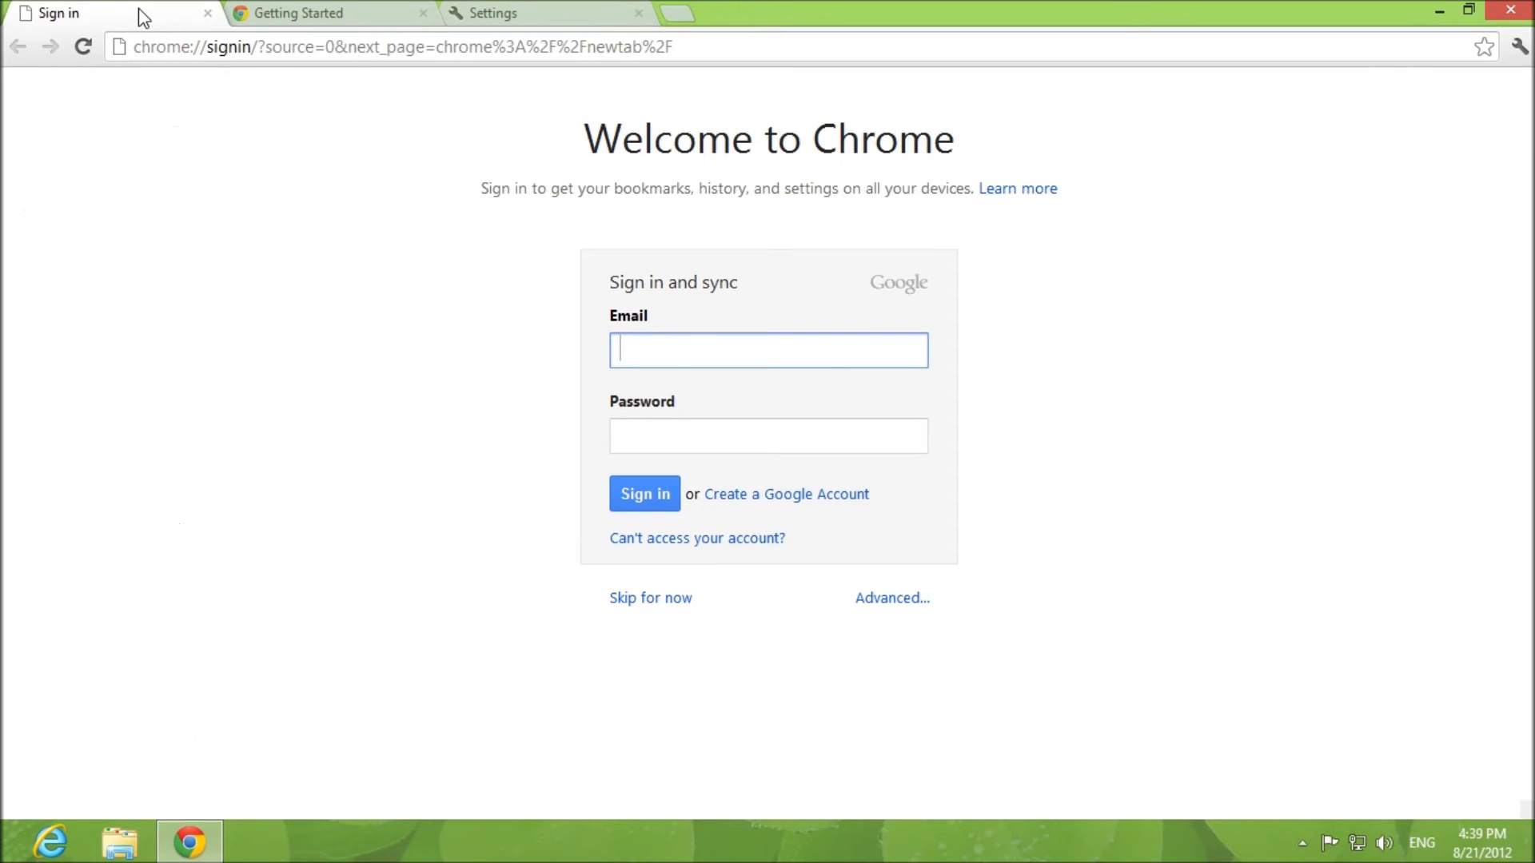
{"action": "left_click", "coordinate": [314, 12]}
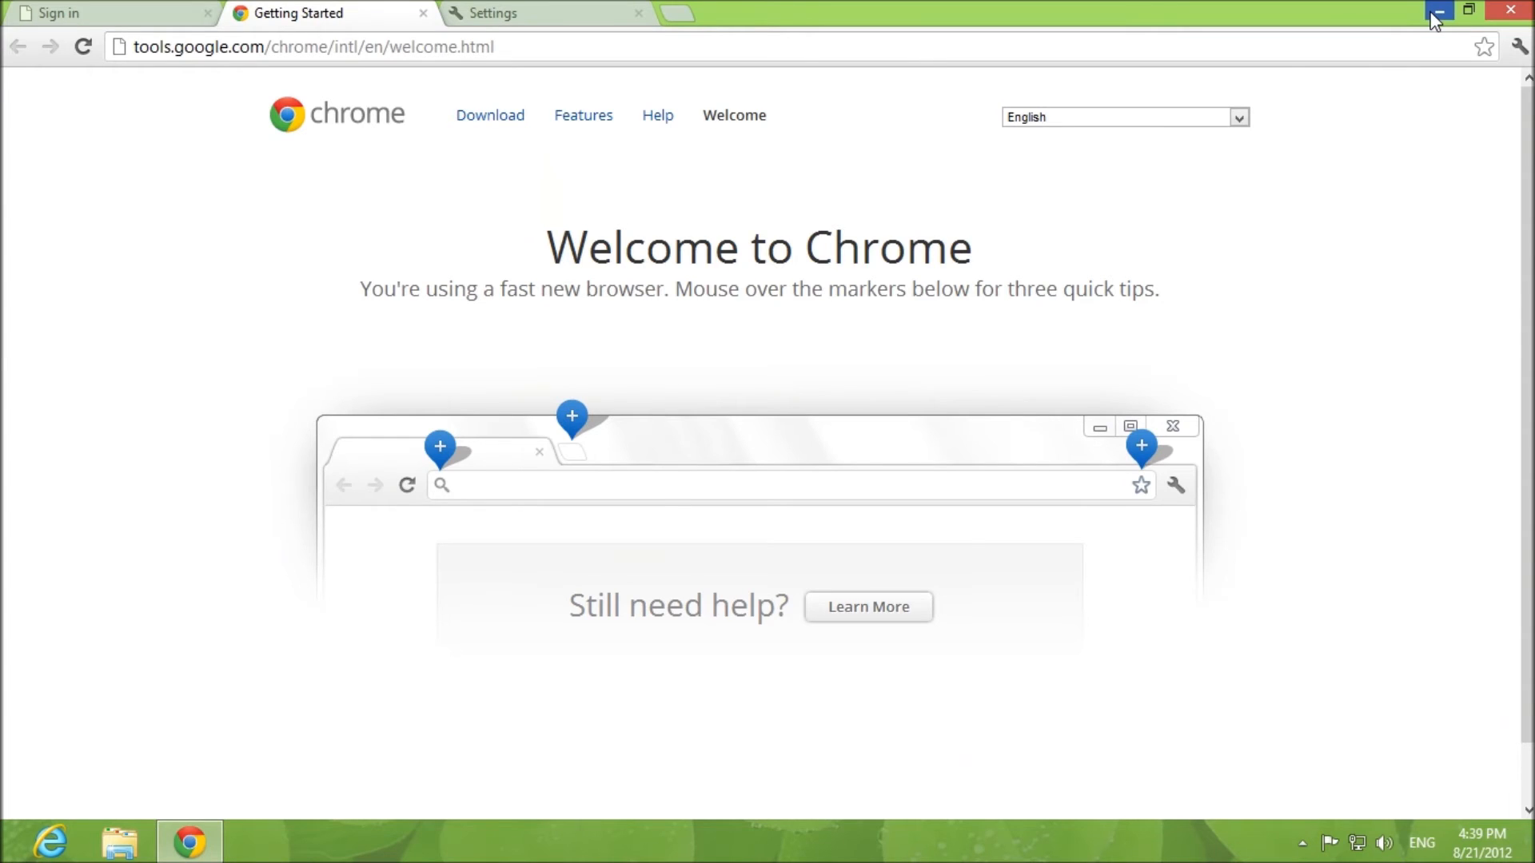
Step: Minimize Chrome and start setting Internet Explorer as the default browser
{"action": "left_click", "coordinate": [1437, 11]}
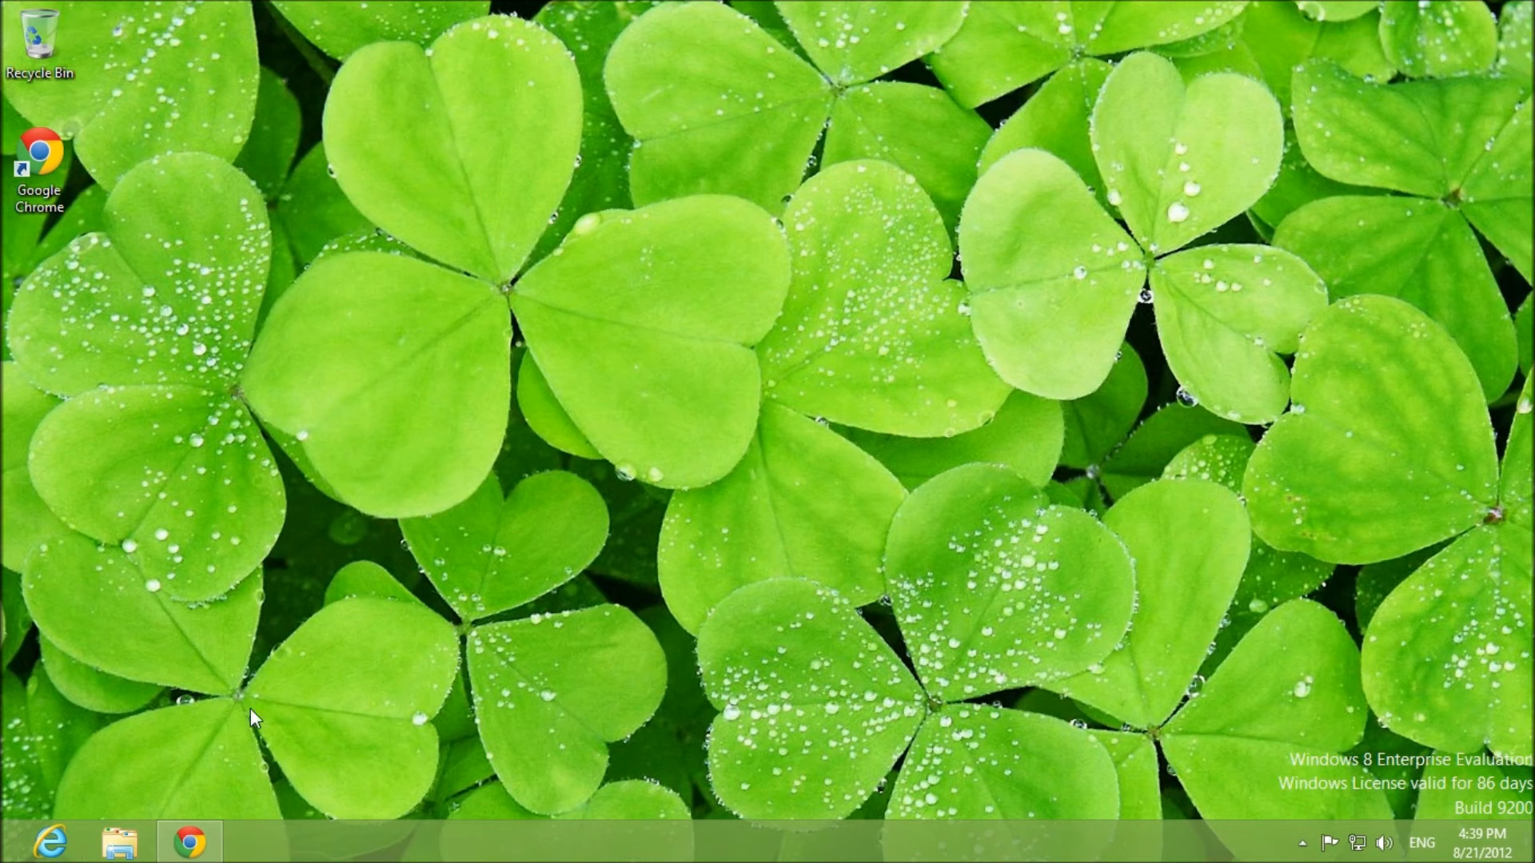
{"action": "mouse_move", "coordinate": [108, 766]}
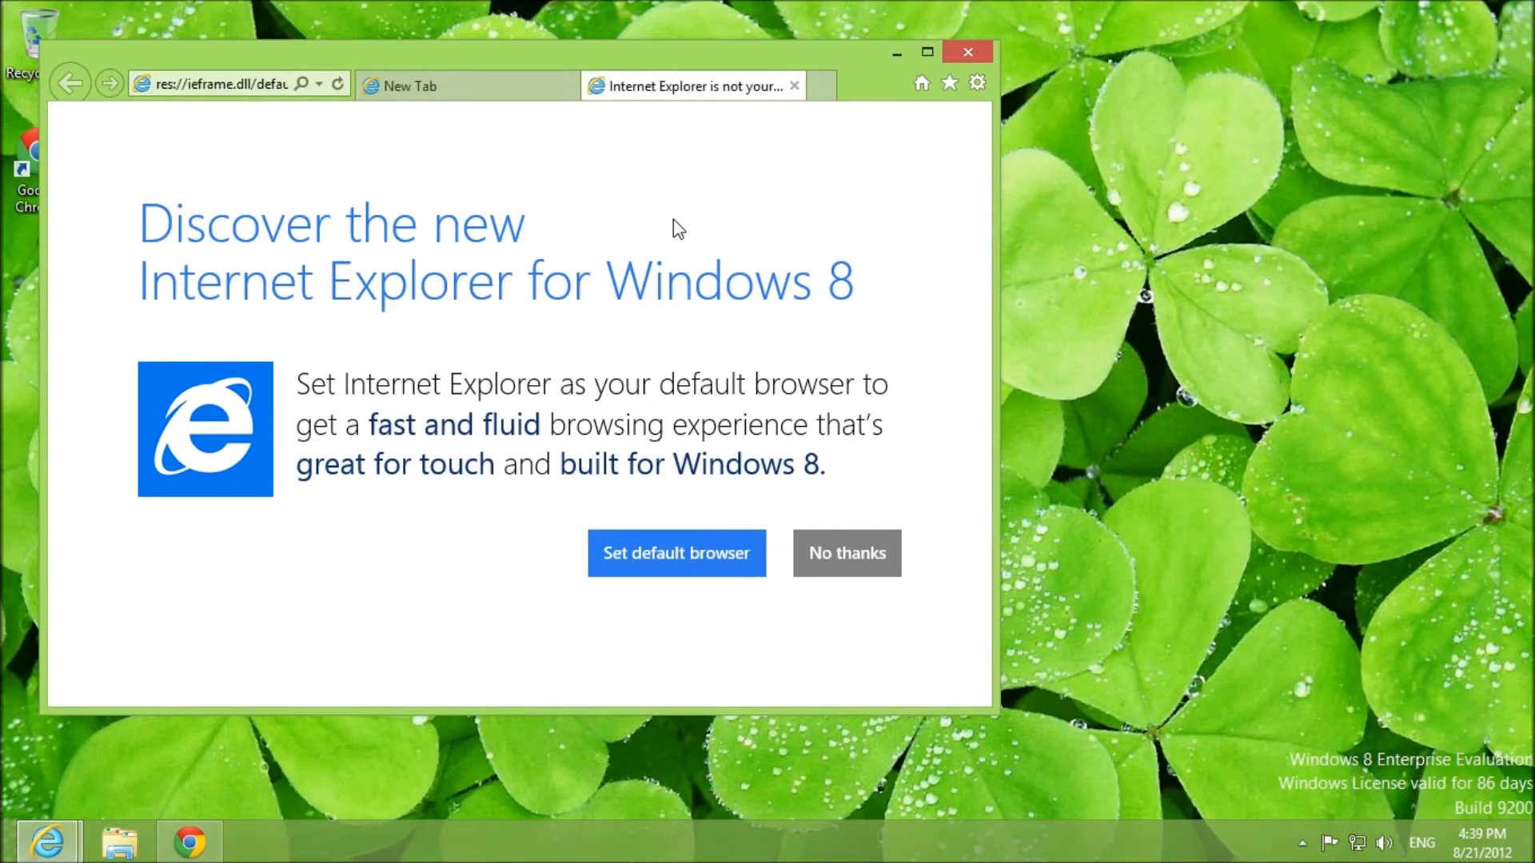
{"action": "mouse_move", "coordinate": [634, 128]}
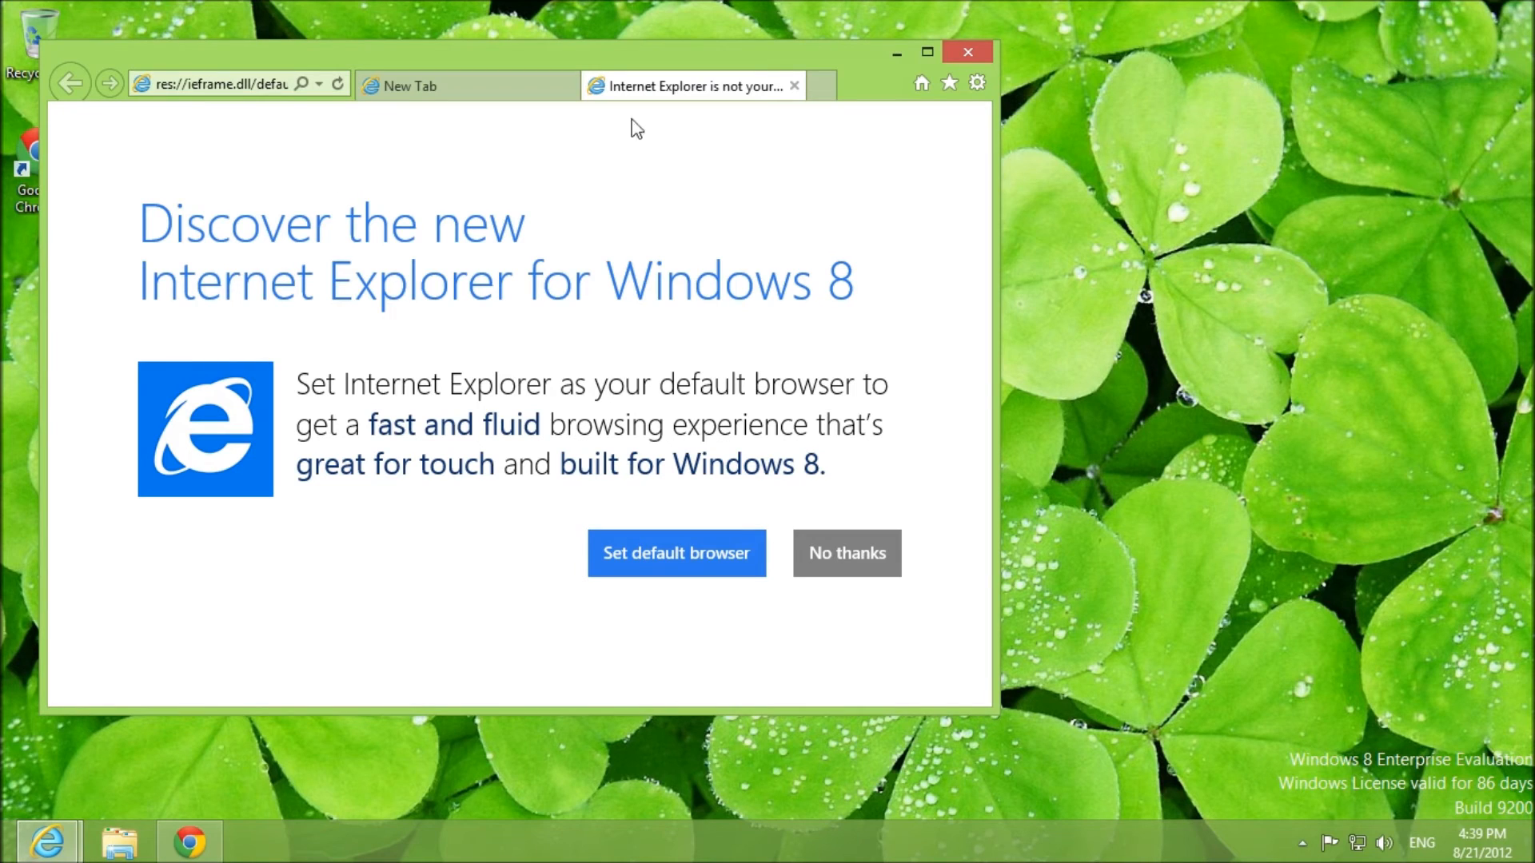
{"action": "mouse_move", "coordinate": [531, 368]}
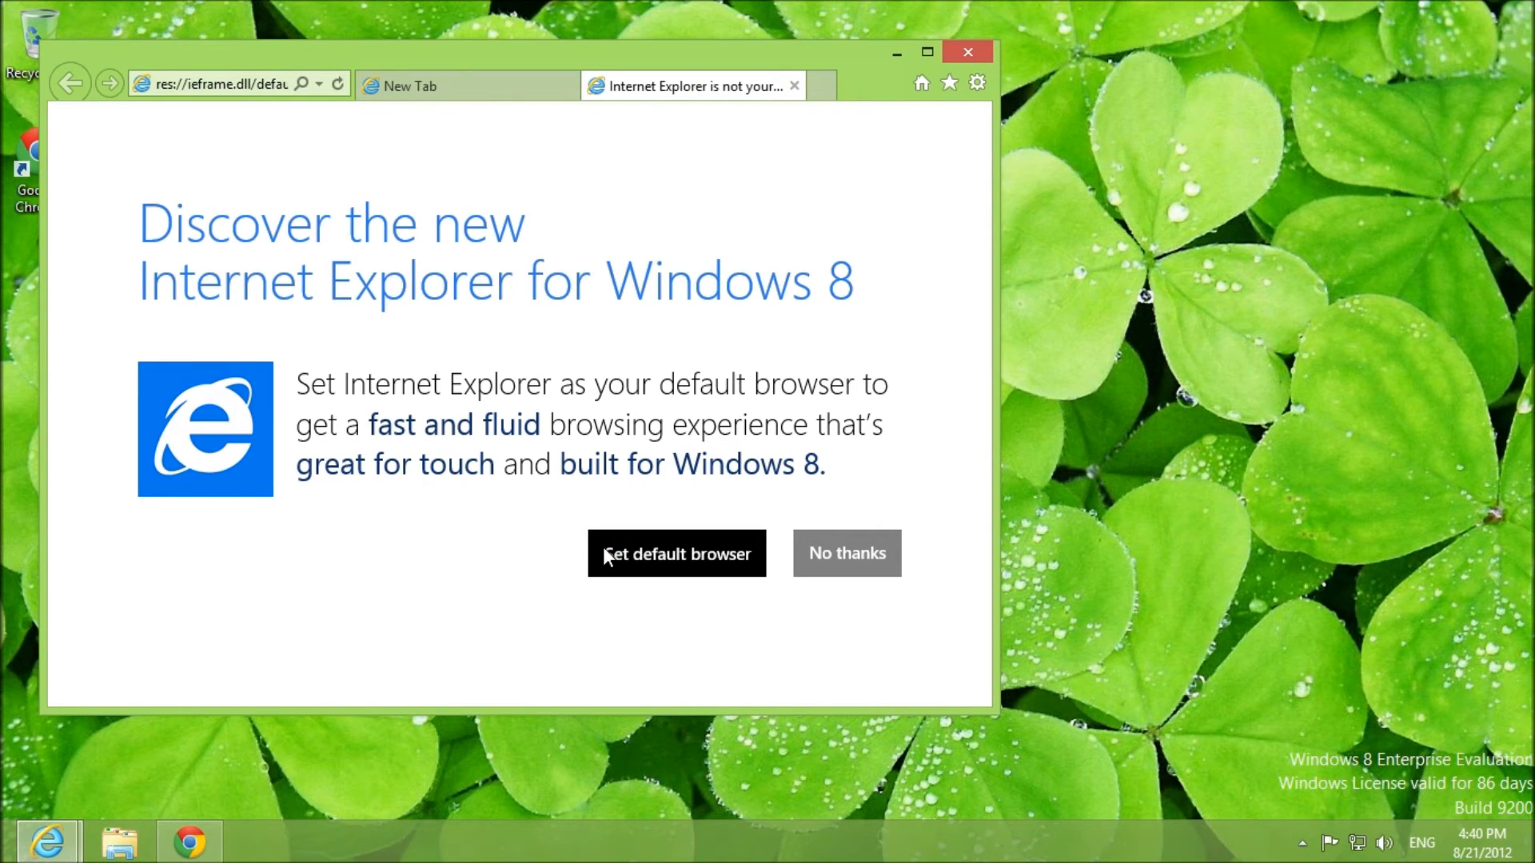
{"action": "left_click", "coordinate": [677, 553]}
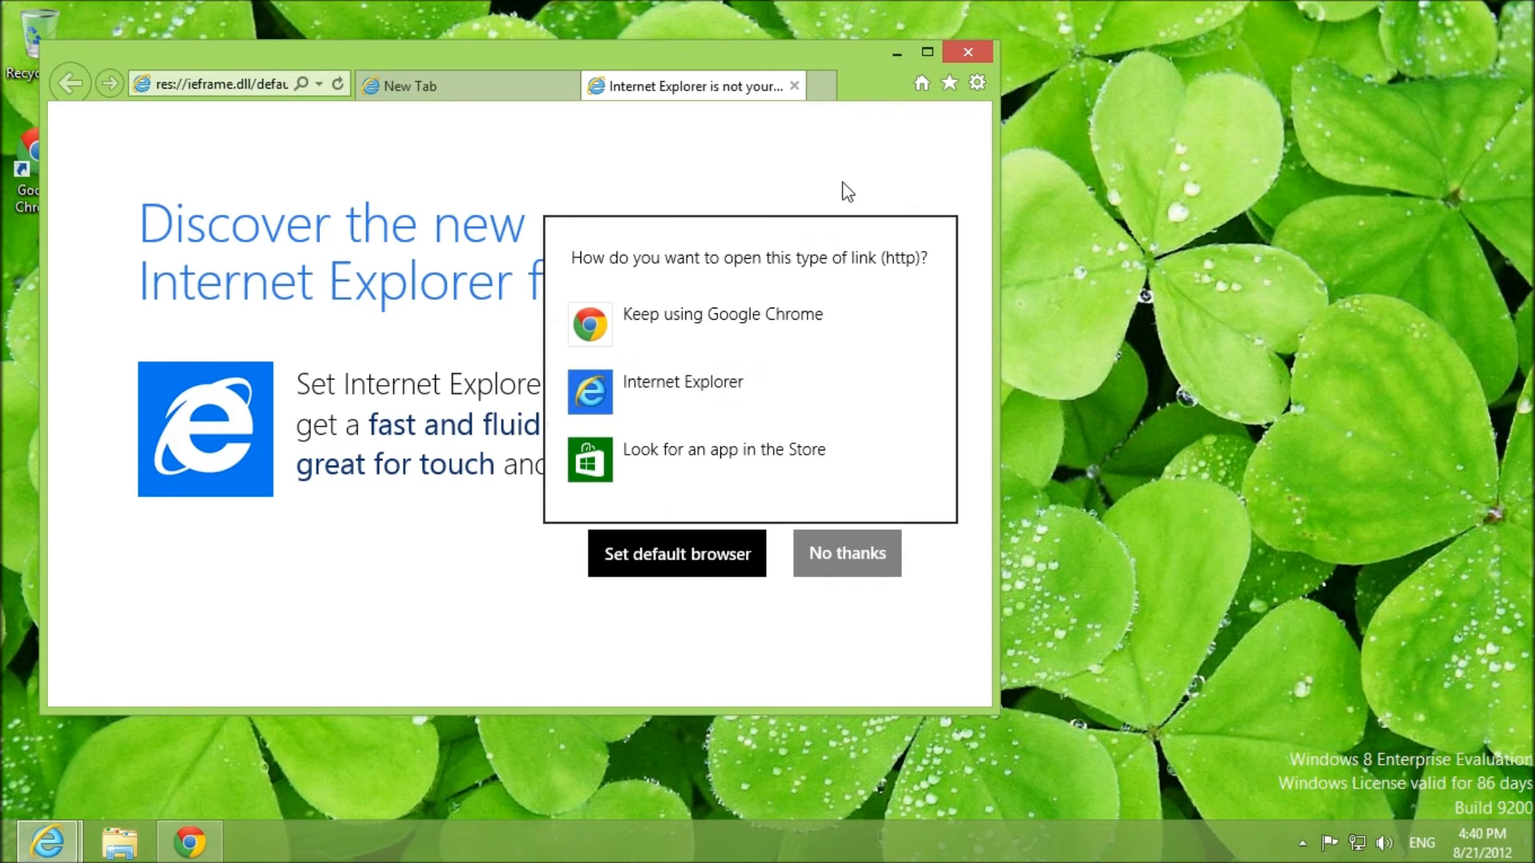
{"action": "mouse_move", "coordinate": [817, 392]}
{"action": "type", "text": "yo"}
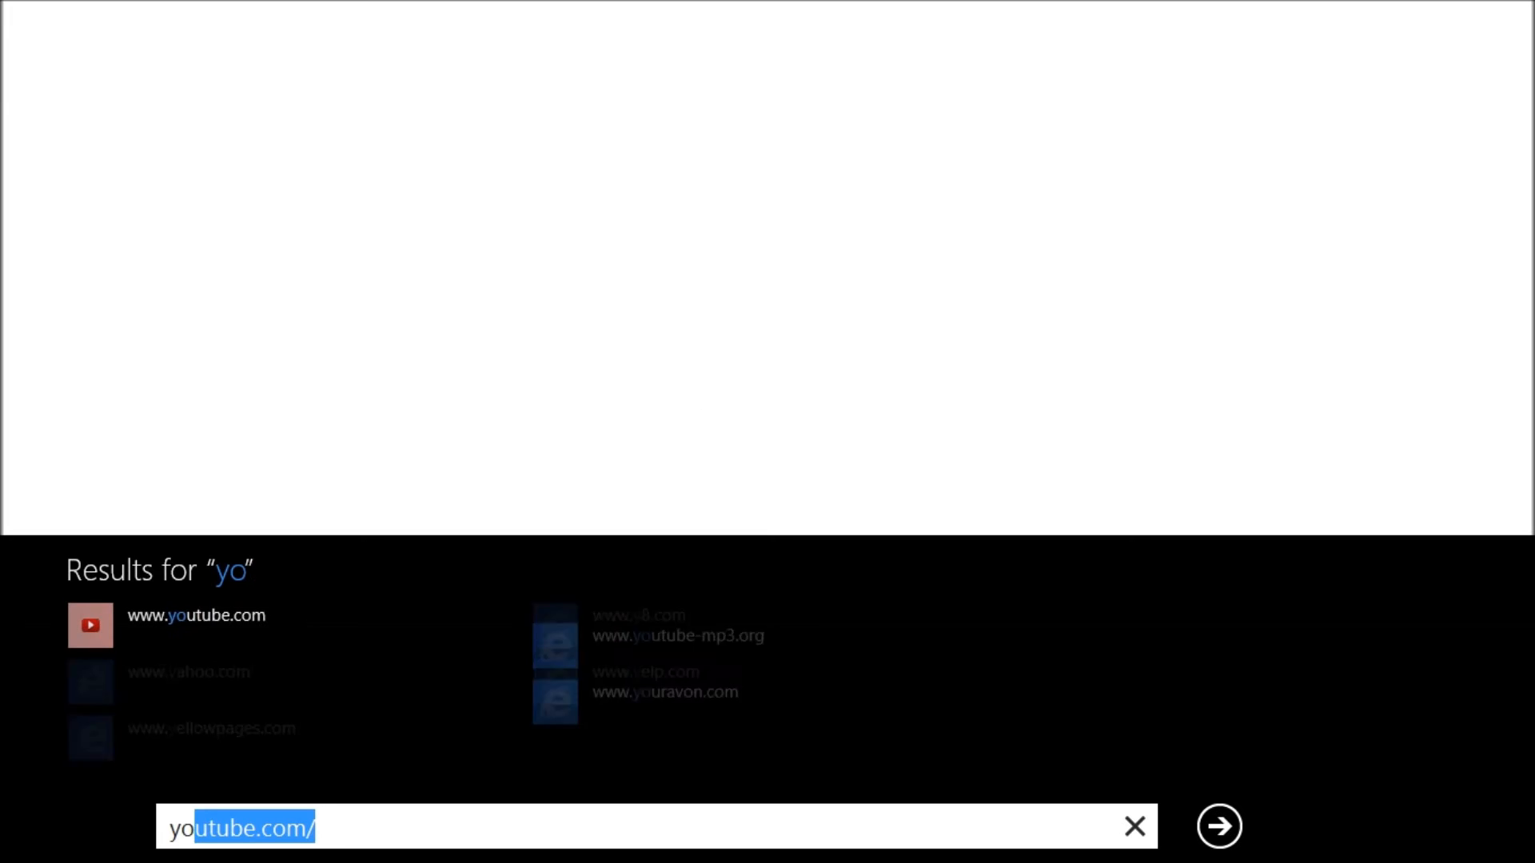
Step: Open youtube.com, then go to youtube.com/csiyfvideos to reach the Computer Software is Your Friend channel
{"action": "left_click", "coordinate": [1218, 826]}
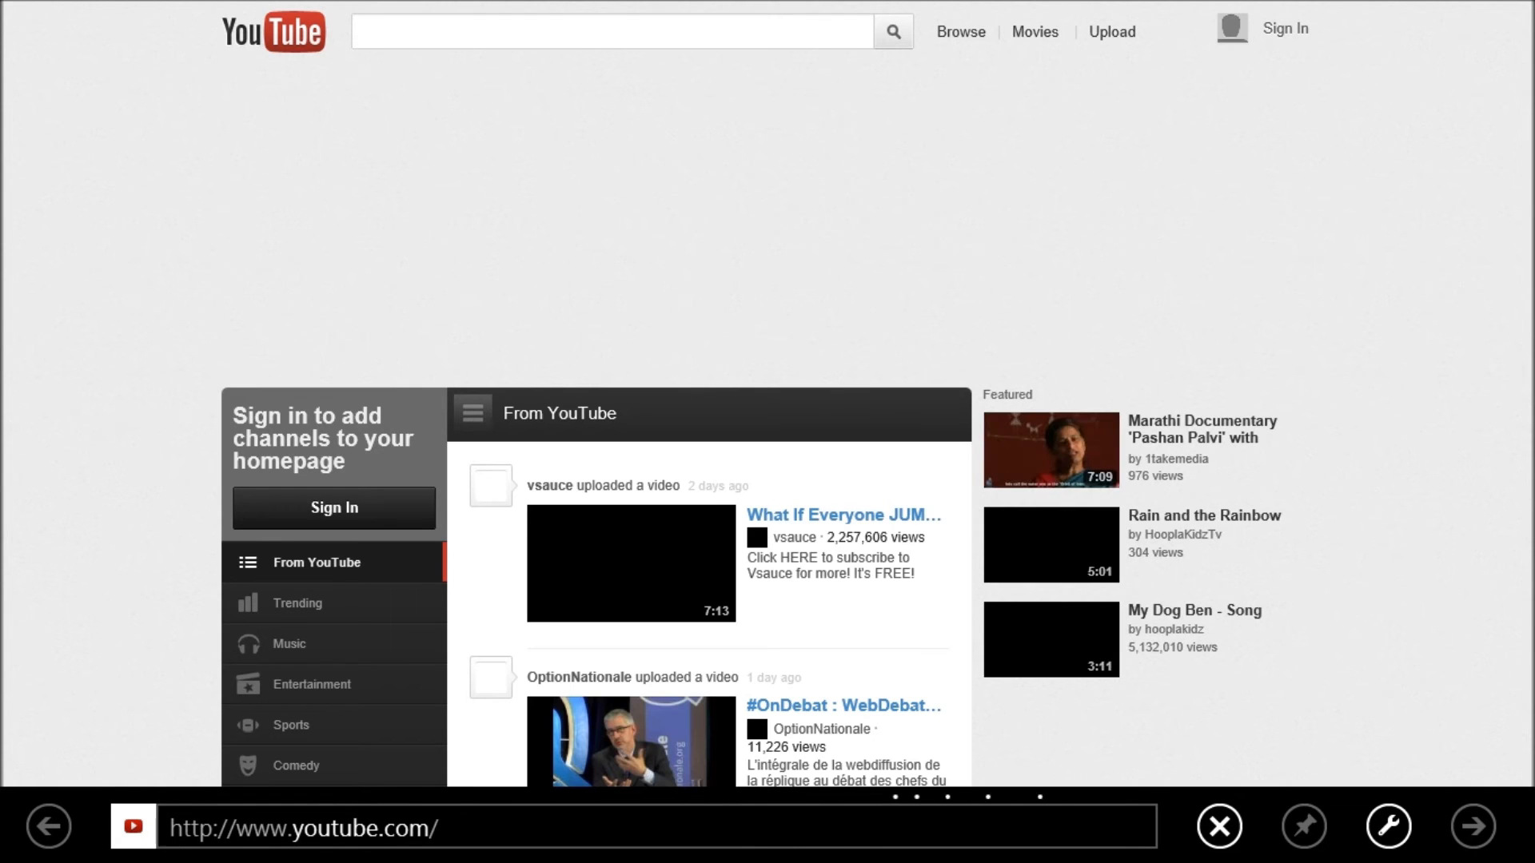
{"action": "left_click", "coordinate": [637, 827]}
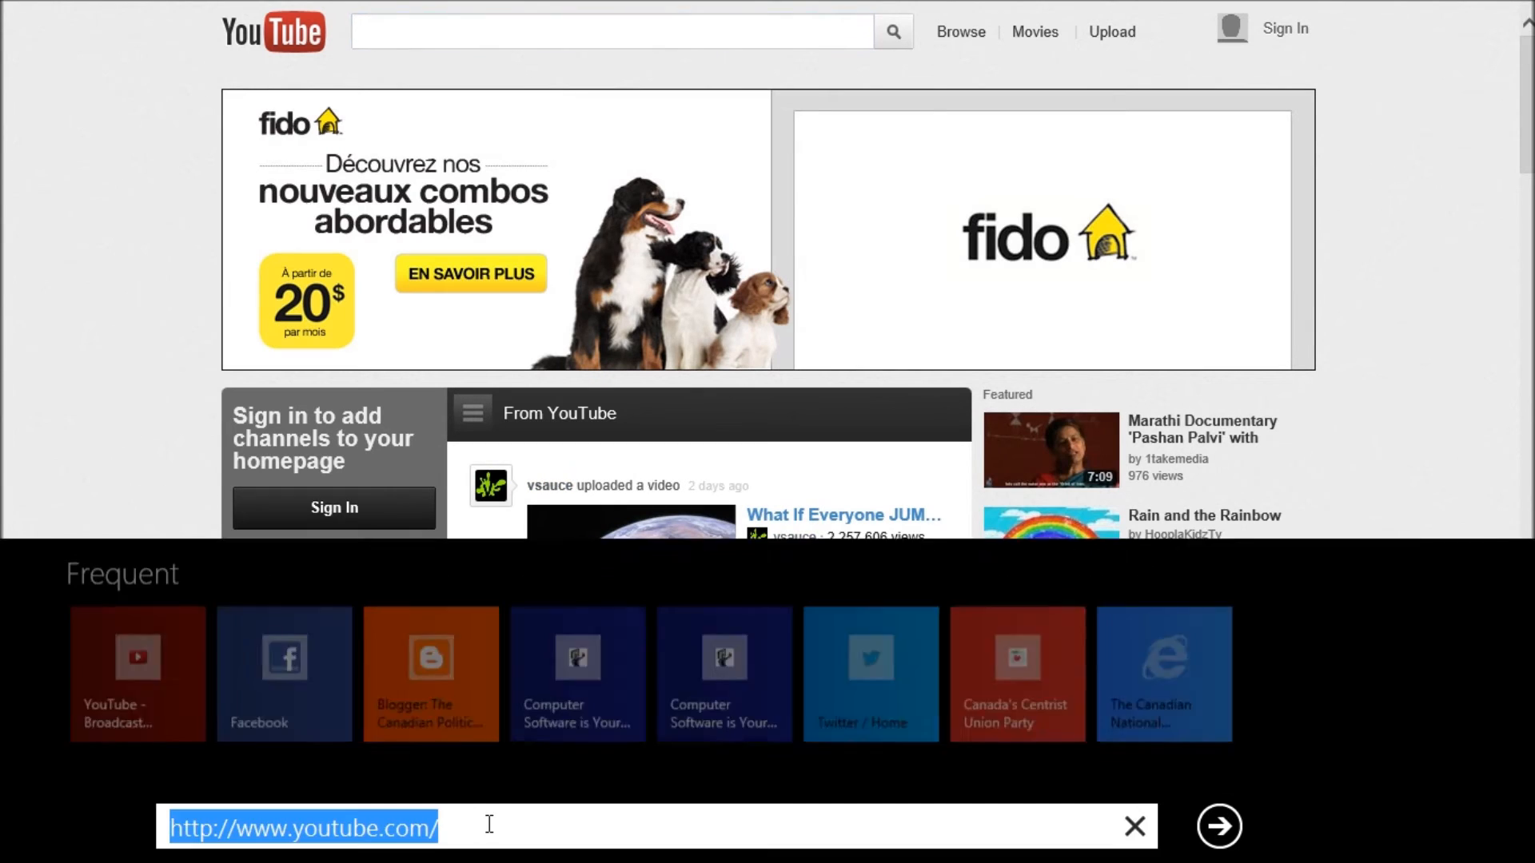
{"action": "type", "text": "cs"}
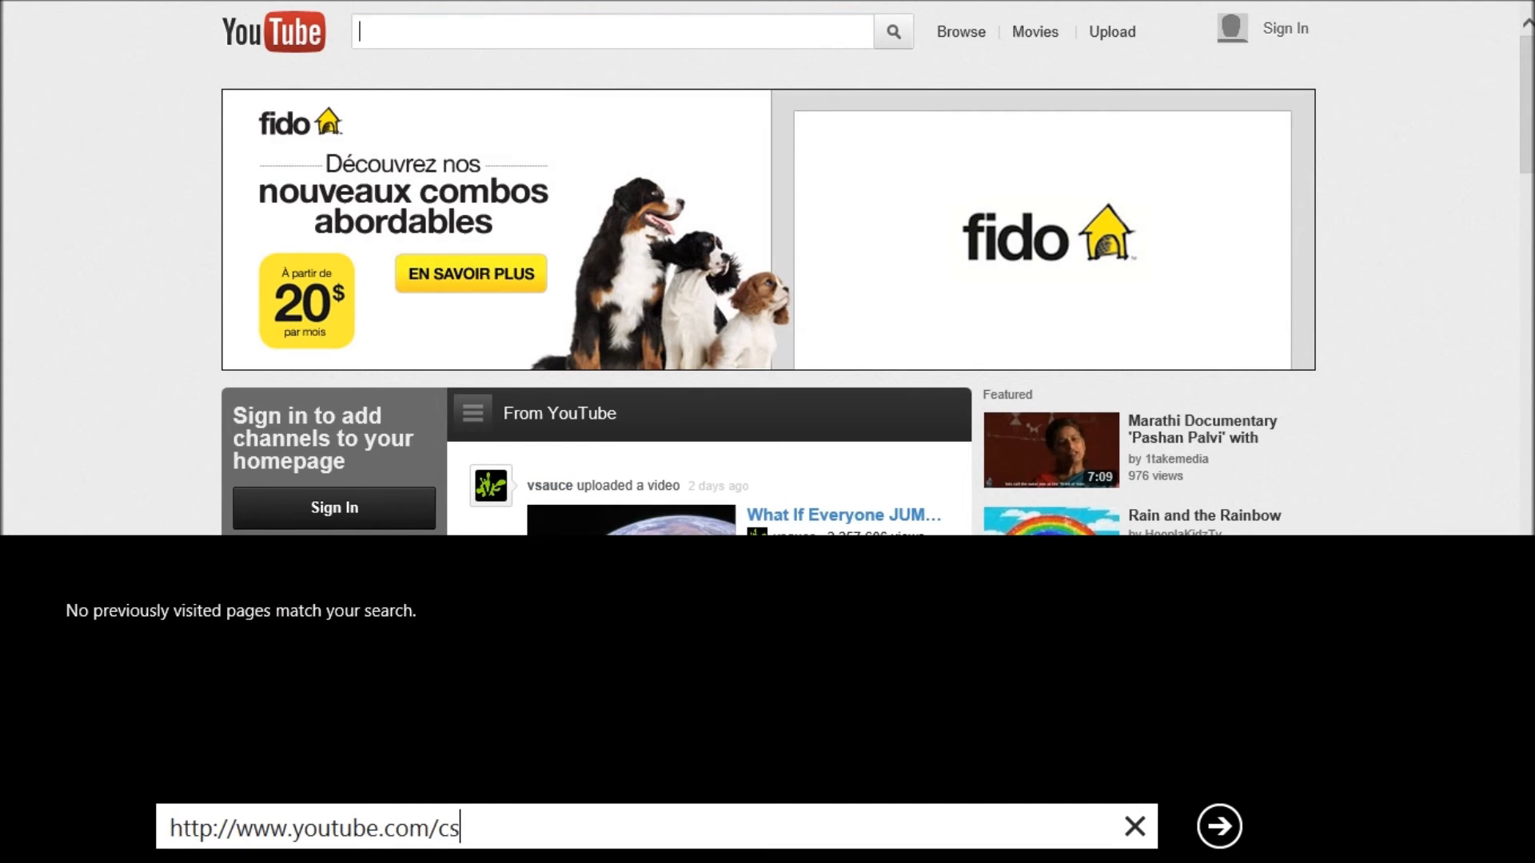
{"action": "type", "text": "iyf"}
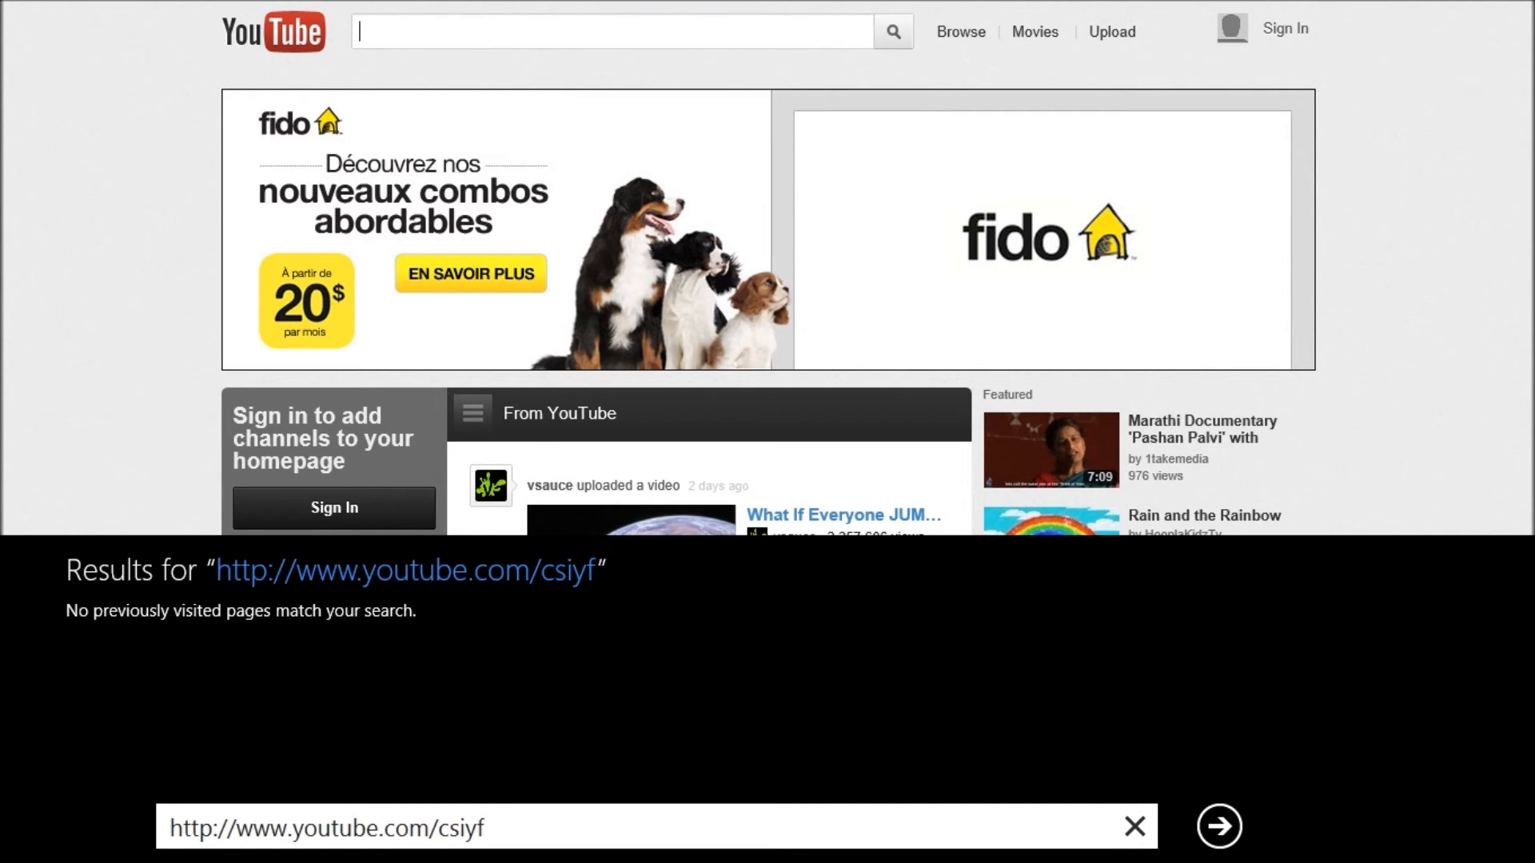
{"action": "type", "text": "video"}
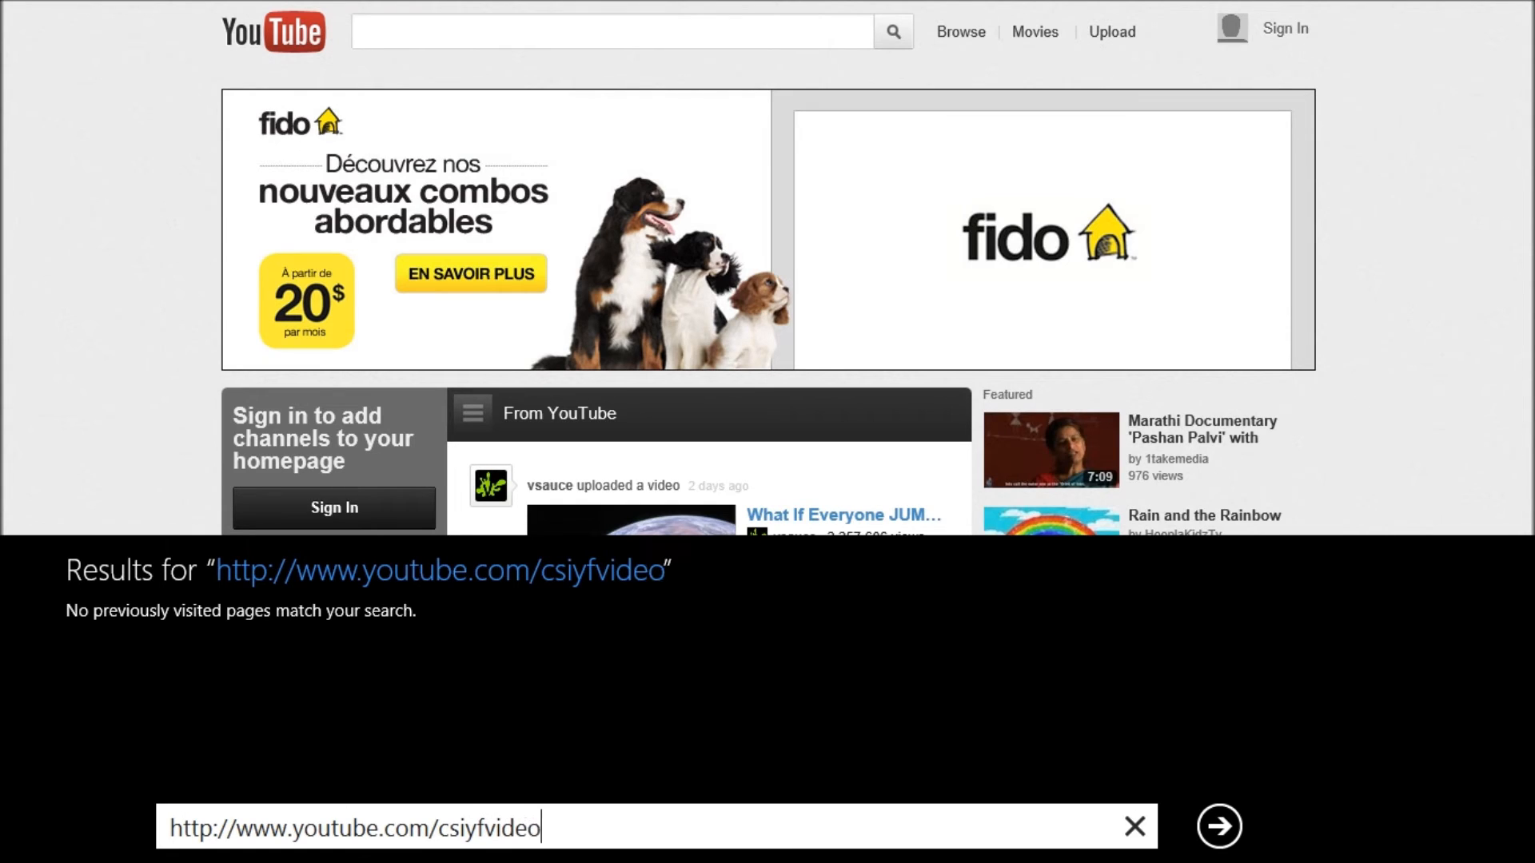
{"action": "type", "text": "s"}
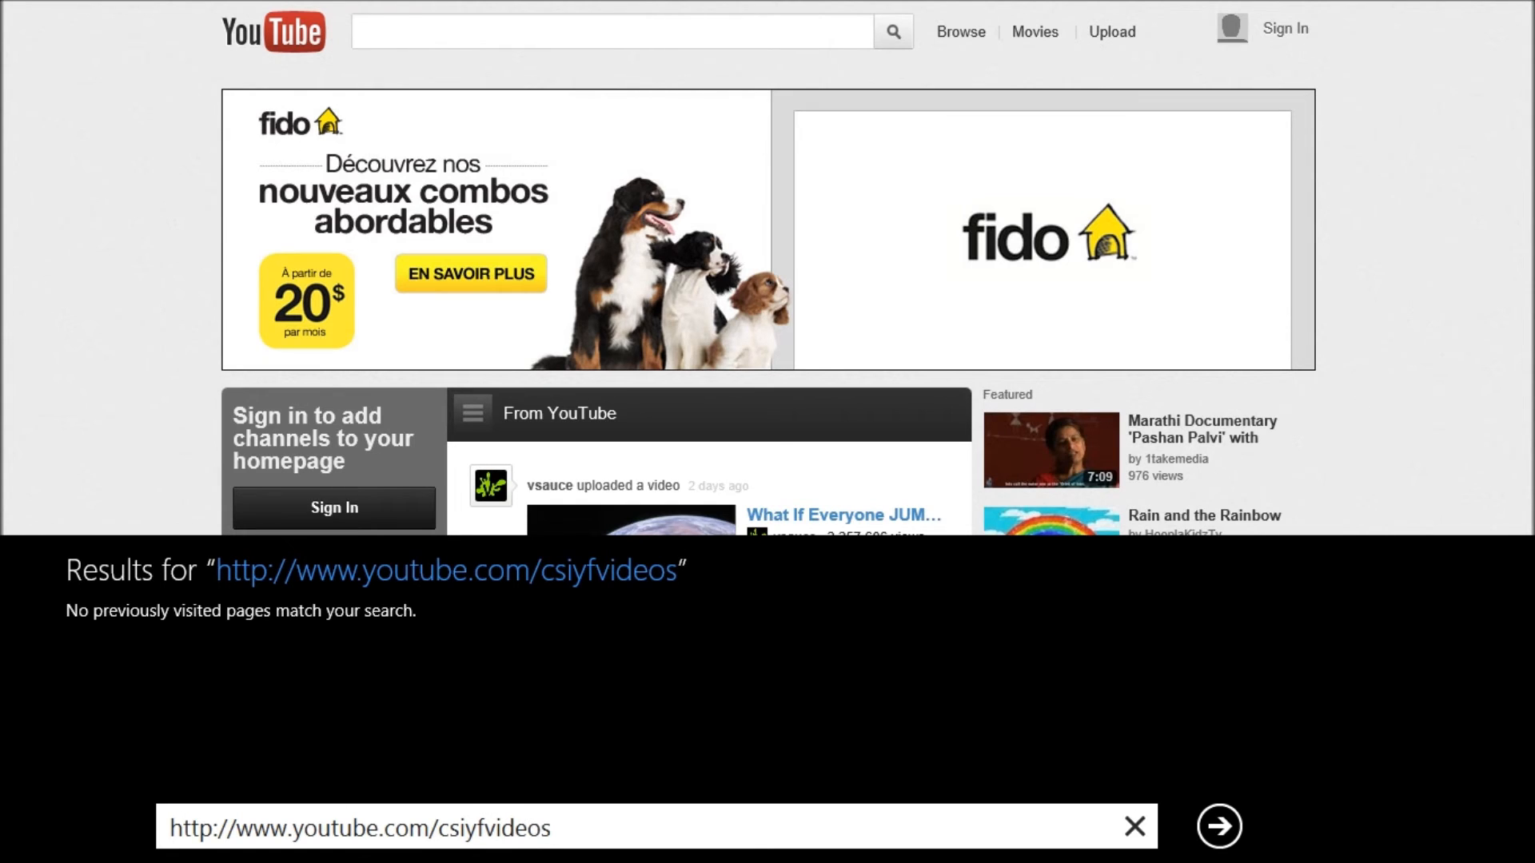
{"action": "left_click", "coordinate": [612, 30]}
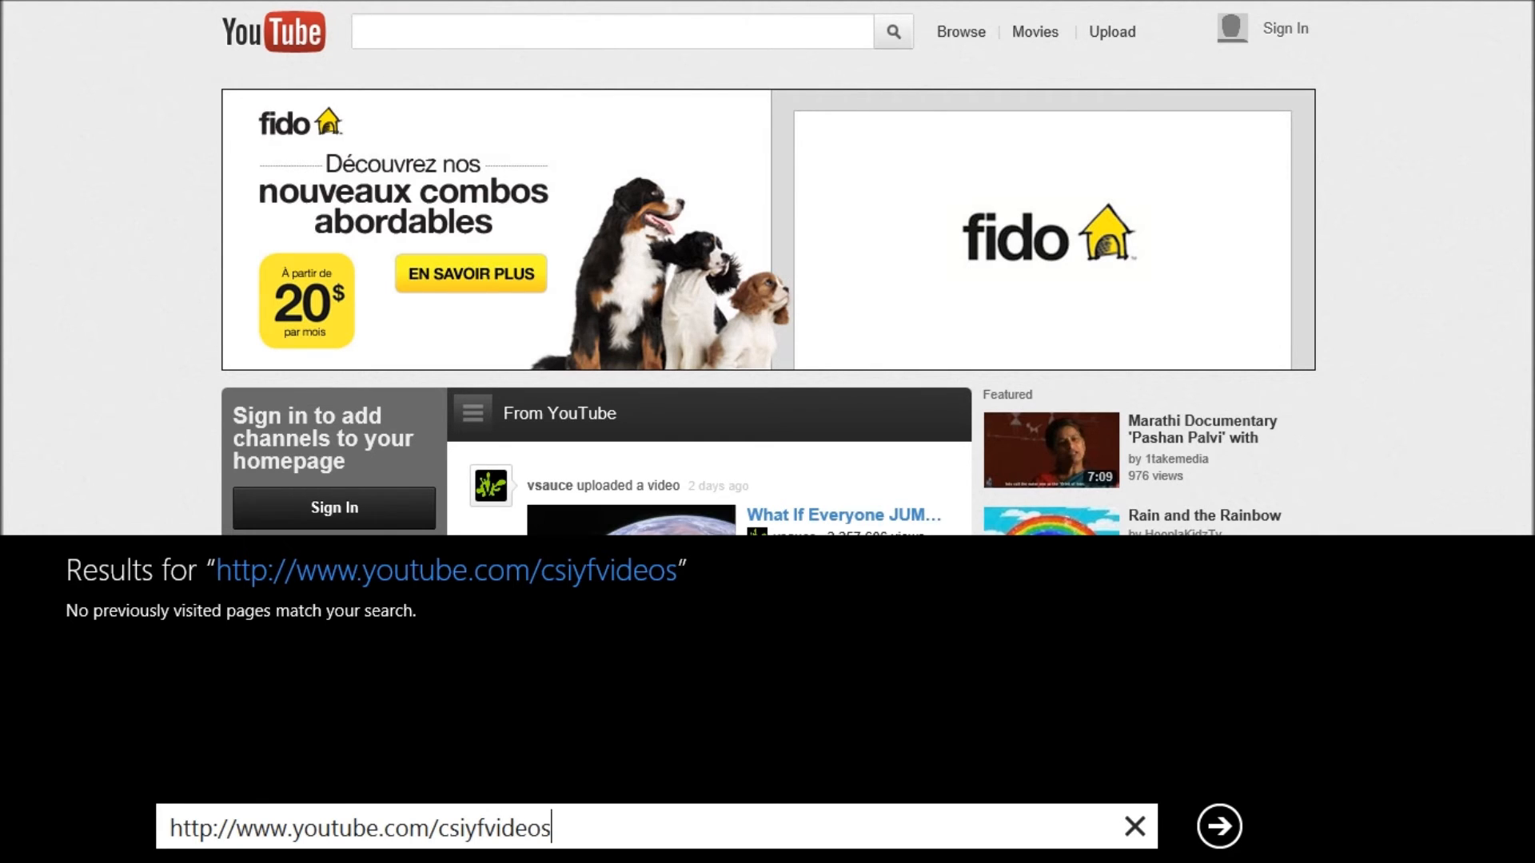
{"action": "left_click", "coordinate": [1218, 825]}
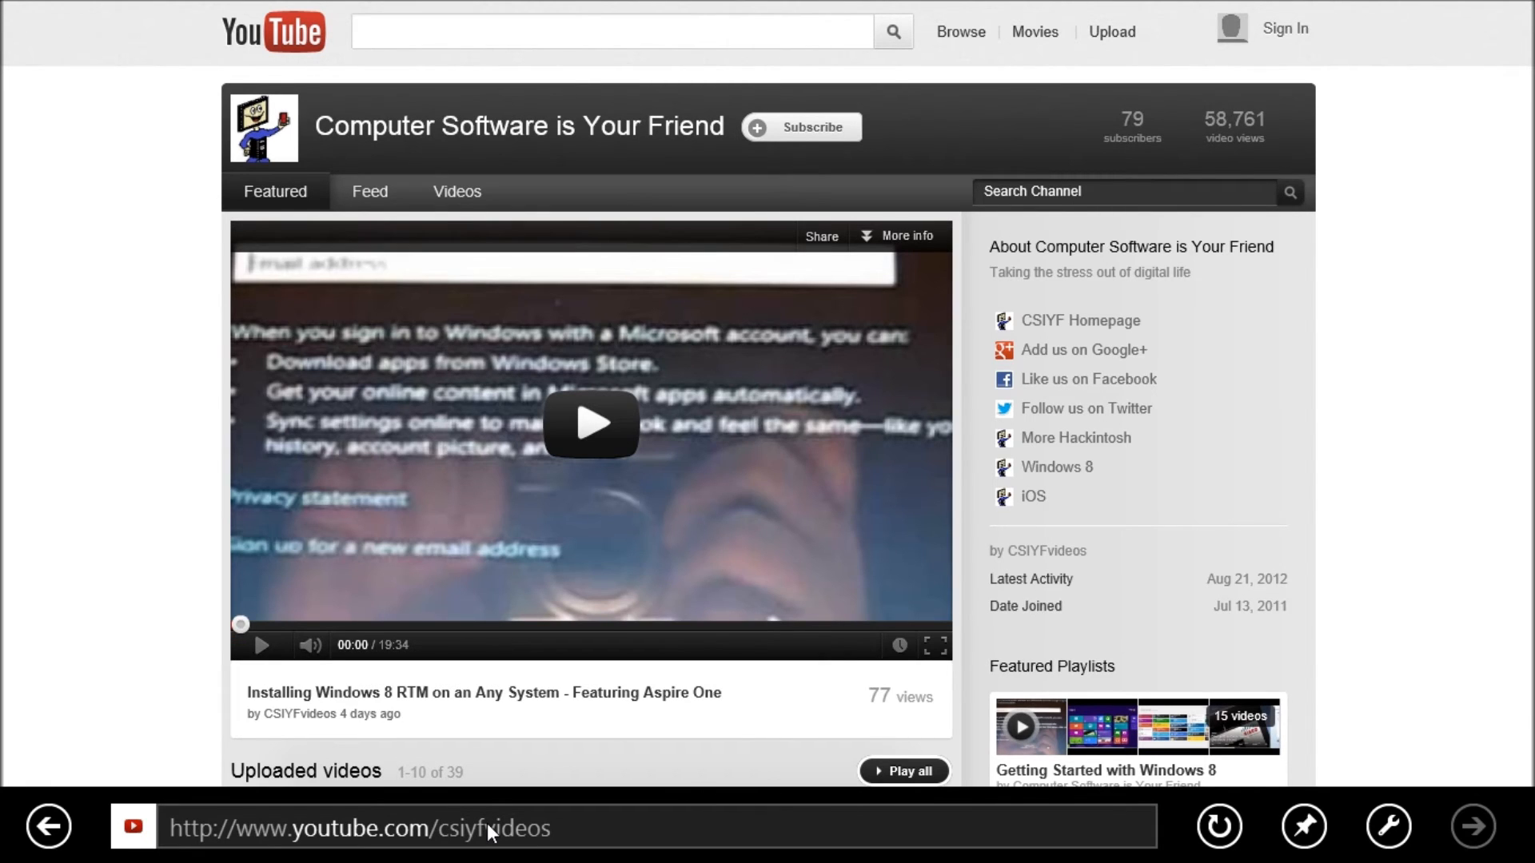
Step: Open the Changing Default Programs video from the channel, then switch to desktop Internet Explorer
{"action": "scroll", "scroll_direction": "down", "scroll_amount": 3}
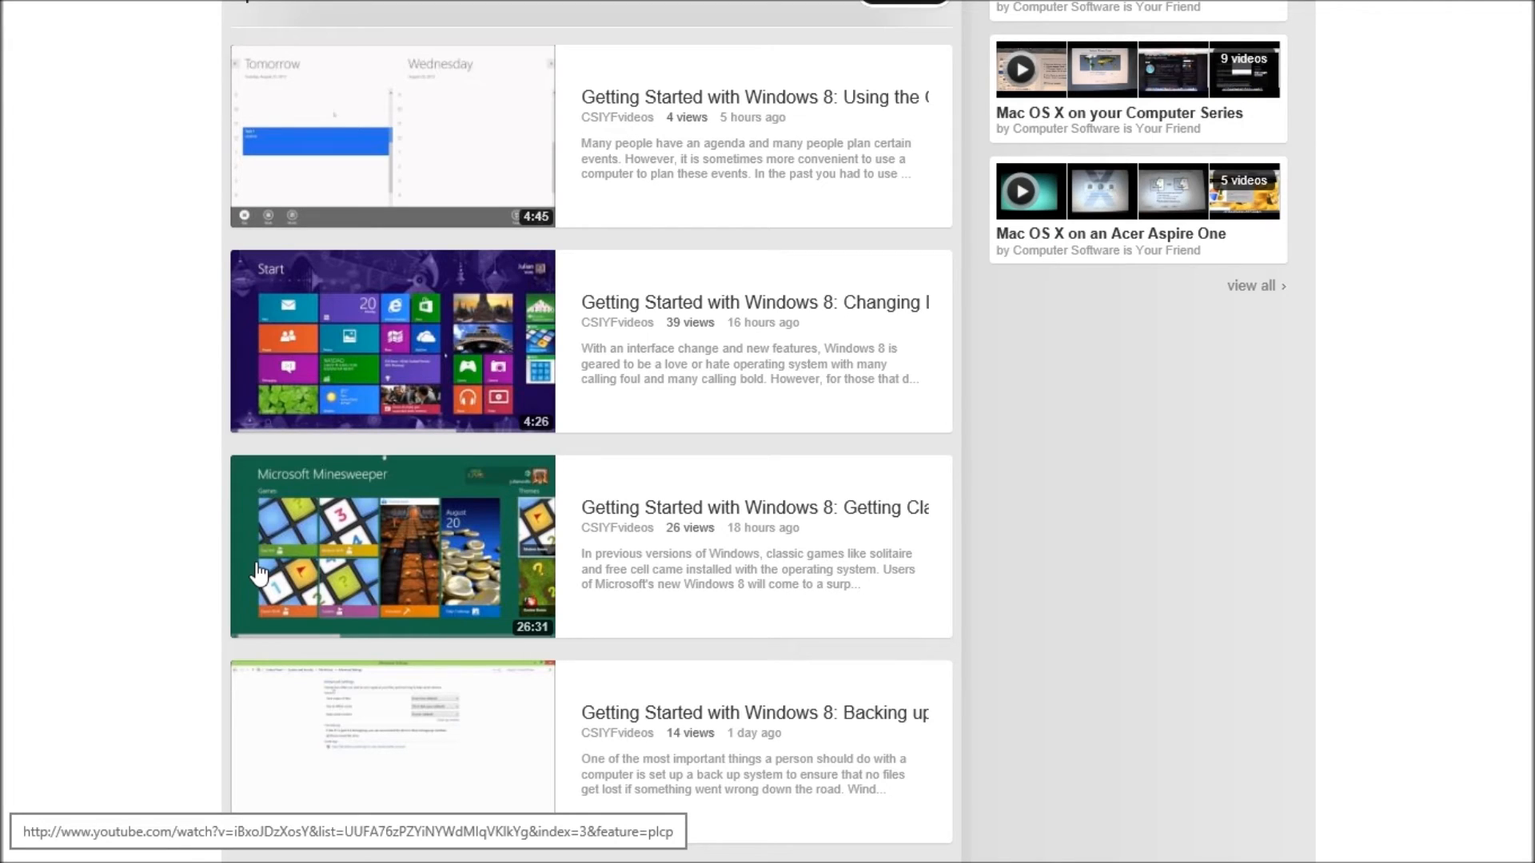
{"action": "mouse_move", "coordinate": [747, 313]}
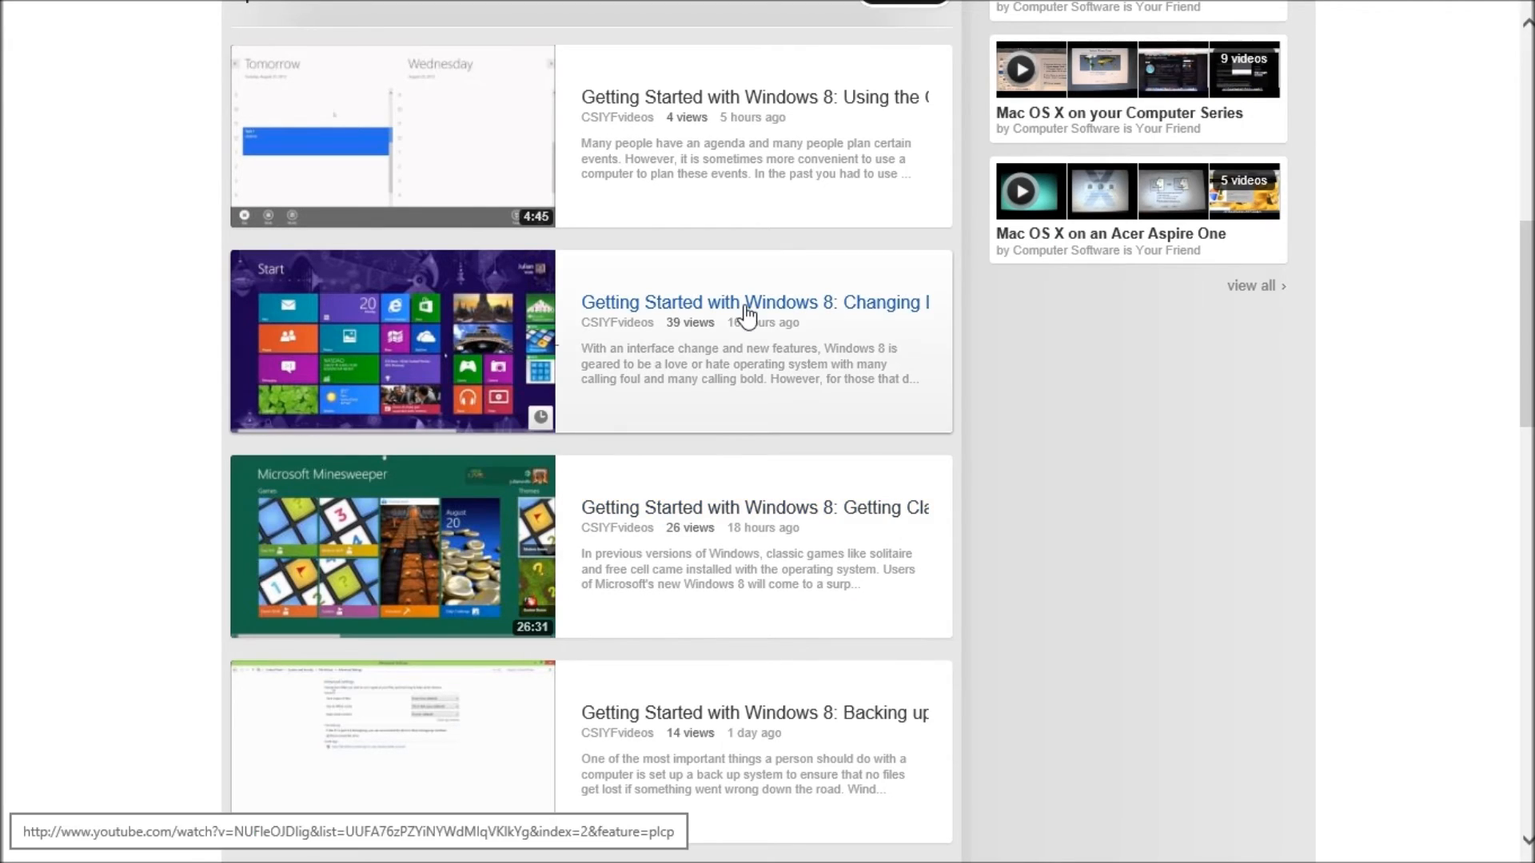
{"action": "mouse_move", "coordinate": [754, 302]}
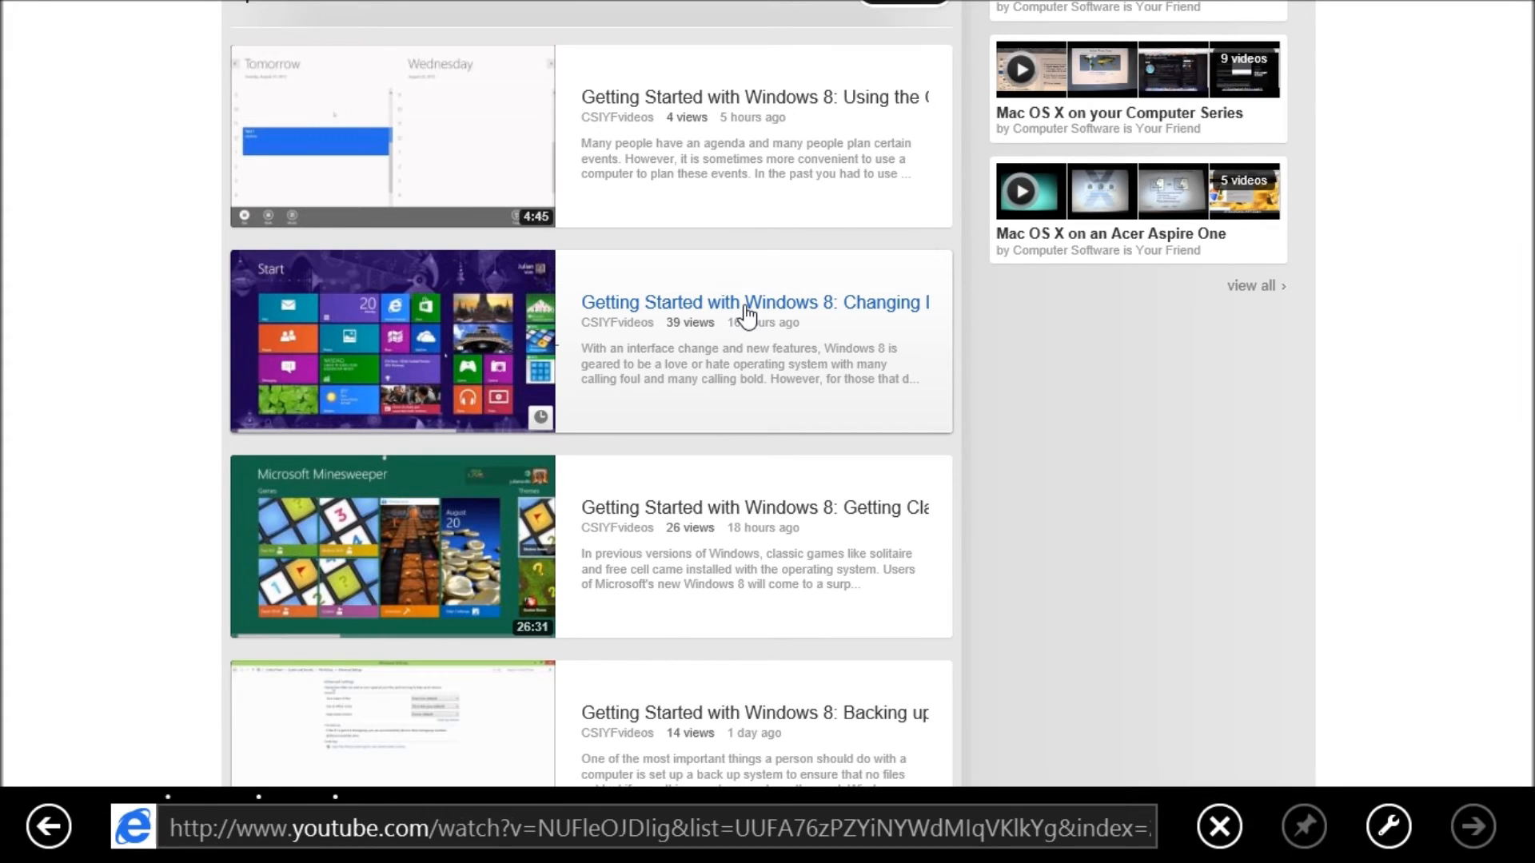
{"action": "left_click", "coordinate": [754, 301]}
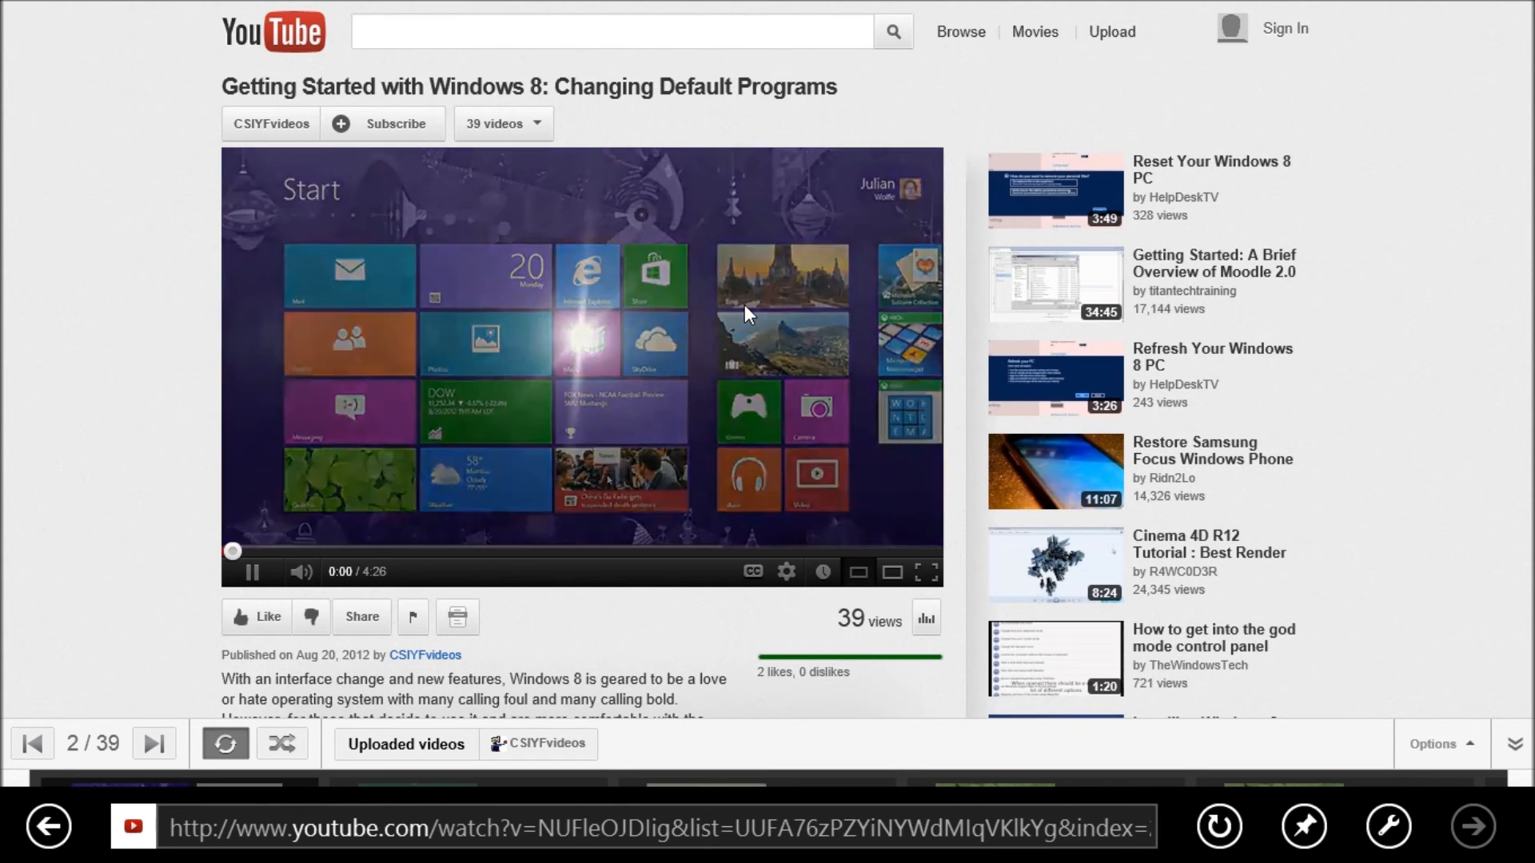
{"action": "left_click", "coordinate": [252, 572]}
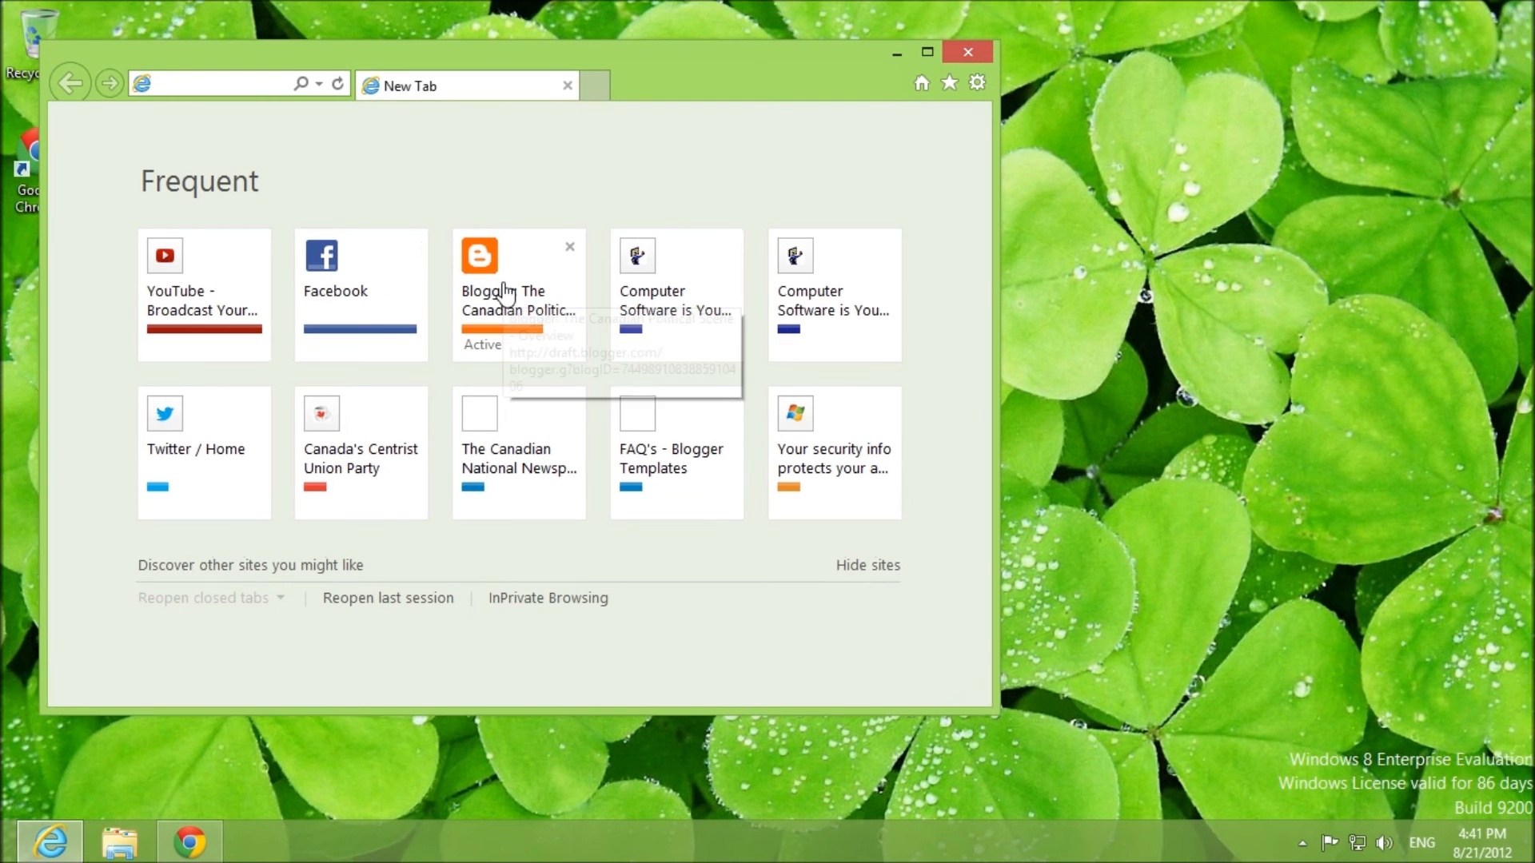
Step: Return to the full-screen Changing Default Programs video, then go to the Start screen
{"action": "left_click", "coordinate": [226, 84]}
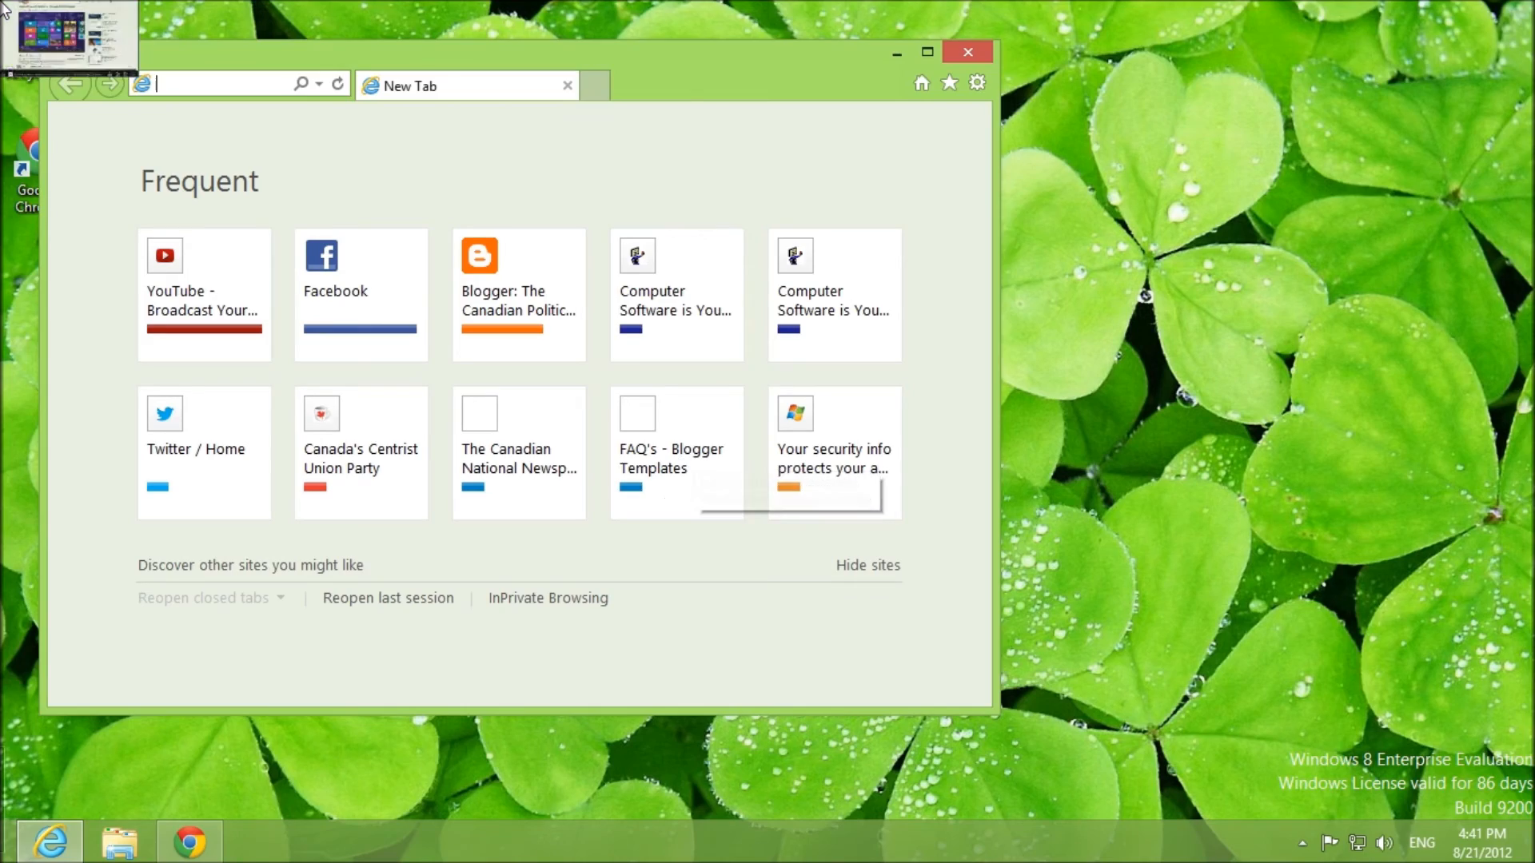
{"action": "left_click", "coordinate": [204, 294]}
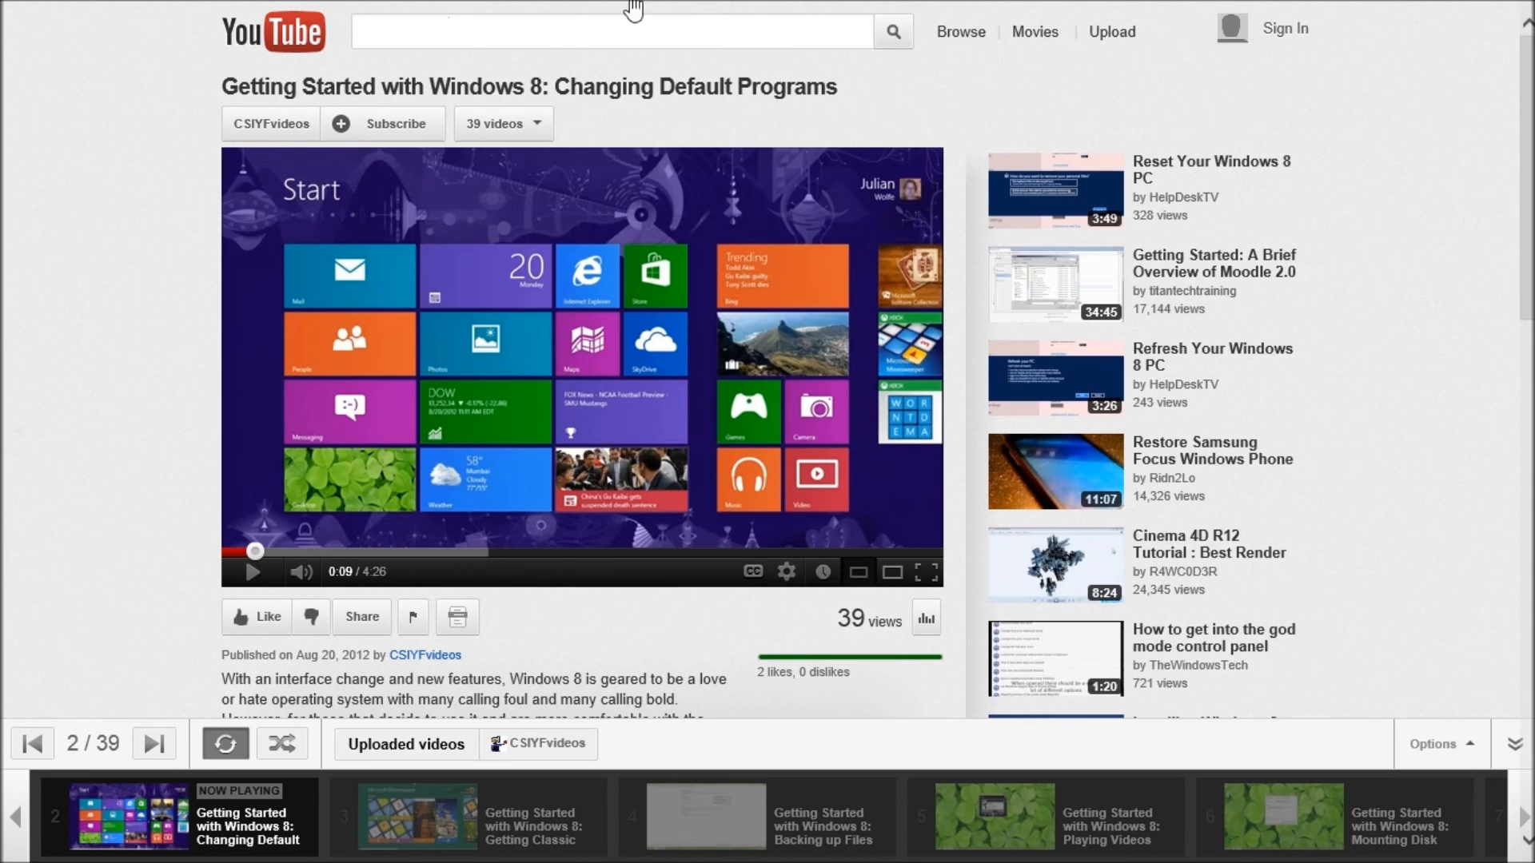
{"action": "left_click", "coordinate": [927, 571]}
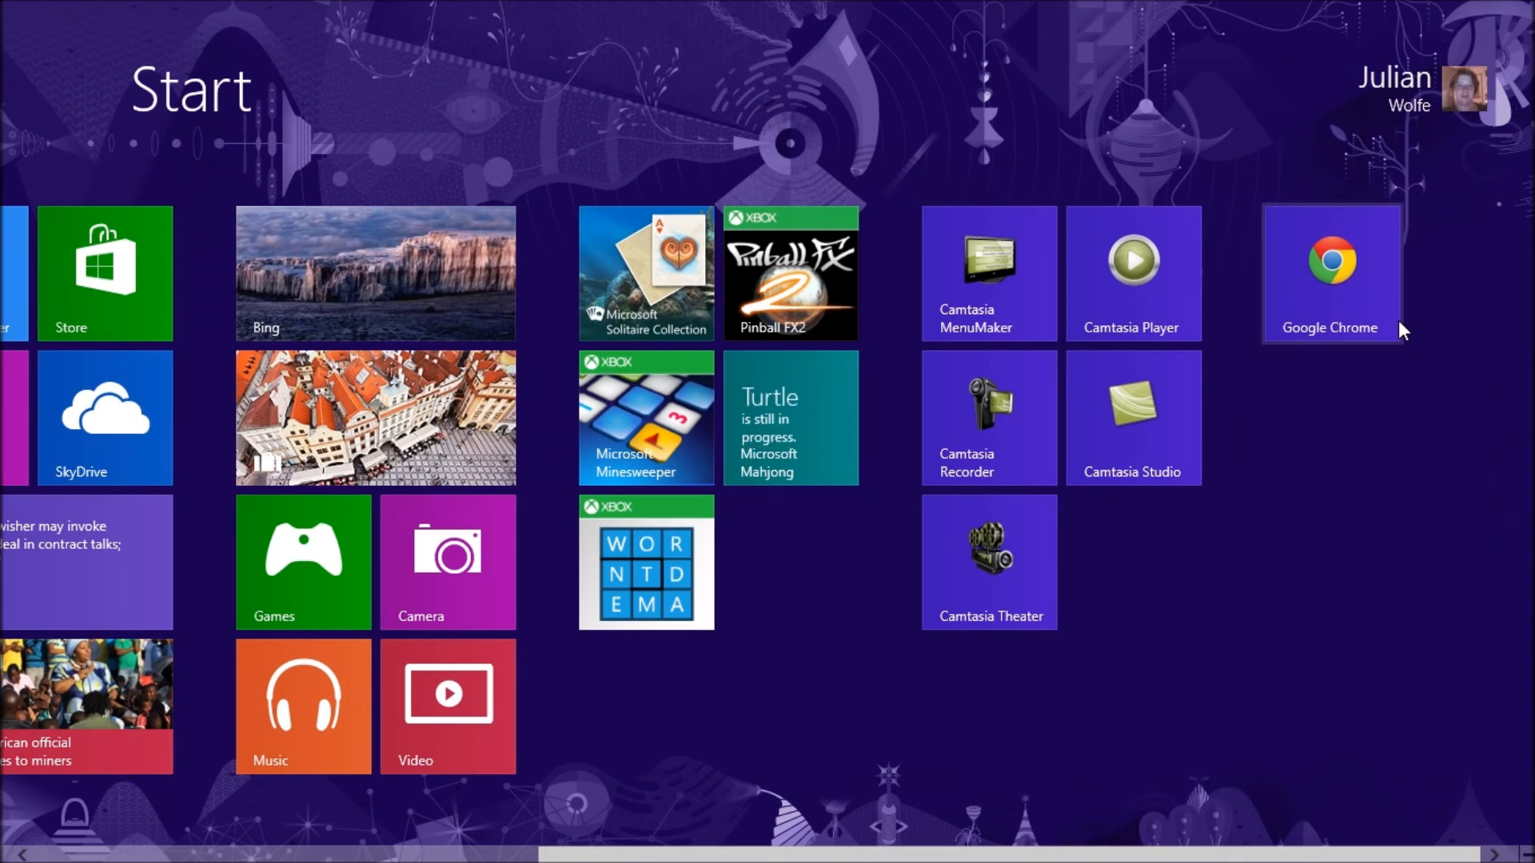
{"action": "mouse_move", "coordinate": [462, 345]}
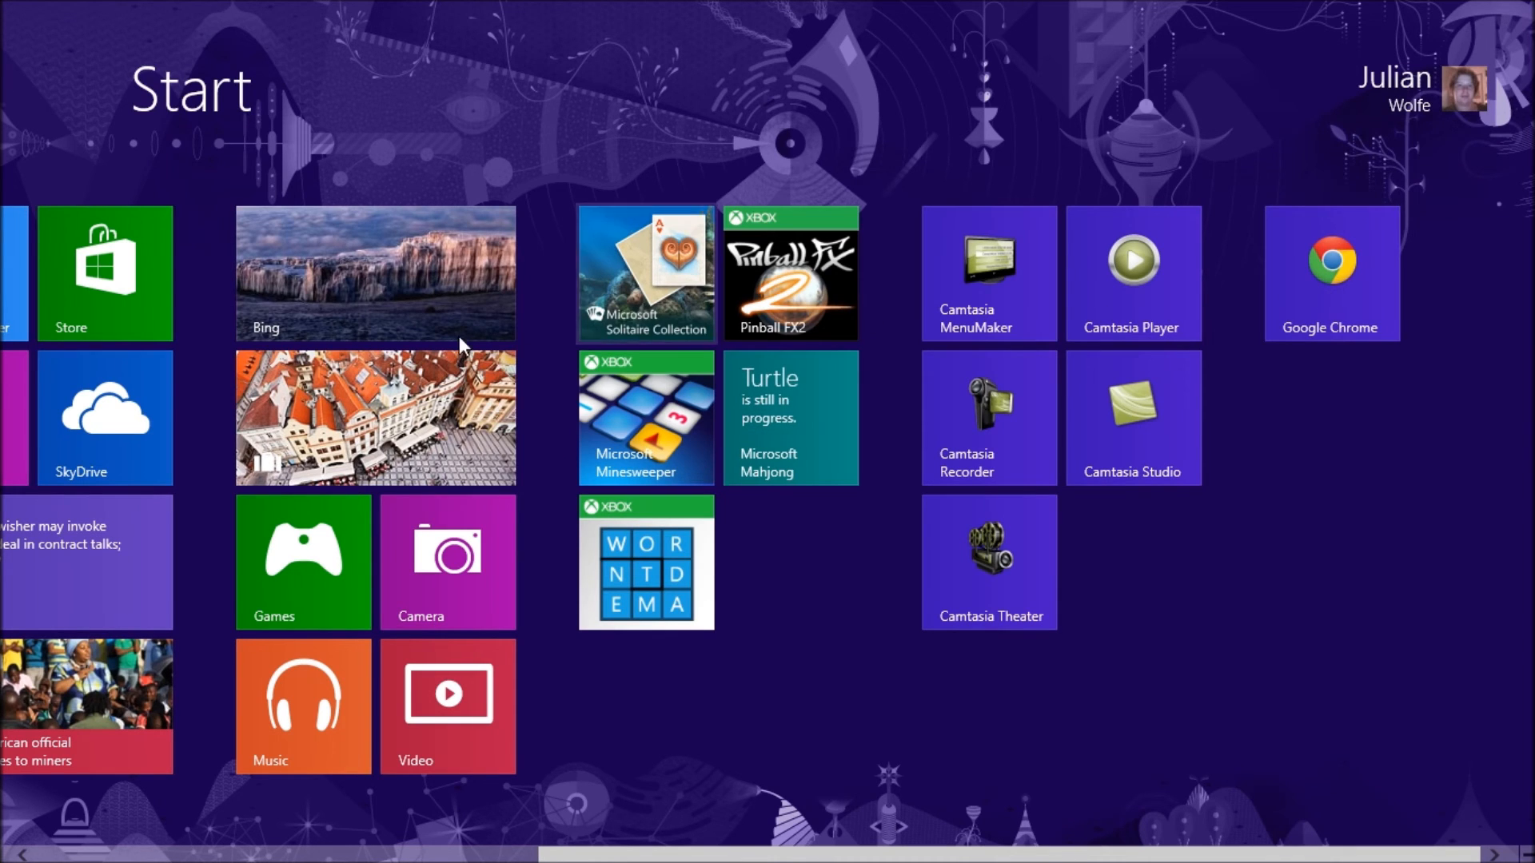
Step: Switch to the desktop Chrome window and show its Settings tab with Chrome as default browser
{"action": "left_click", "coordinate": [1331, 272]}
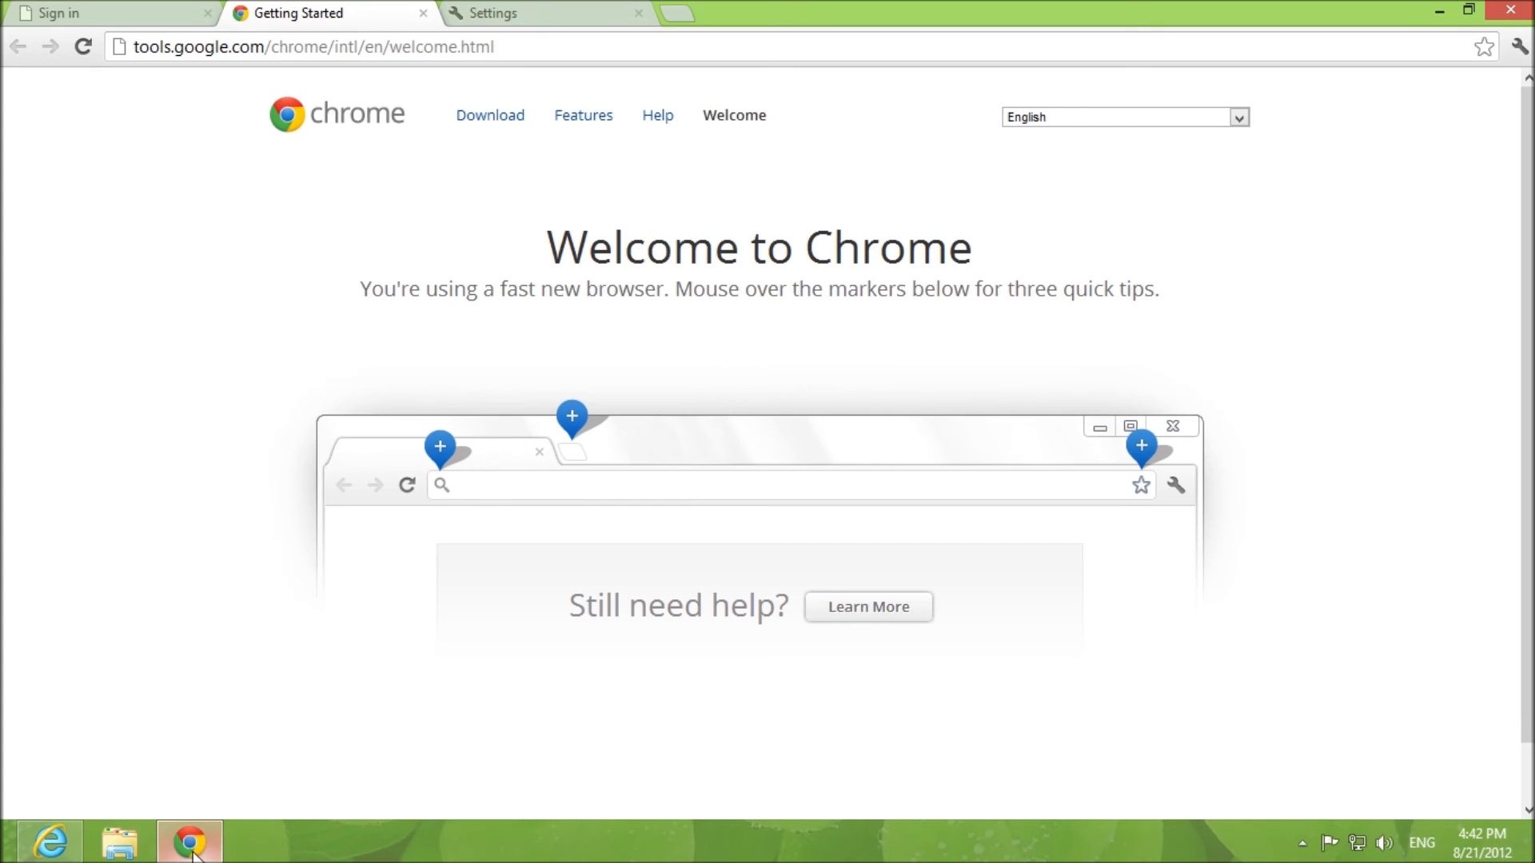
{"action": "mouse_move", "coordinate": [189, 842]}
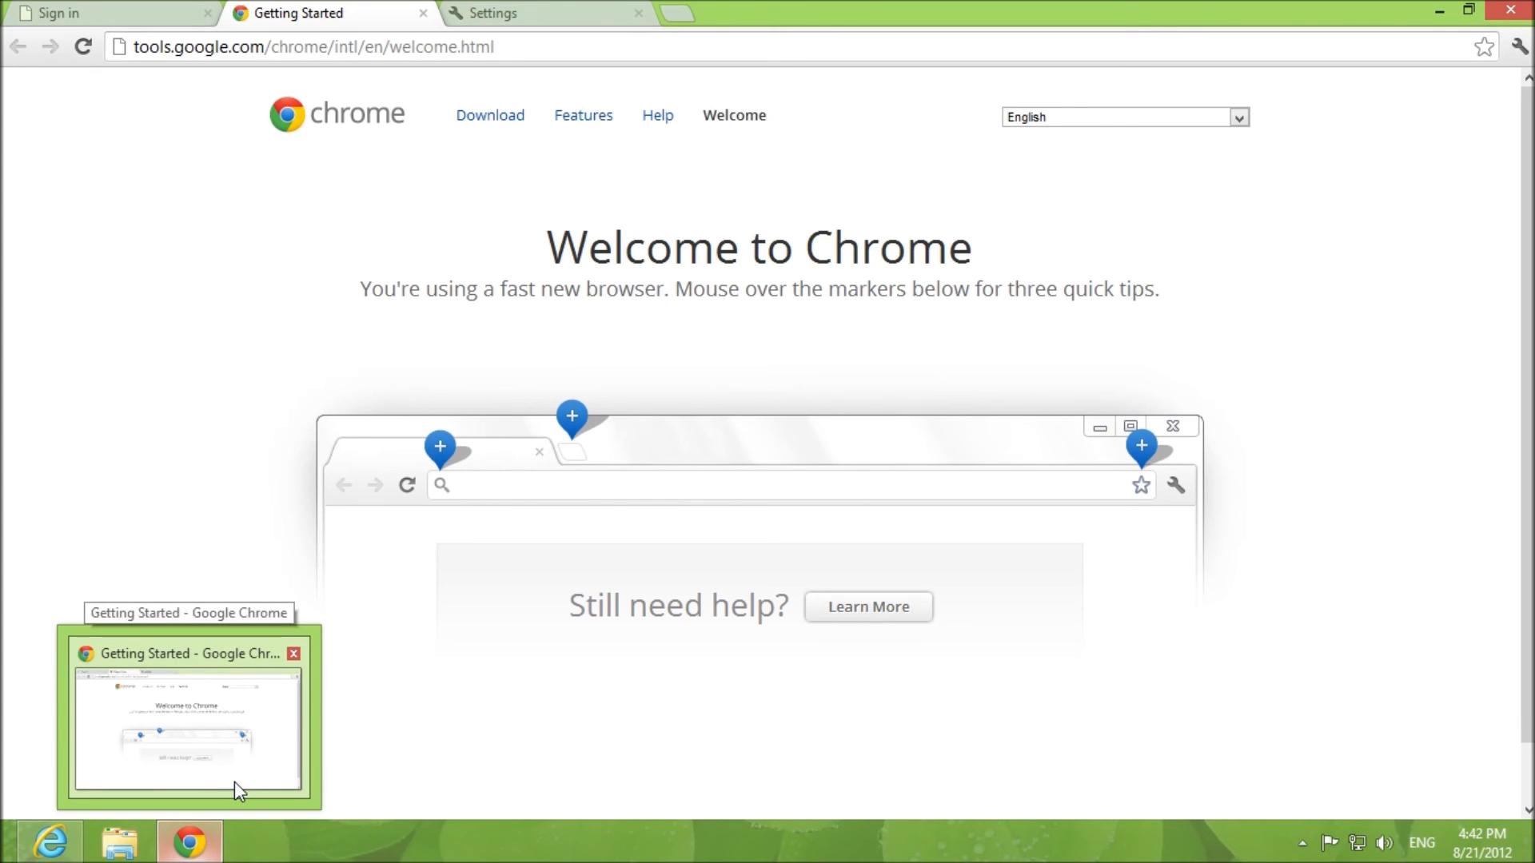
{"action": "left_click", "coordinate": [108, 13]}
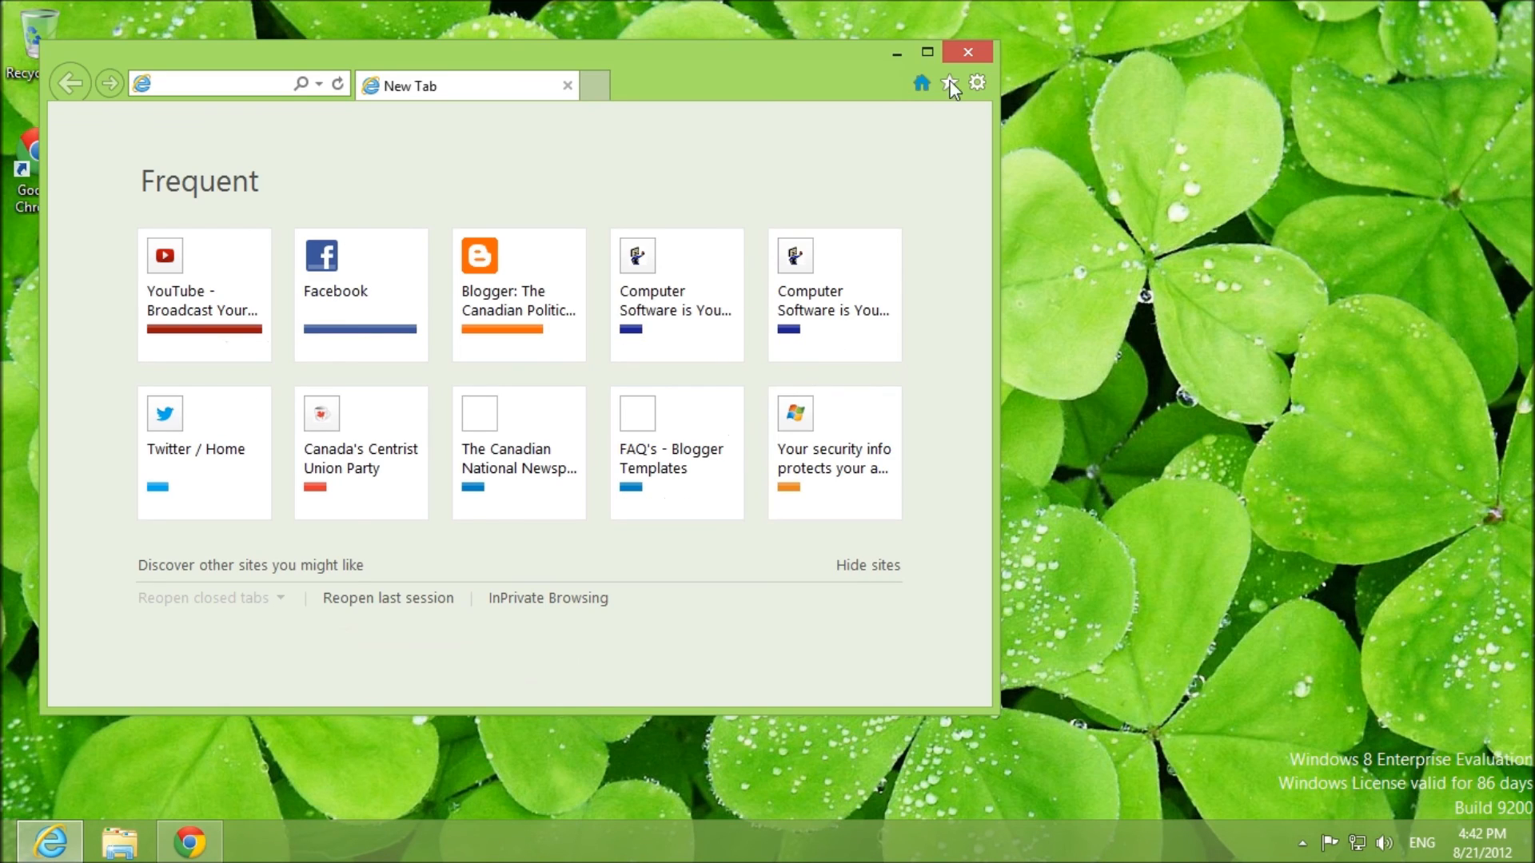
{"action": "left_click", "coordinate": [968, 51]}
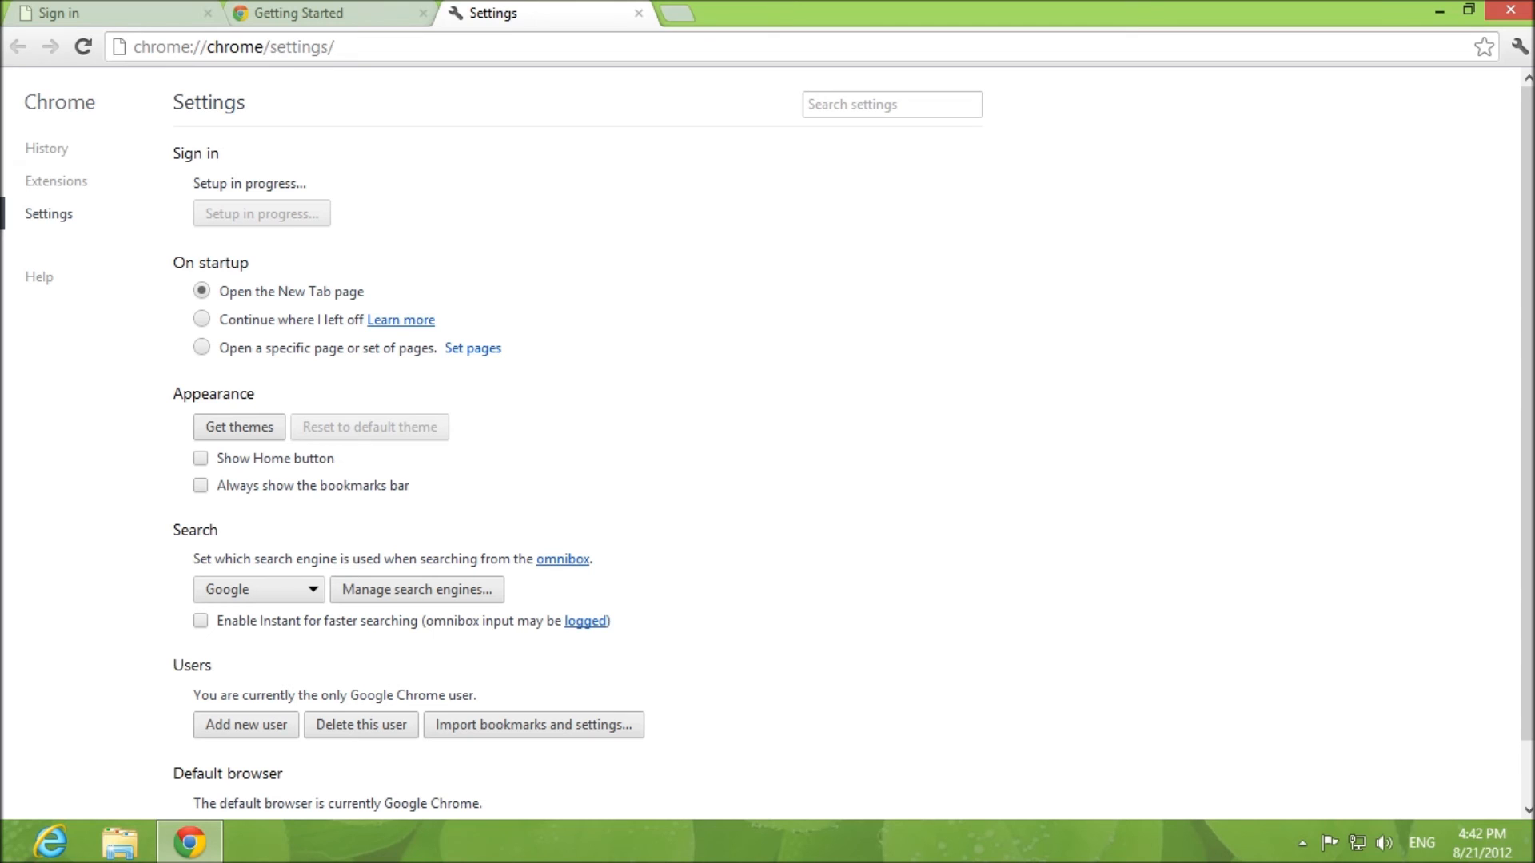
{"action": "mouse_move", "coordinate": [558, 108]}
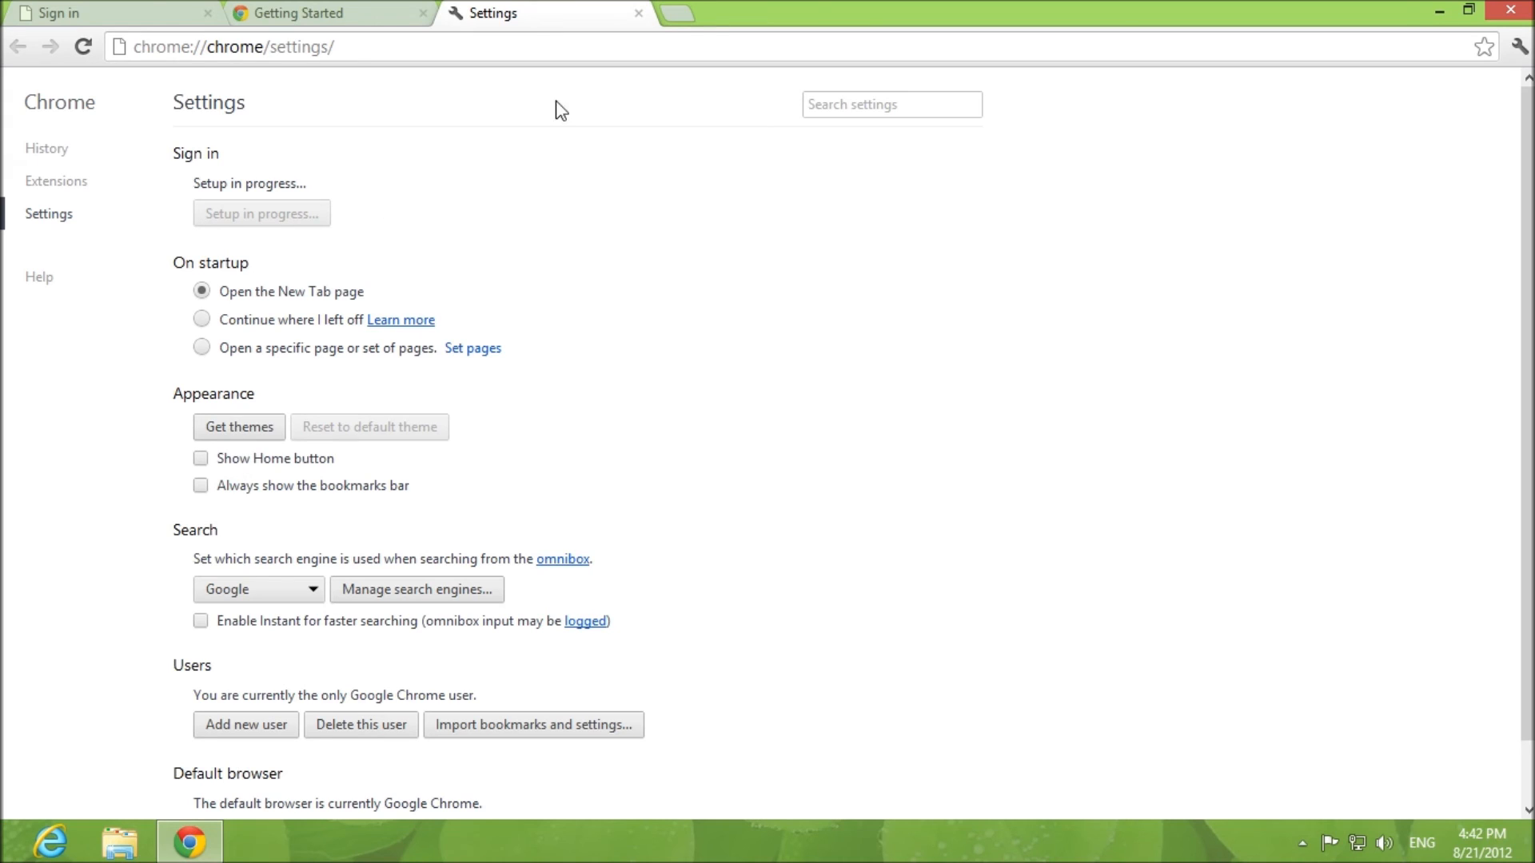